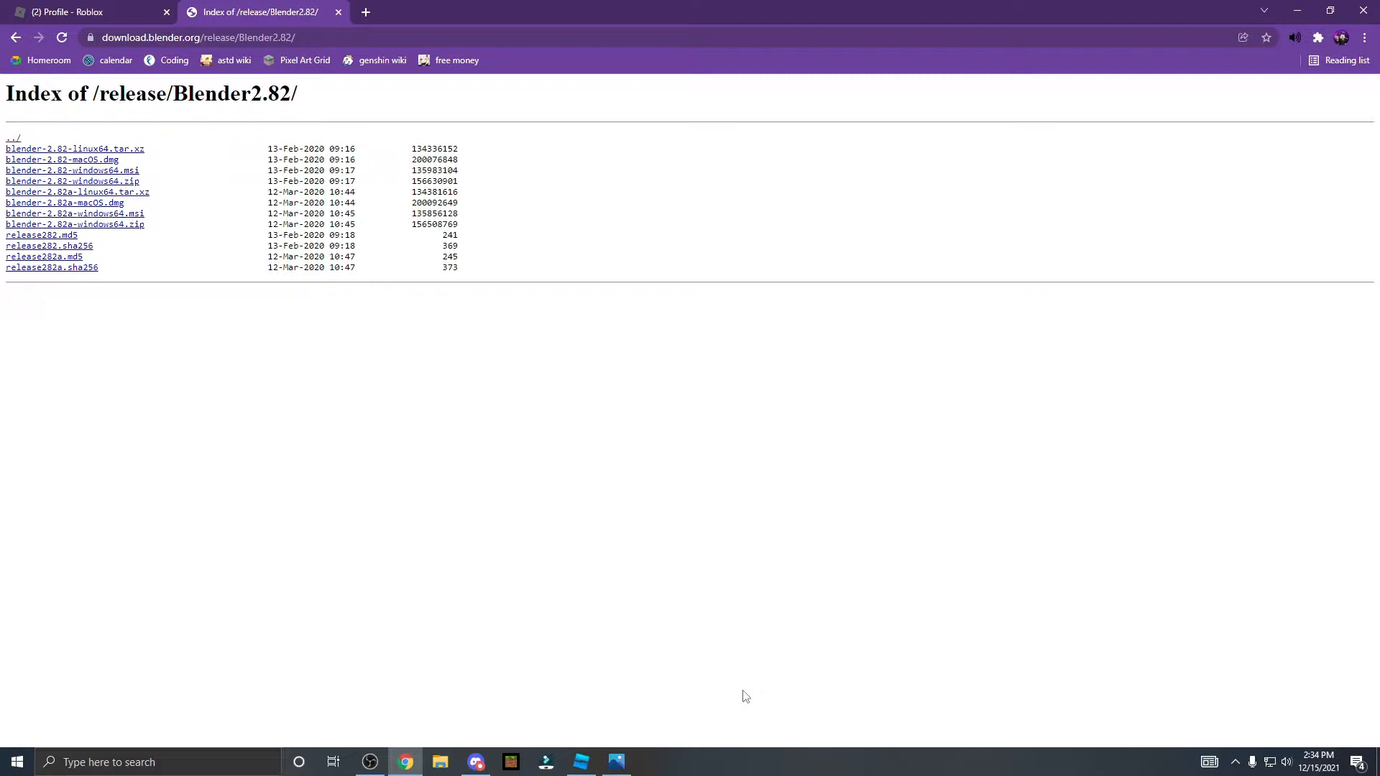
mouse_move(143, 640)
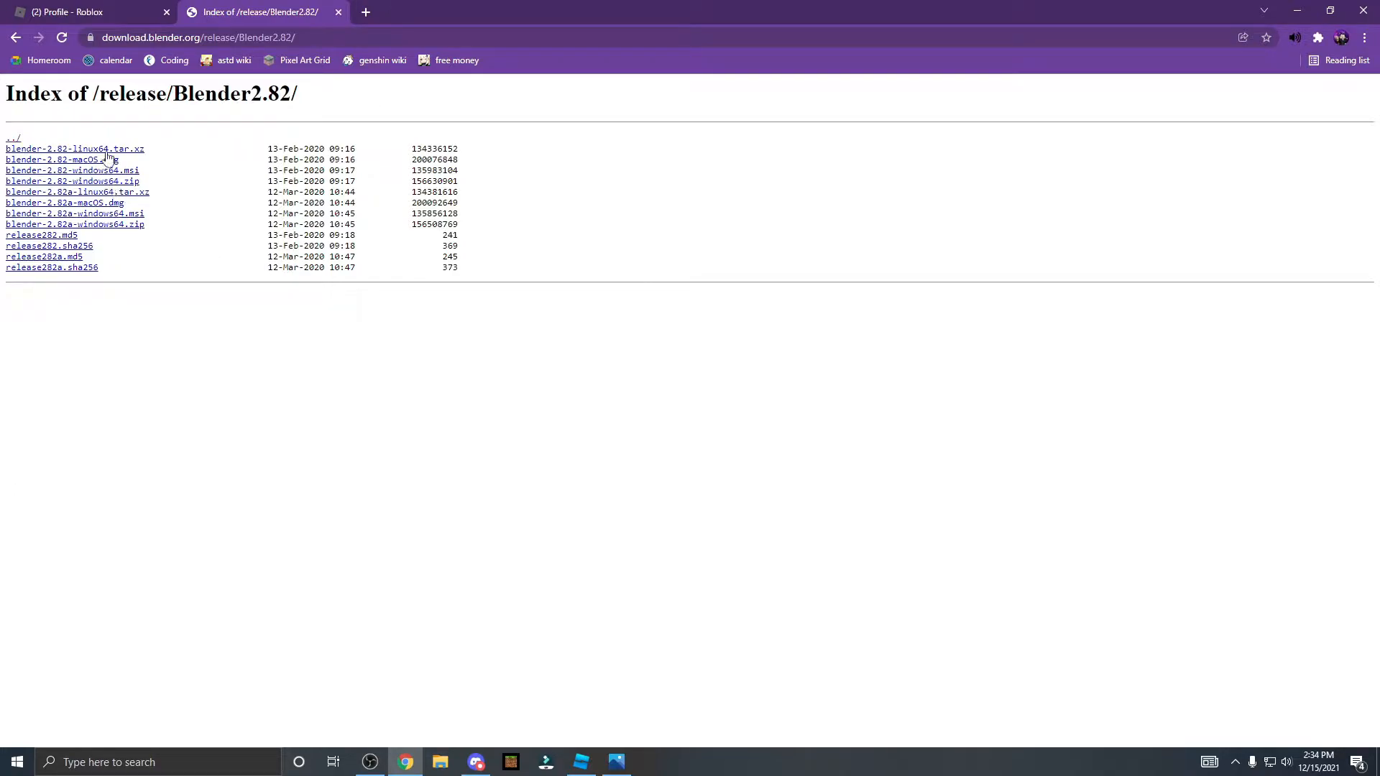
mouse_move(232, 224)
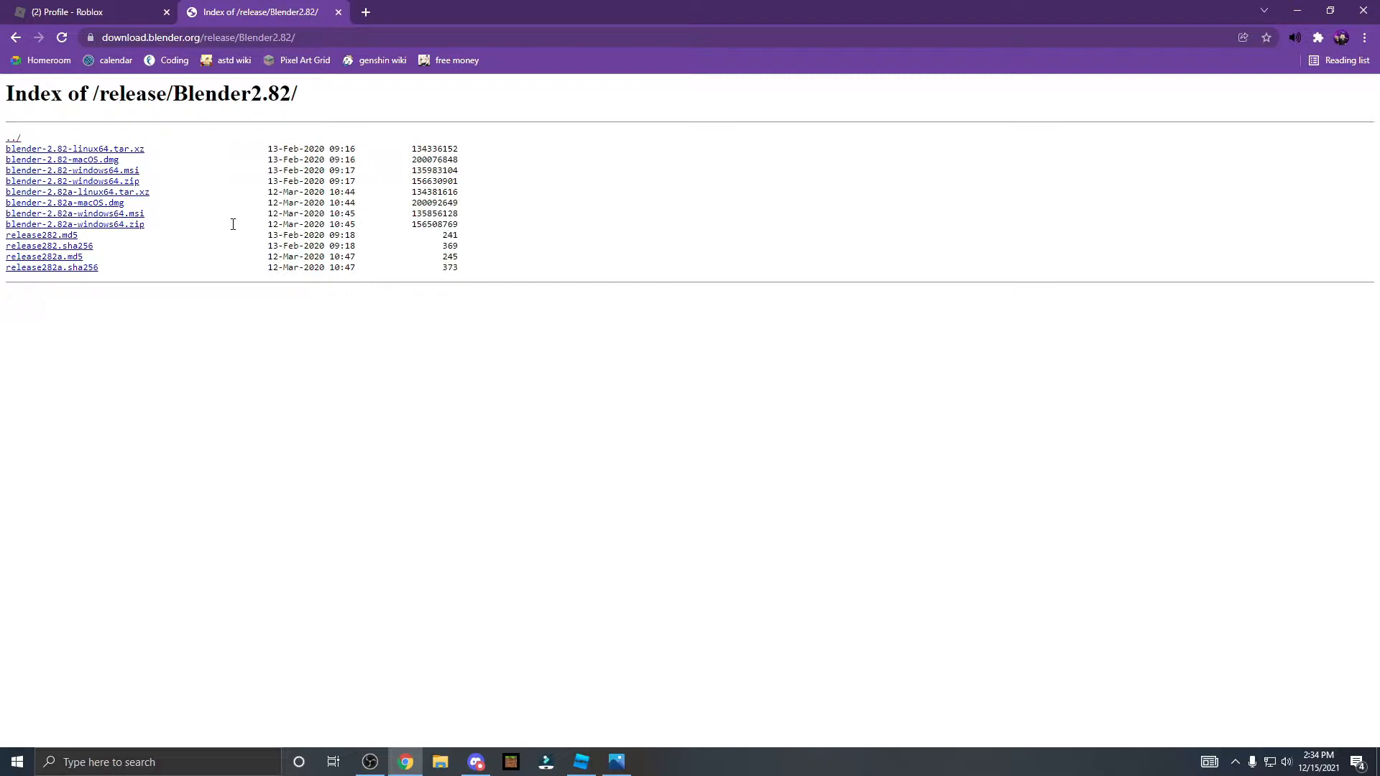
mouse_move(156, 203)
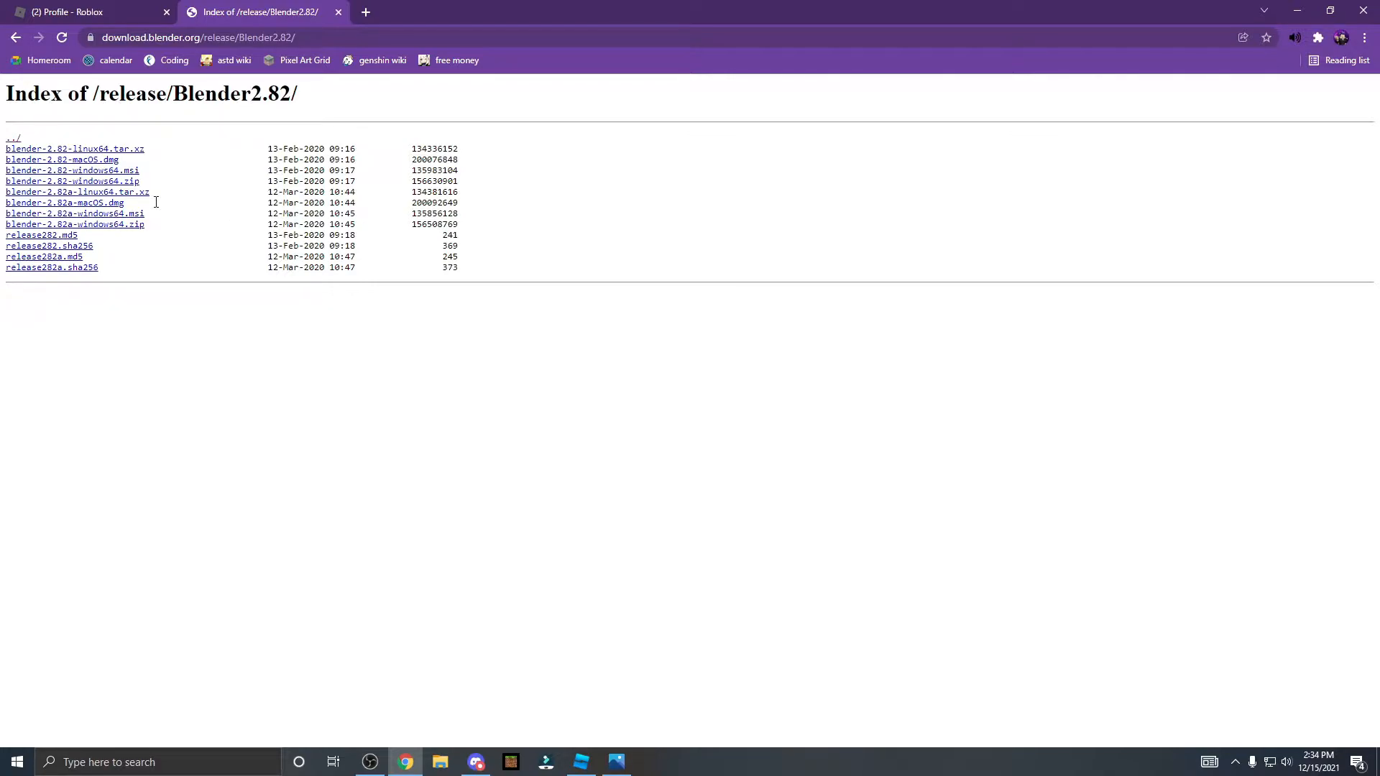
mouse_move(299, 7)
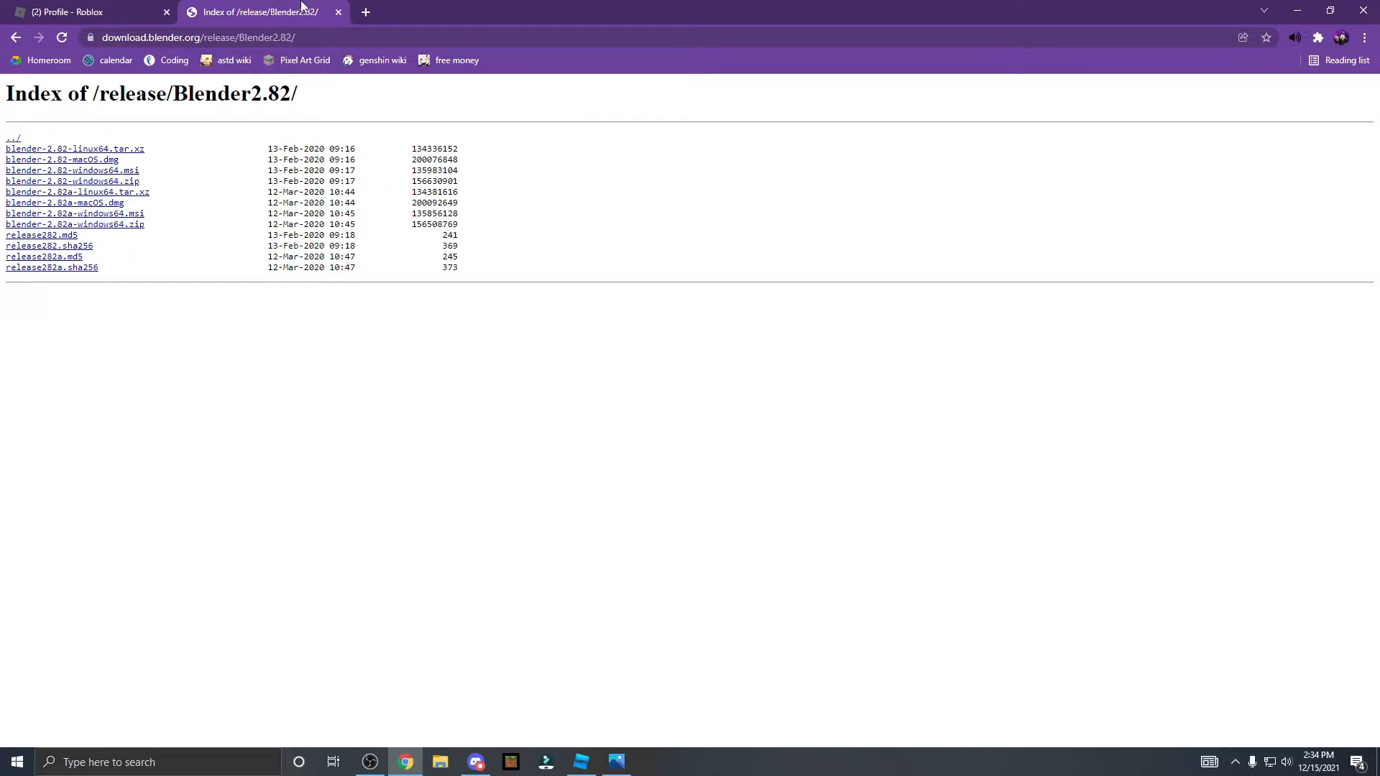
mouse_move(1026, 26)
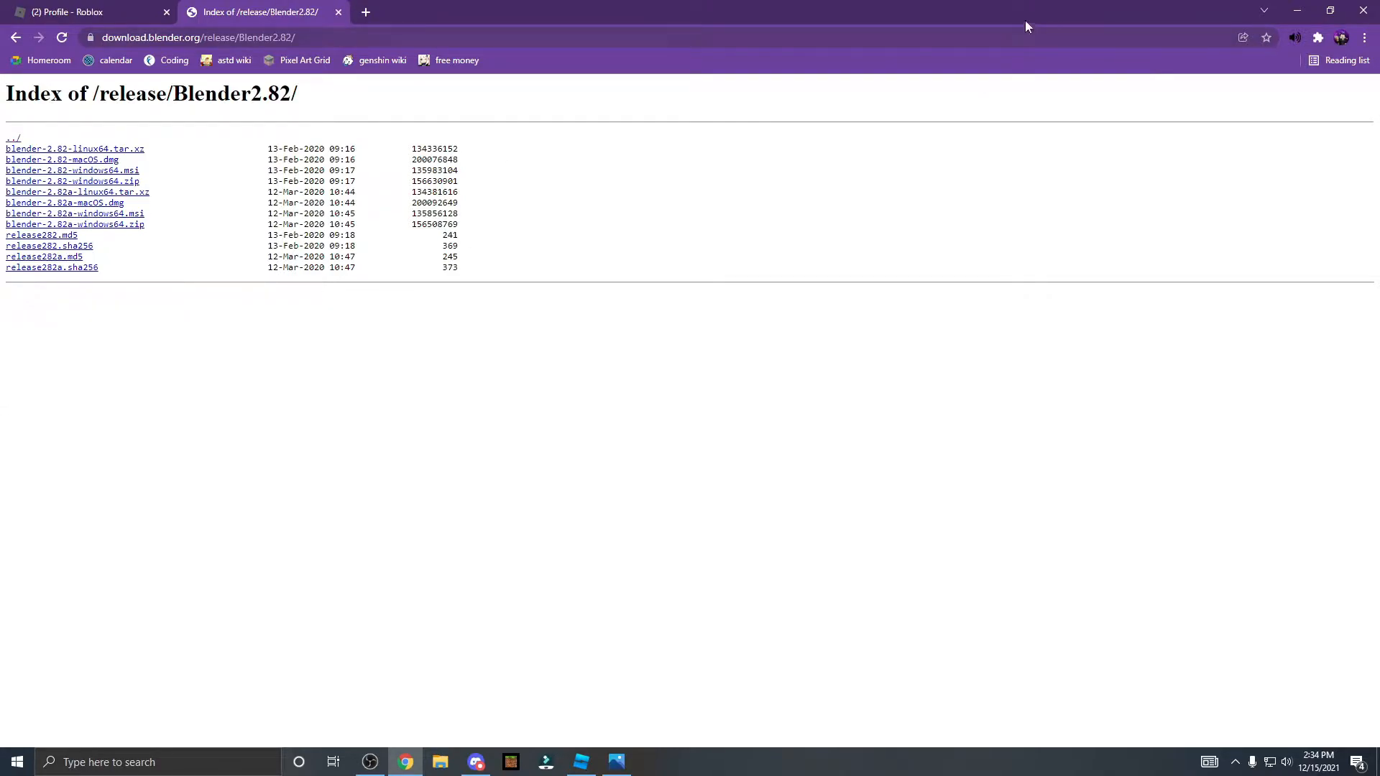
mouse_move(932, 8)
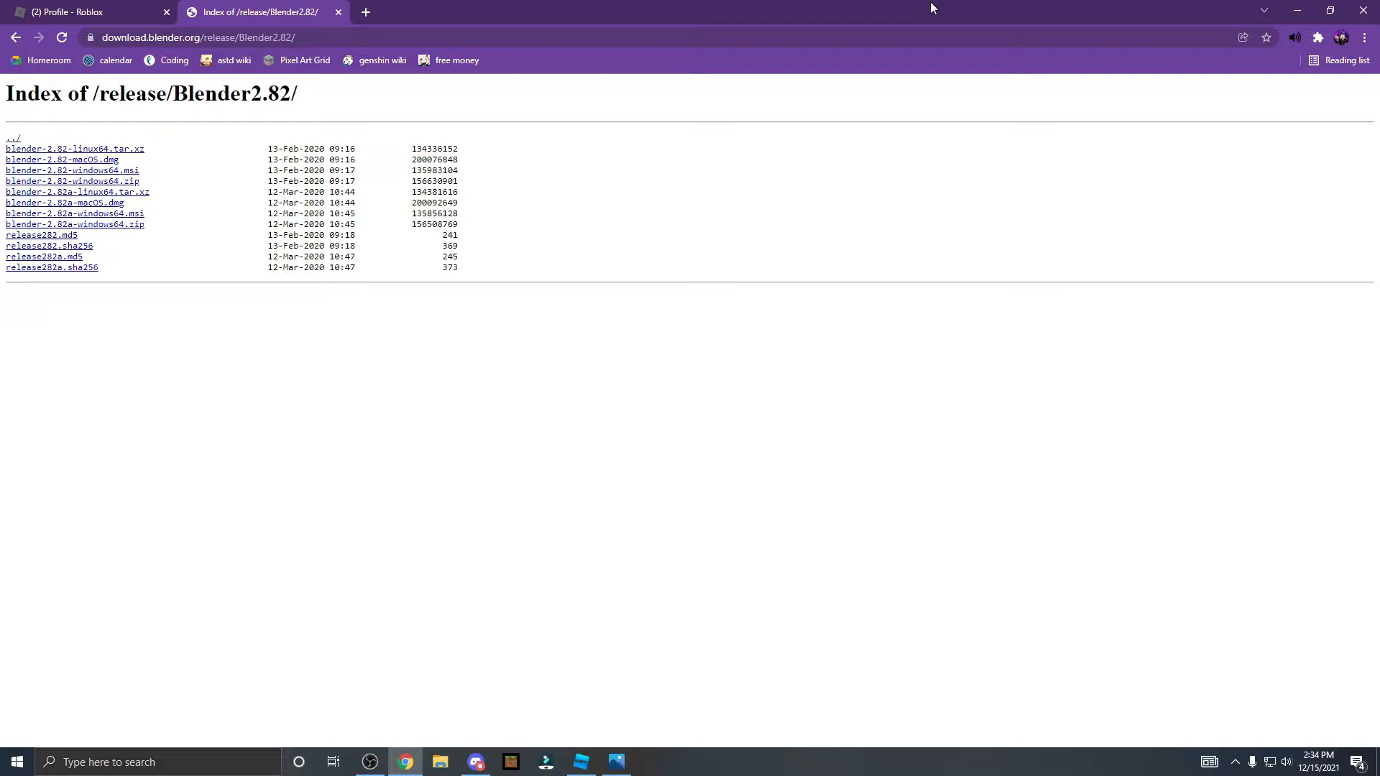
mouse_move(42, 240)
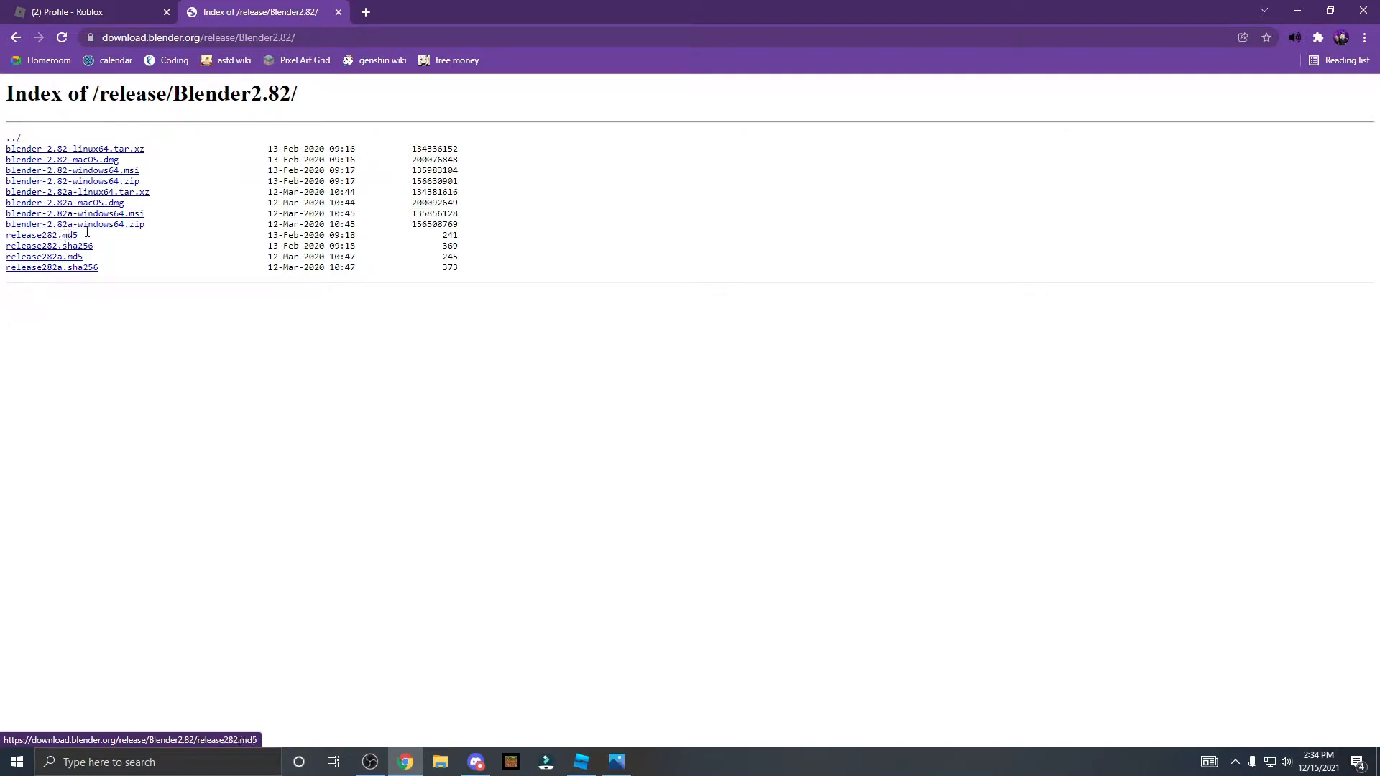
mouse_move(137, 232)
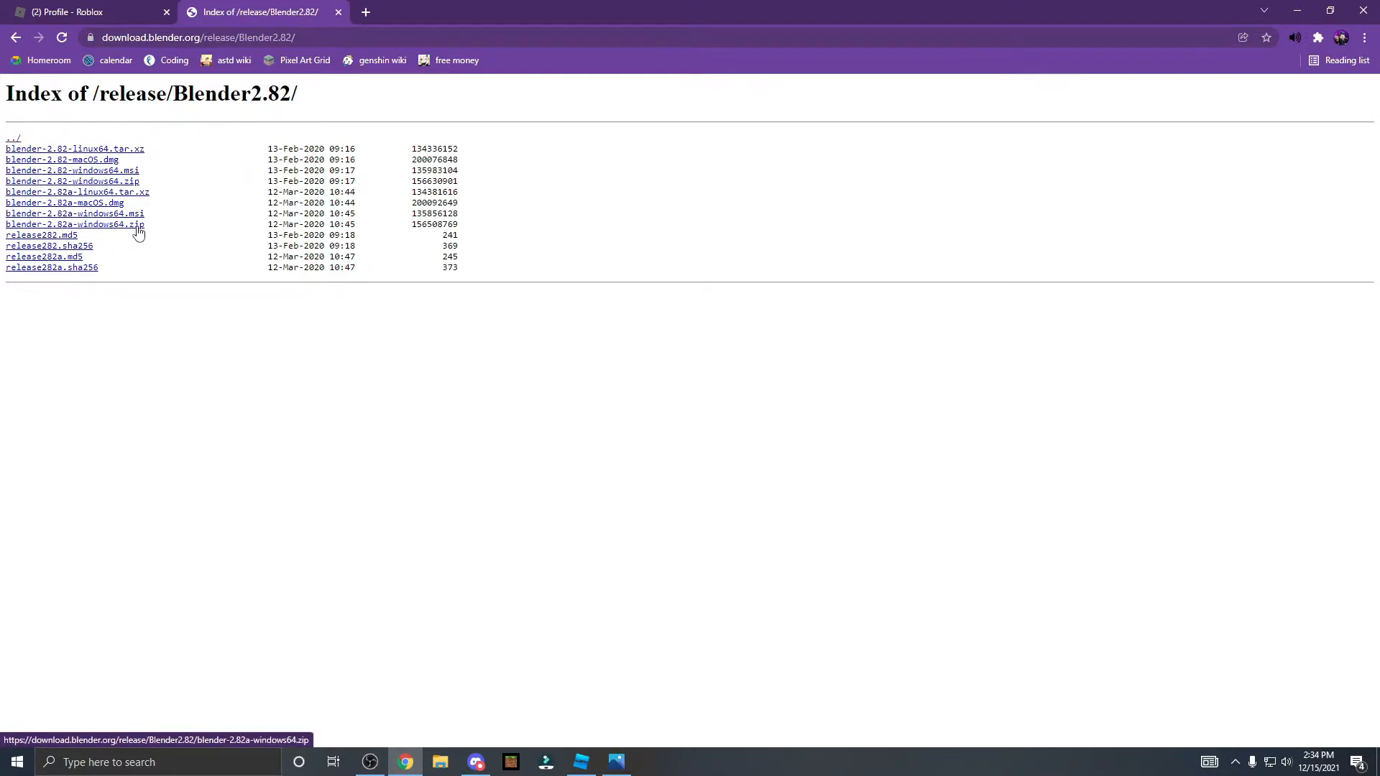
mouse_move(148, 192)
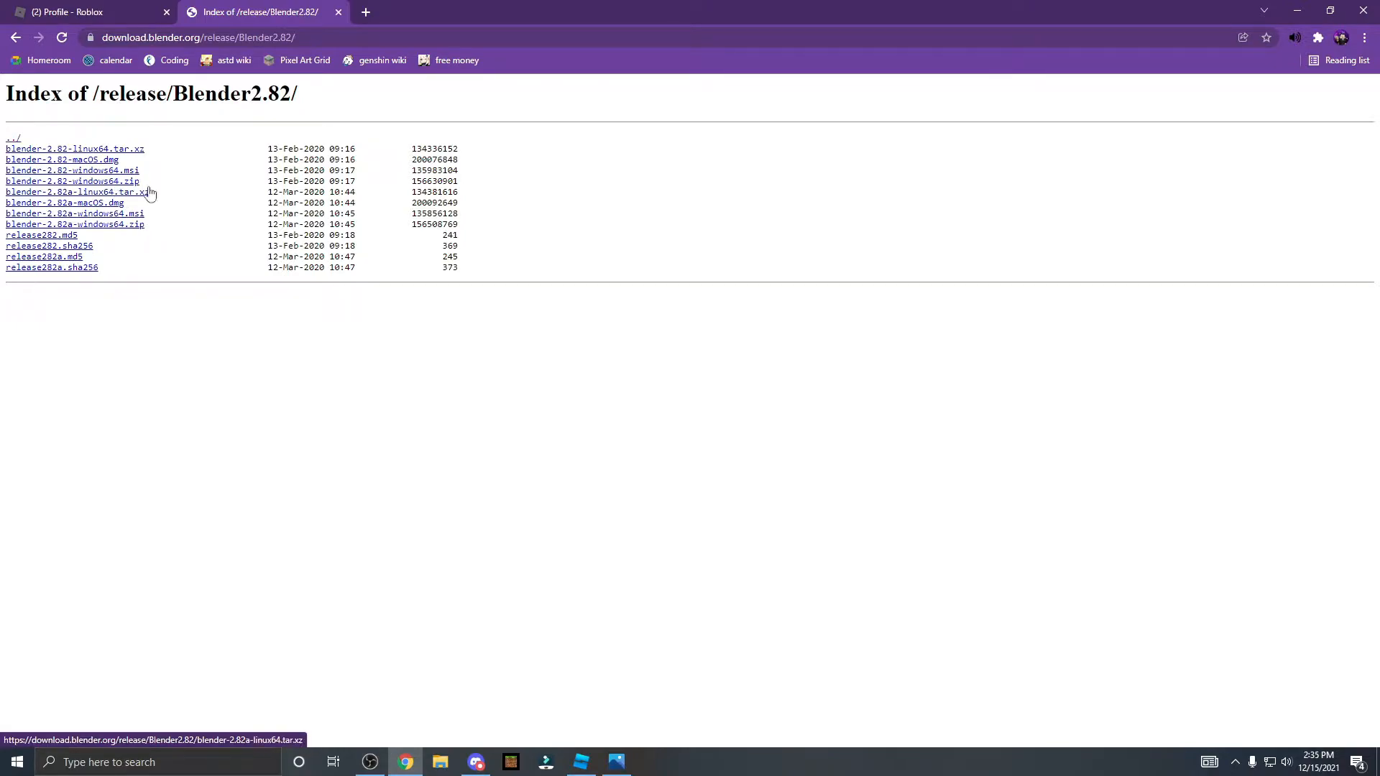
mouse_move(104, 159)
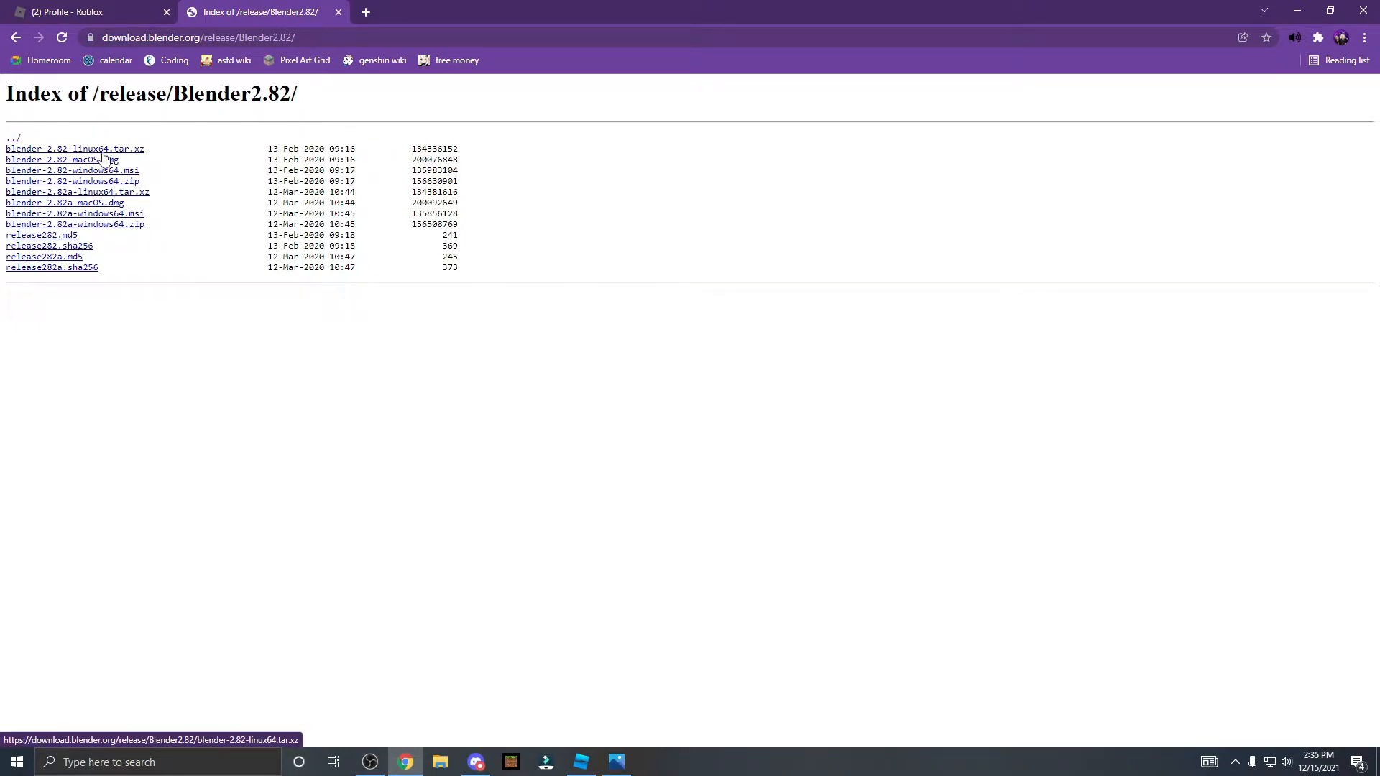
mouse_move(330, 163)
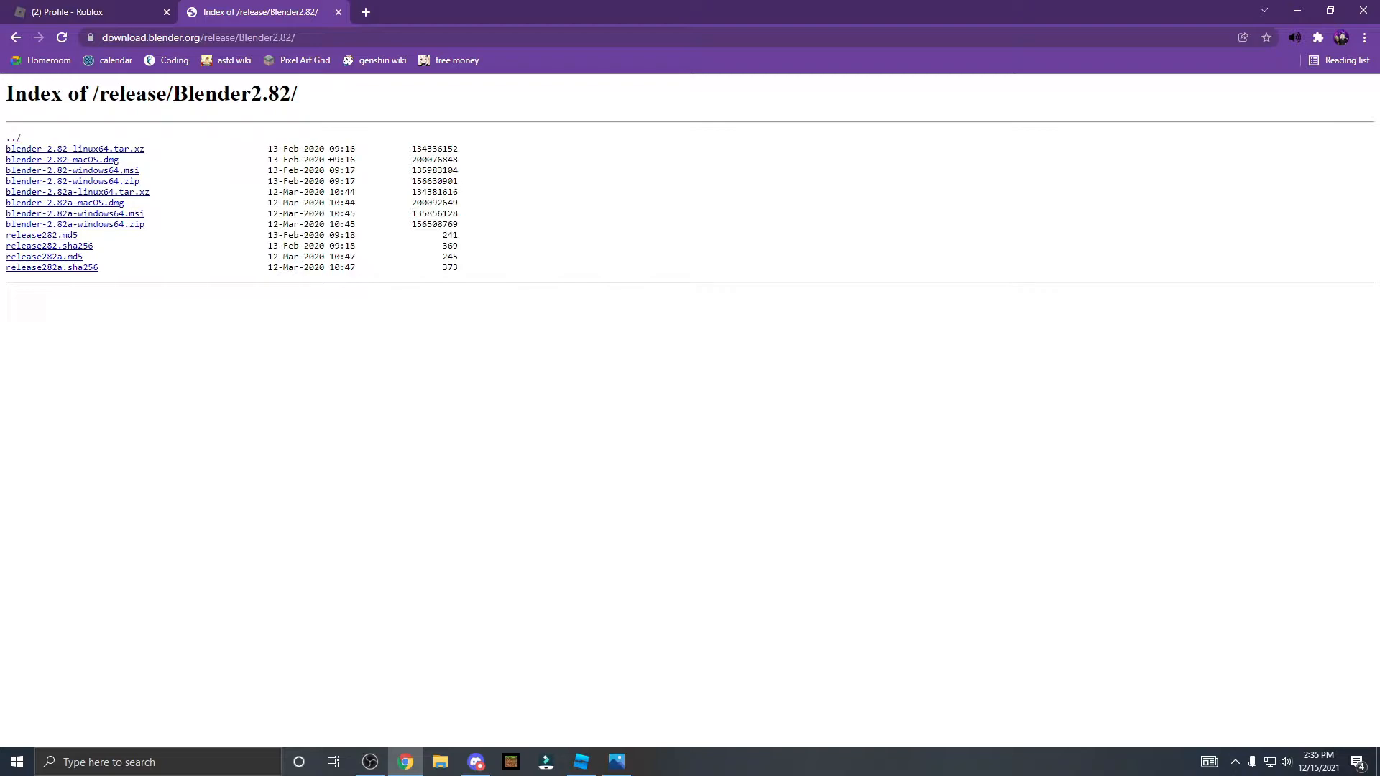
mouse_move(117, 231)
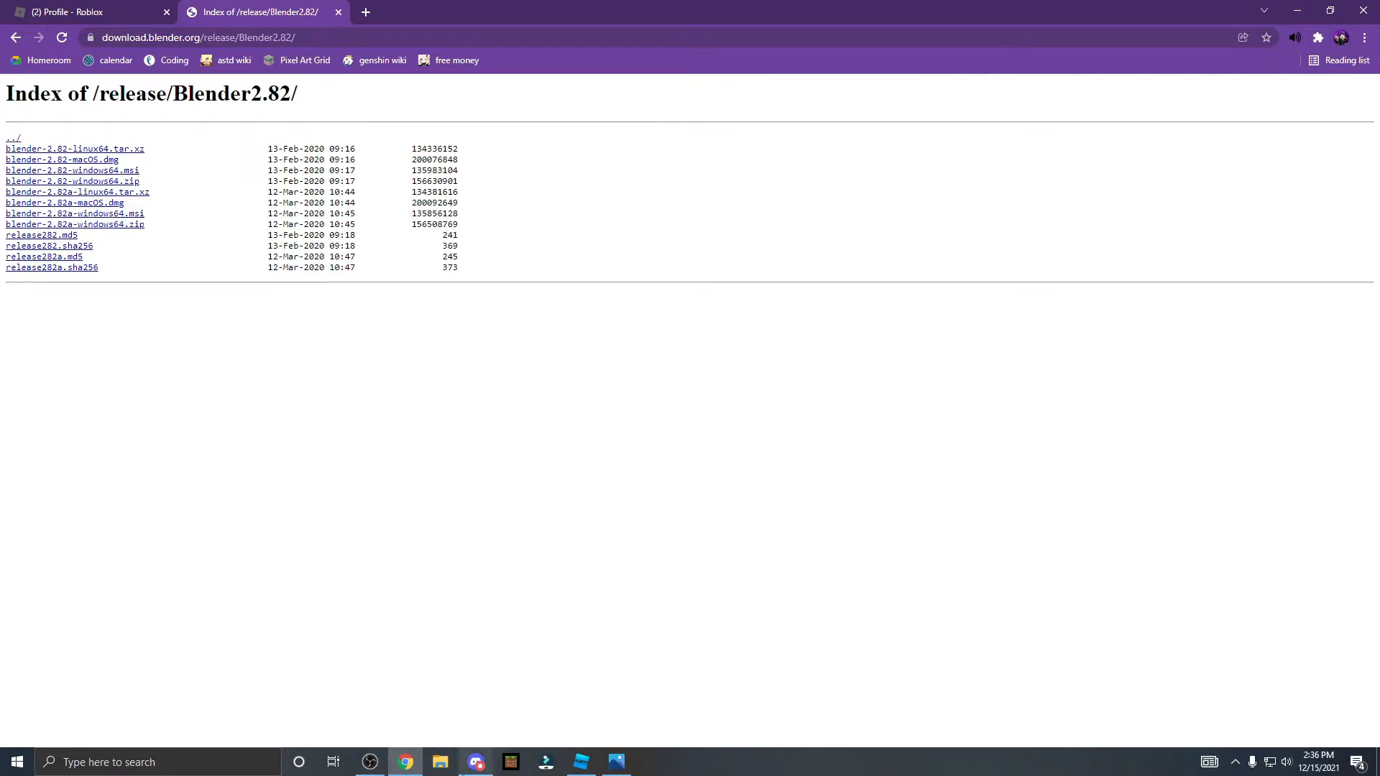
- Insert the purple-haired avatar onto the baseplate with Character Inserter, then run an InsertService LoadAsset command
click(579, 762)
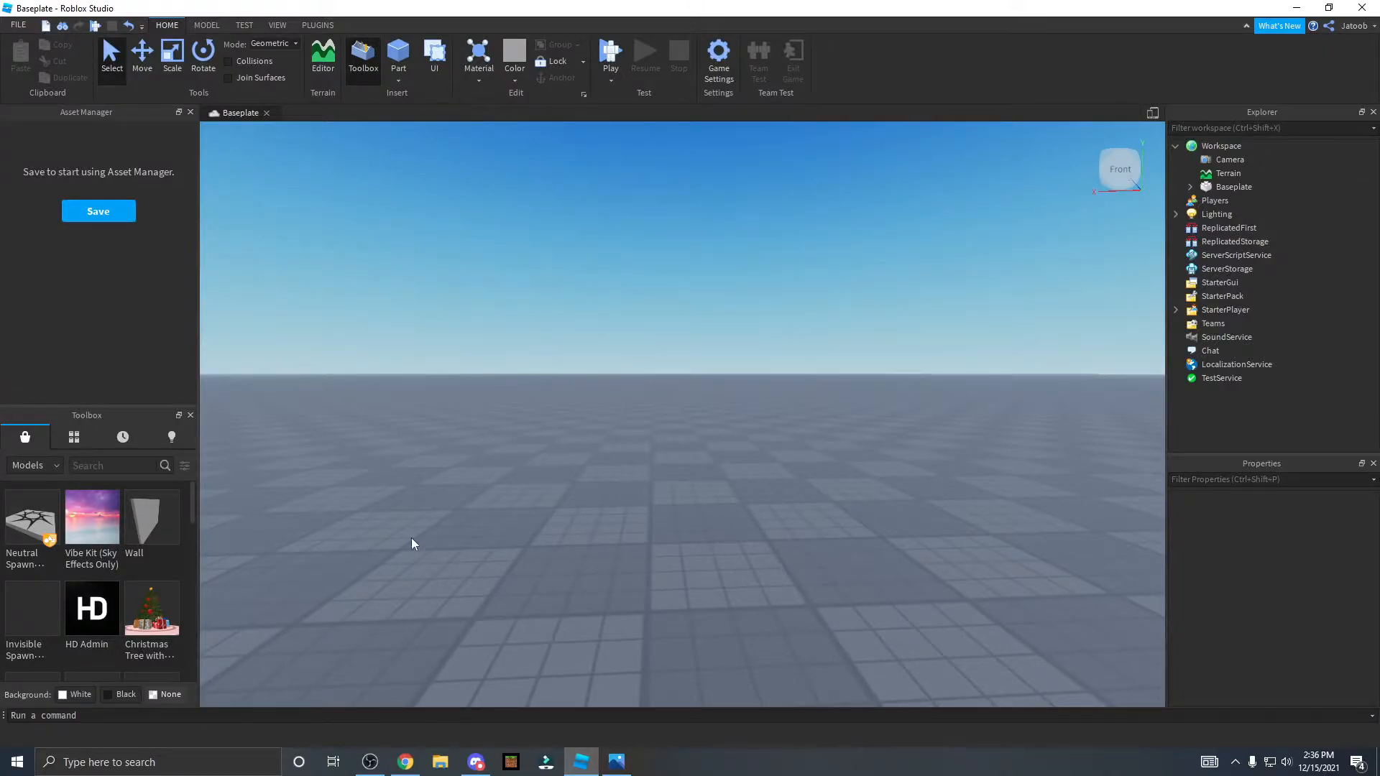
click(317, 25)
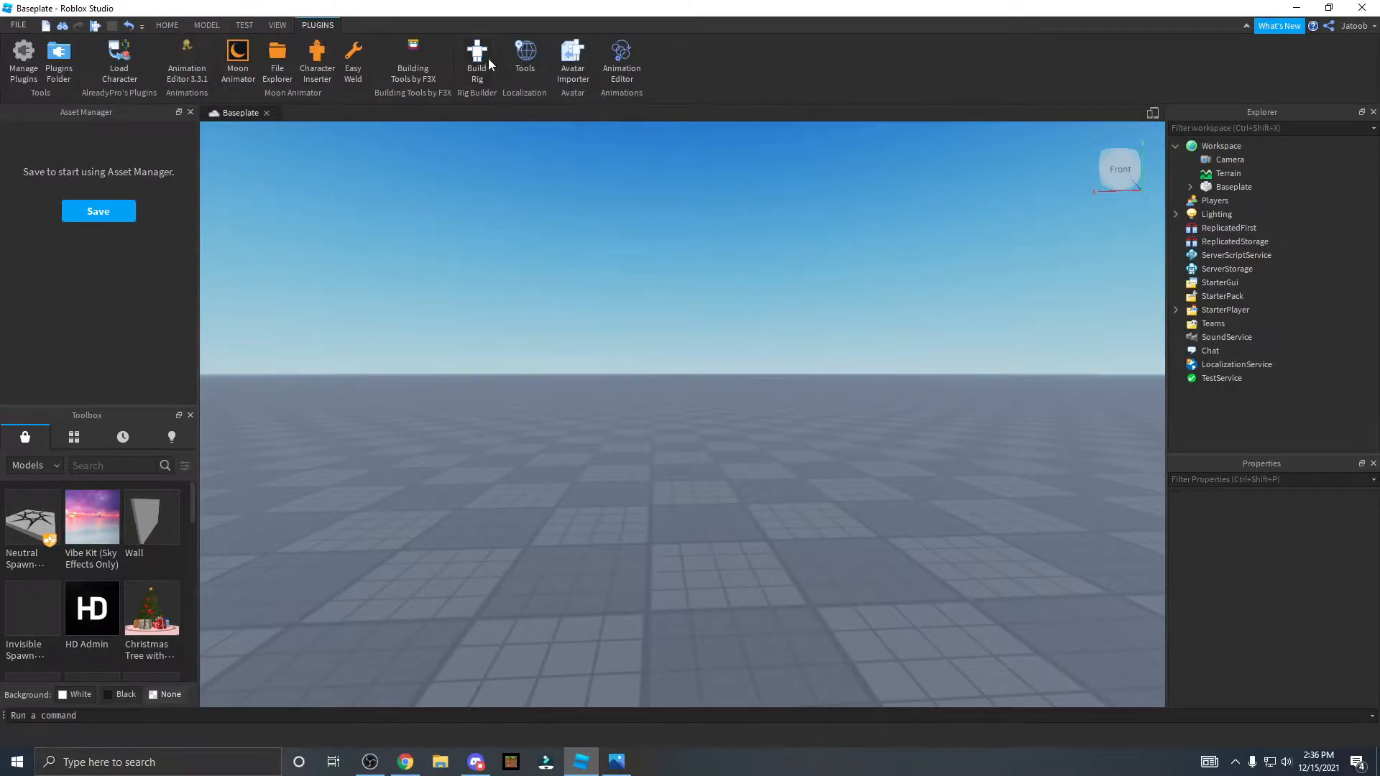
click(317, 62)
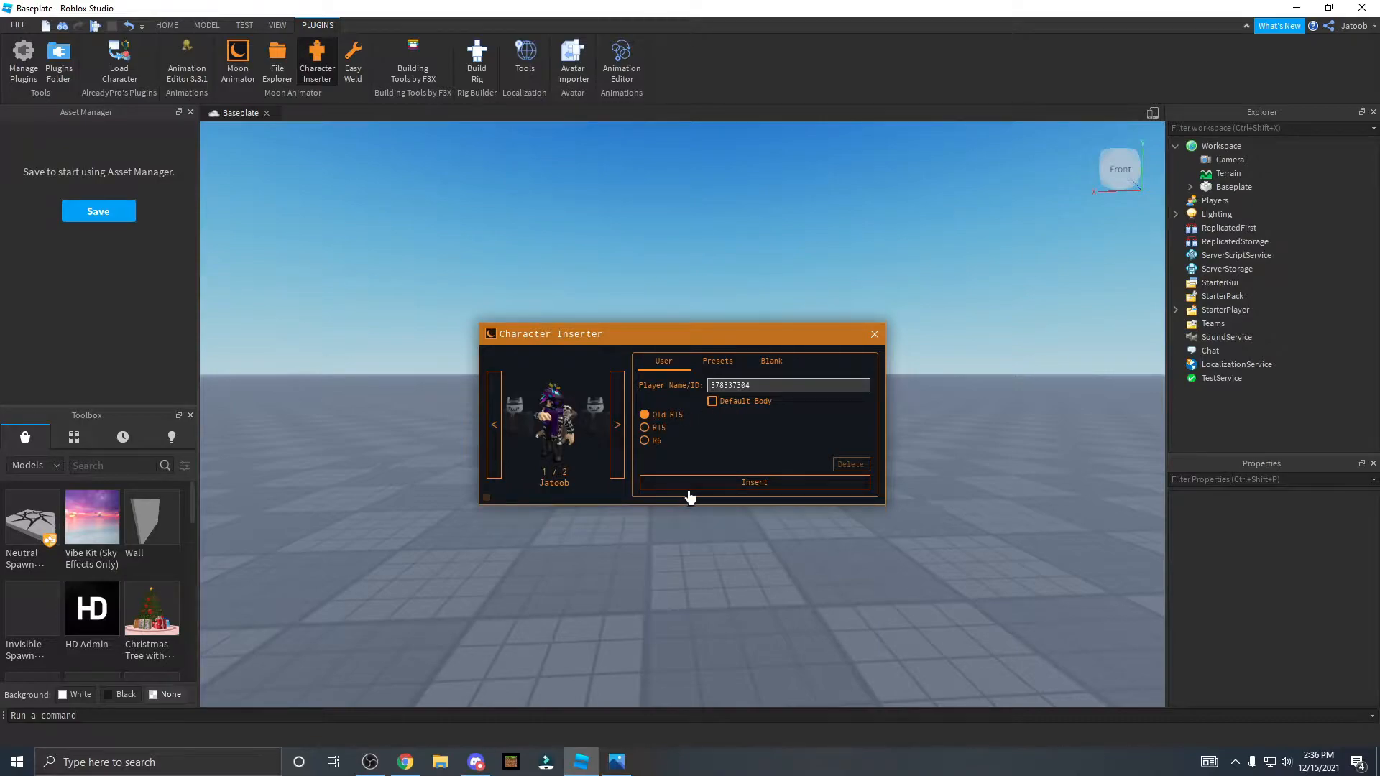
click(753, 483)
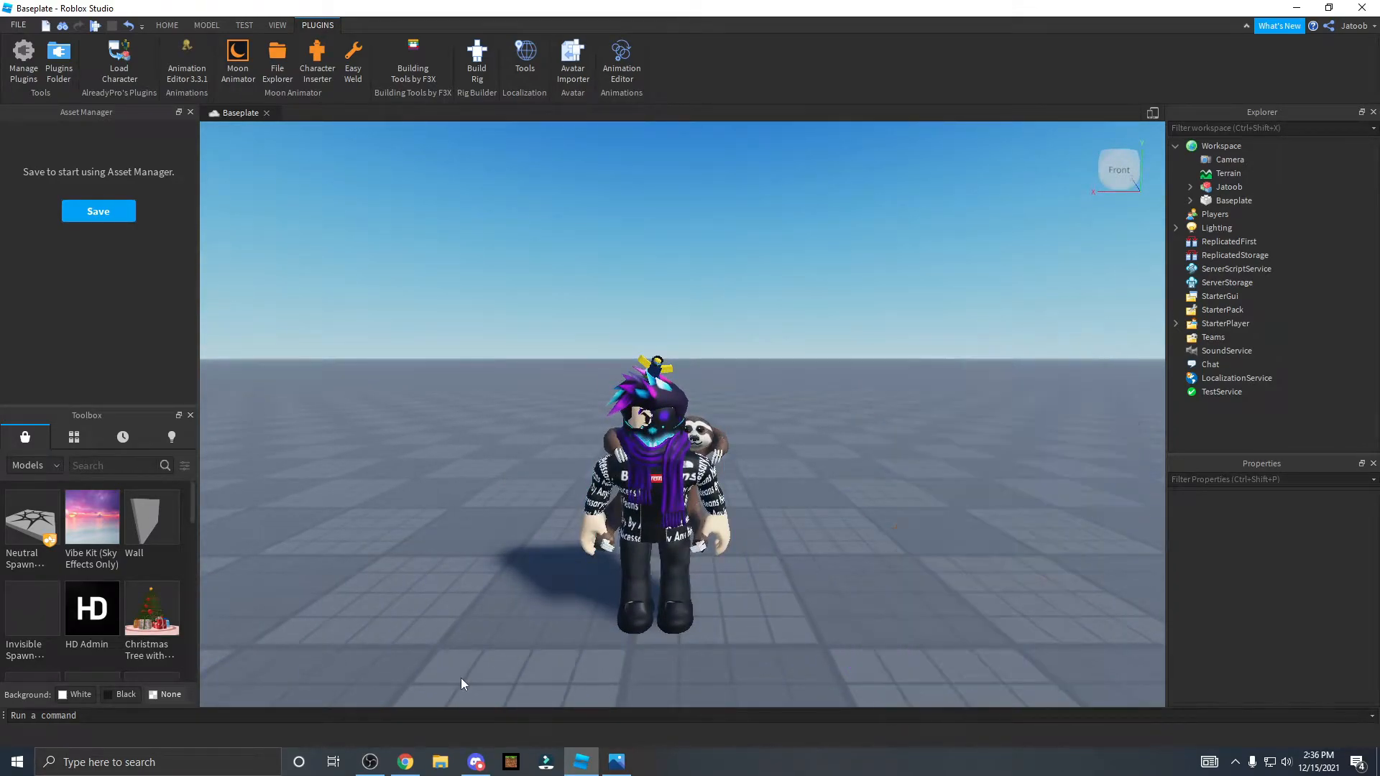
mouse_move(522, 617)
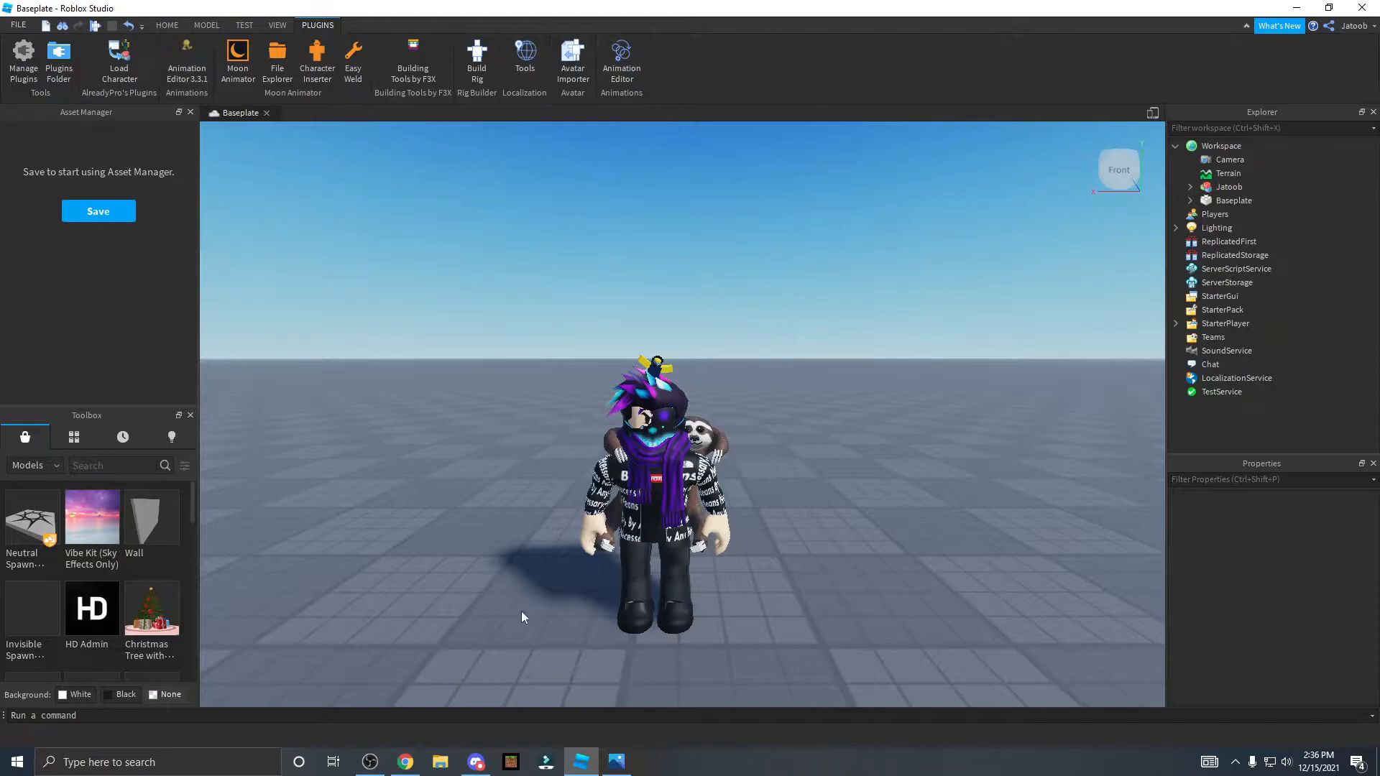
click(656, 484)
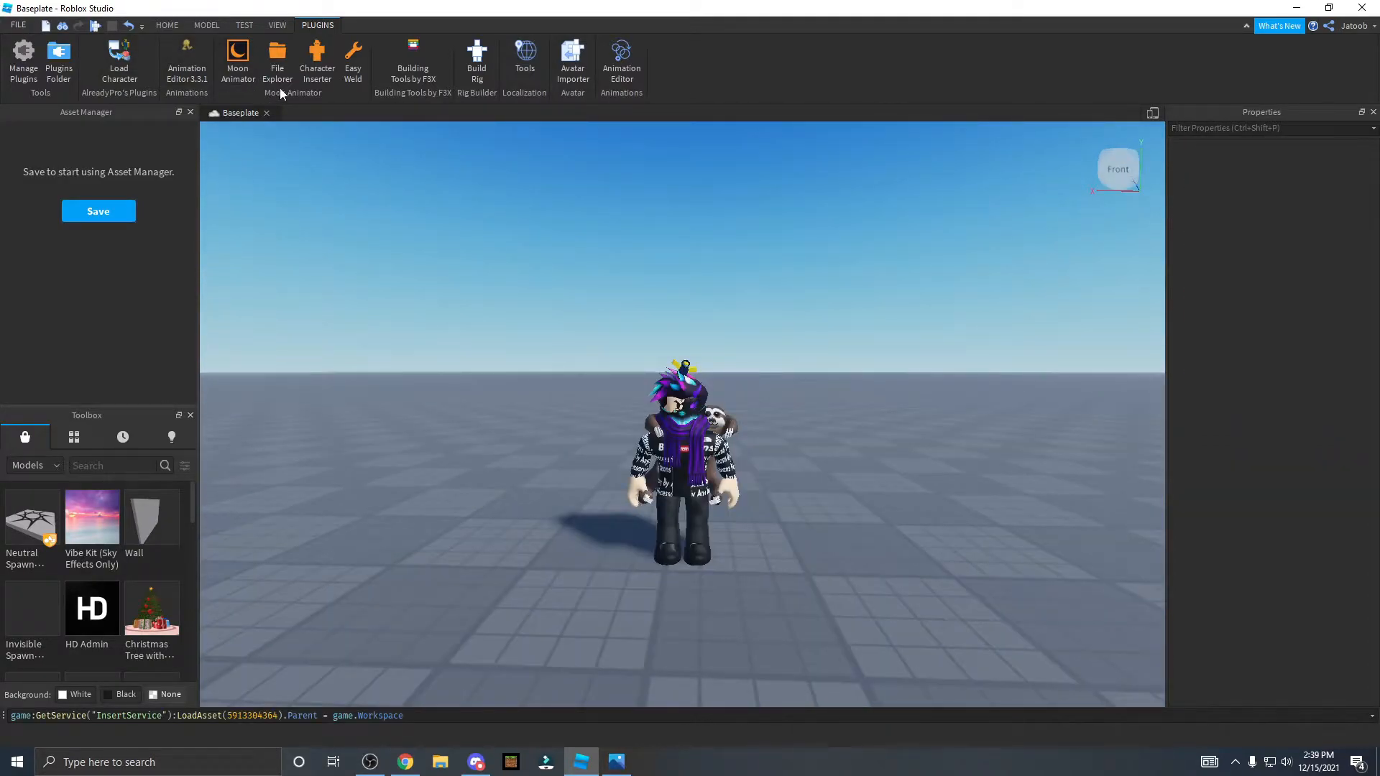
mouse_move(238, 61)
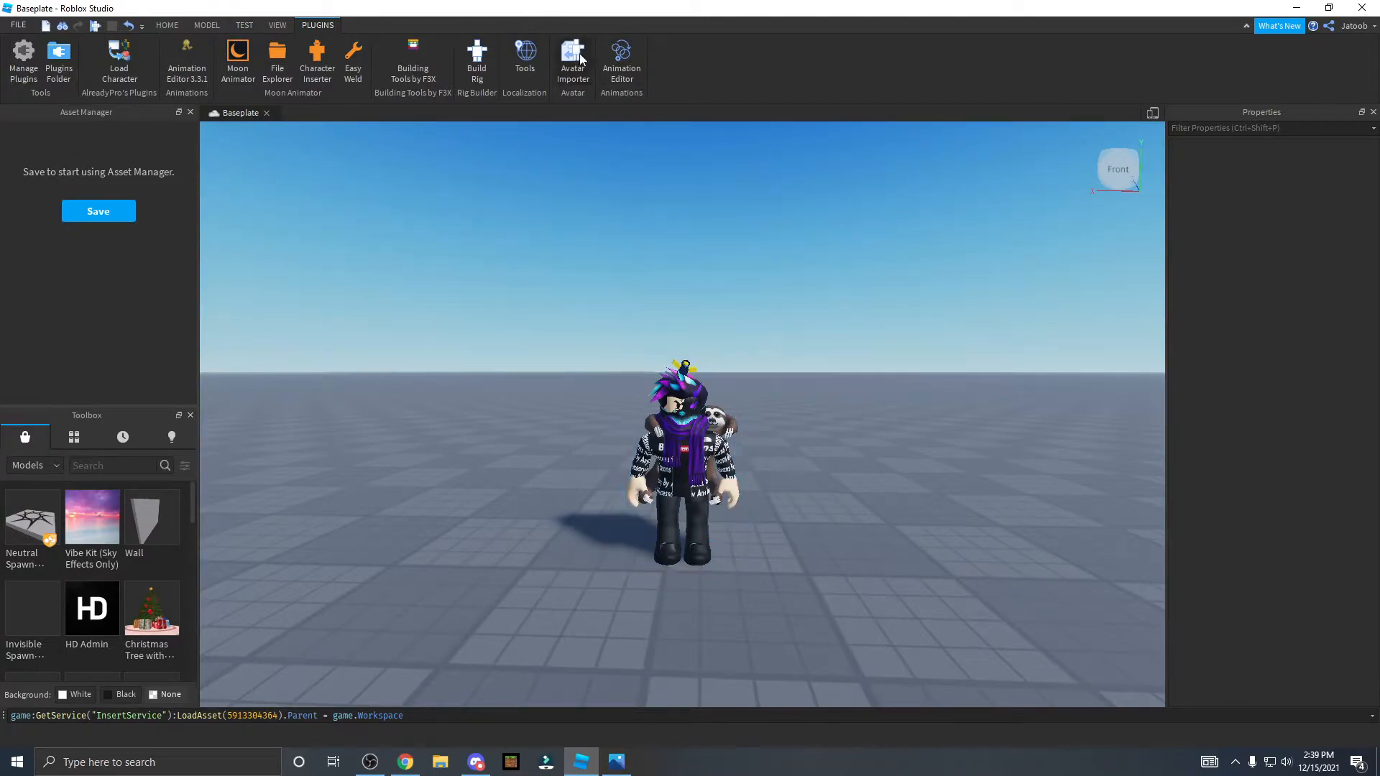
- Select the avatar as the rig in Moon Animator to open its body-part timeline
click(186, 62)
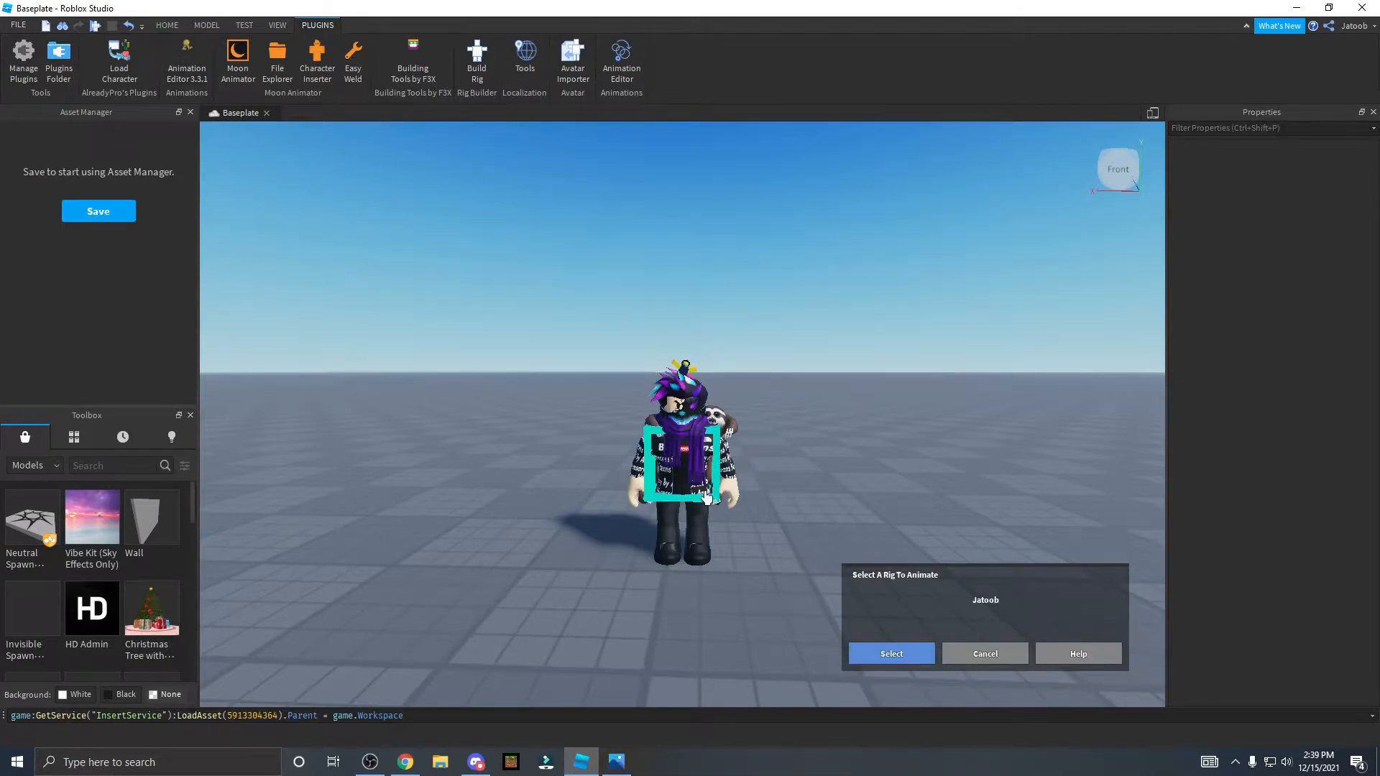
click(890, 653)
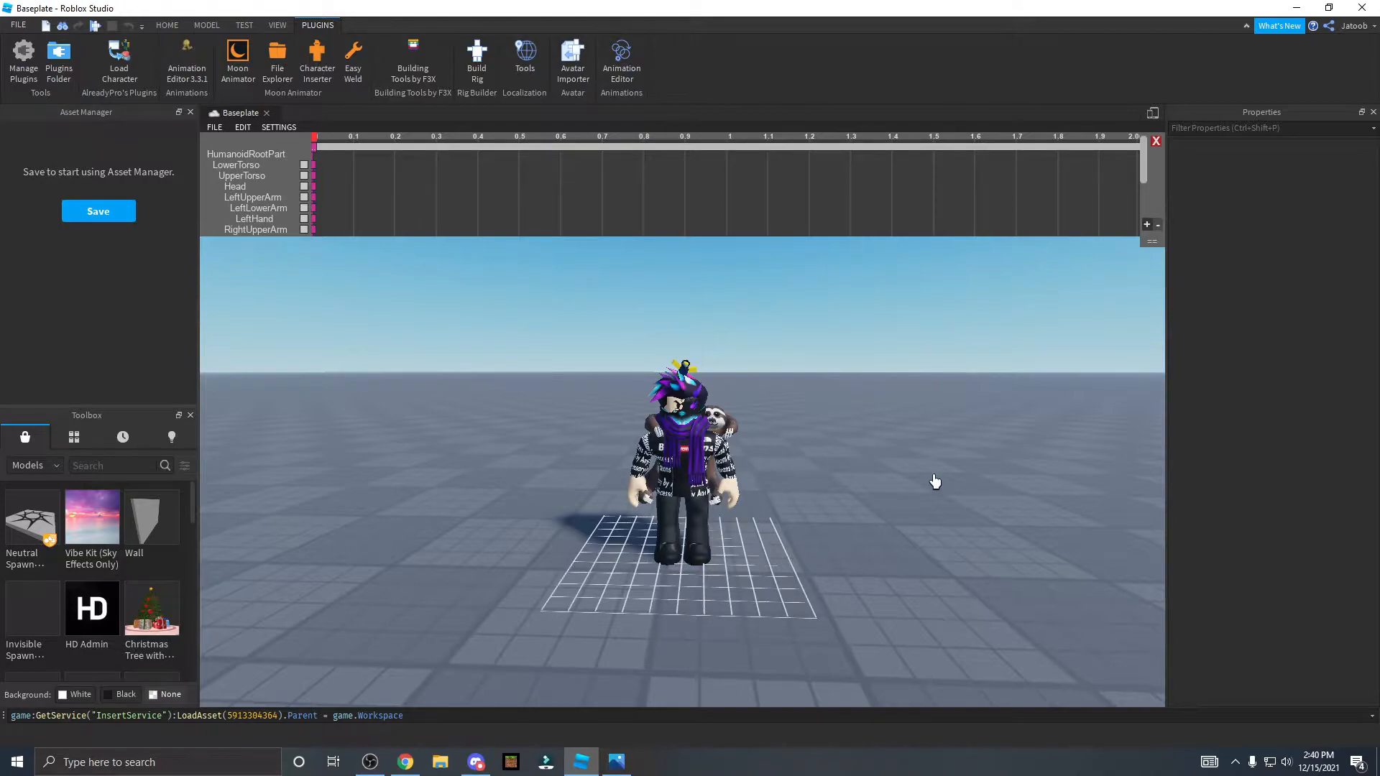
mouse_move(539, 616)
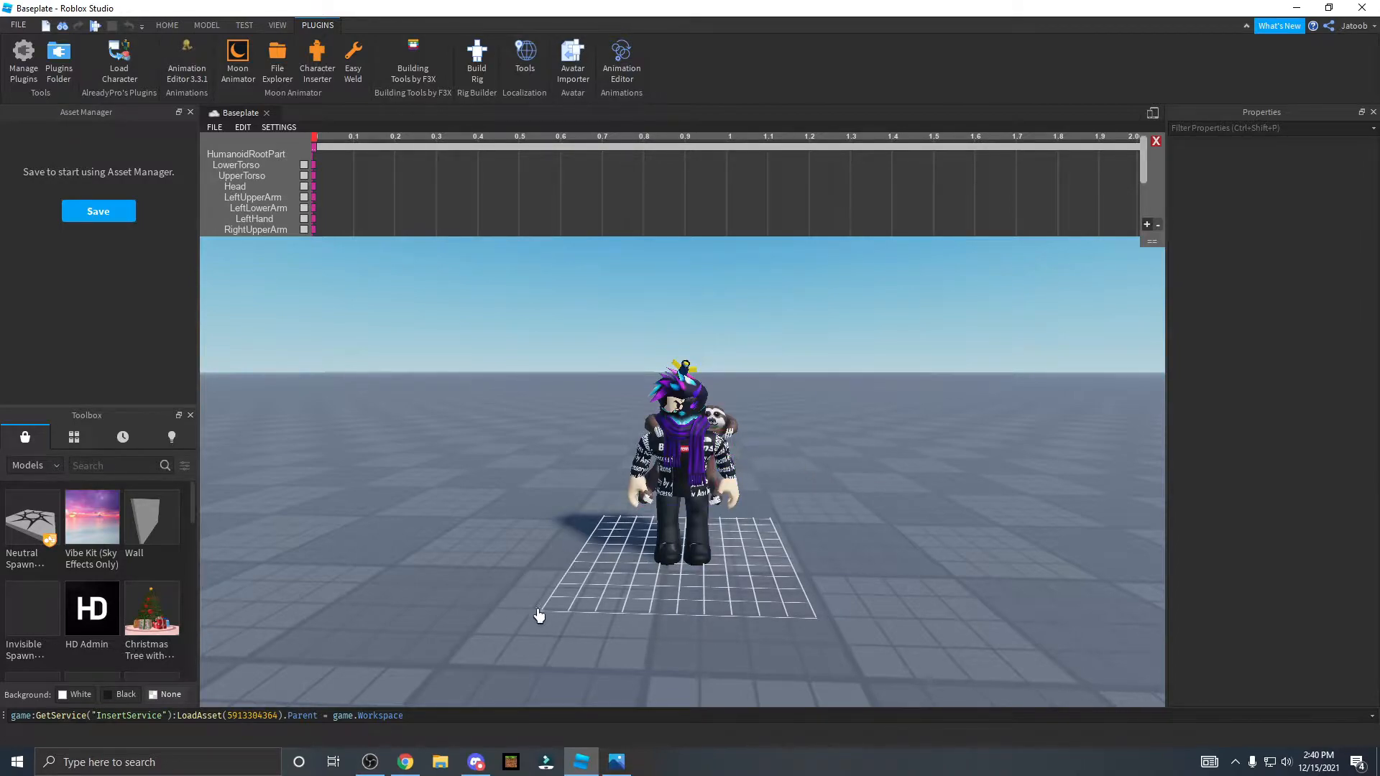
click(616, 762)
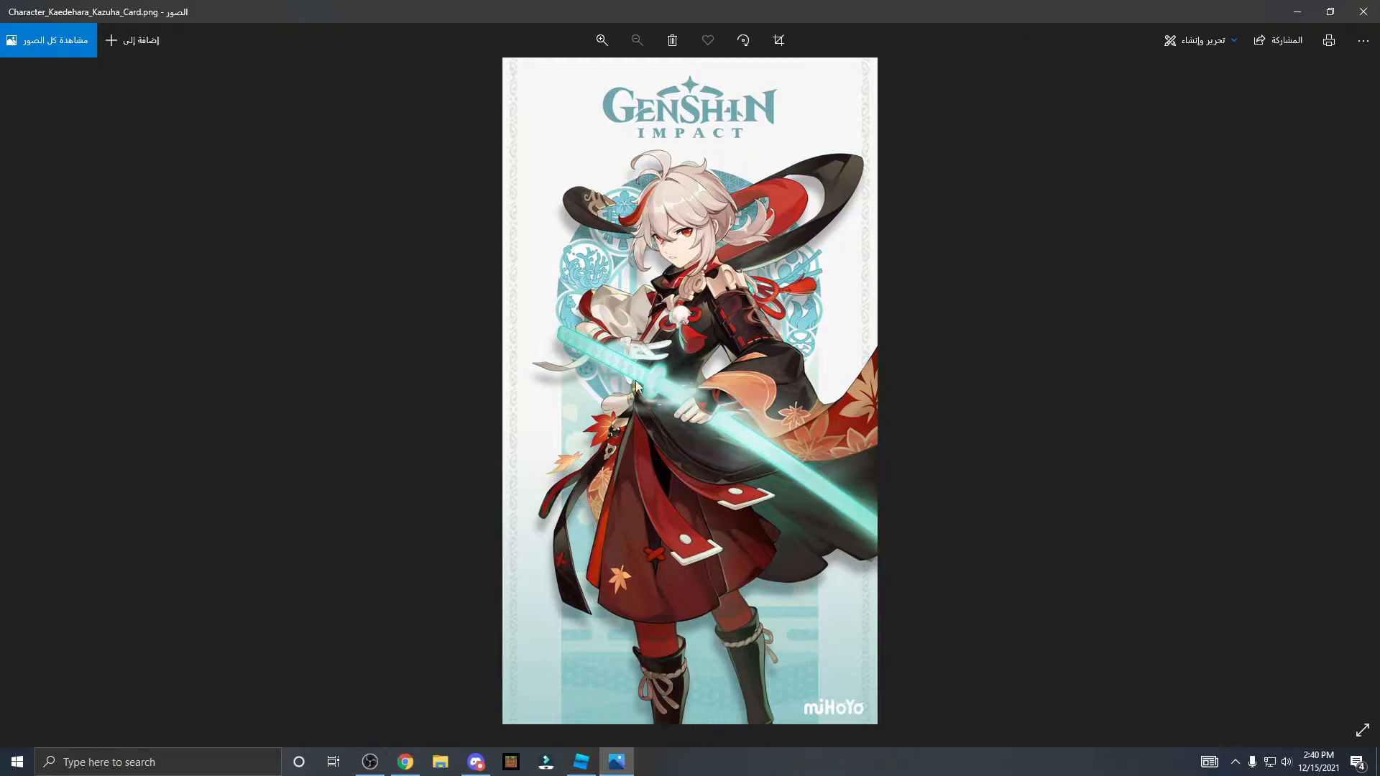
mouse_move(686, 378)
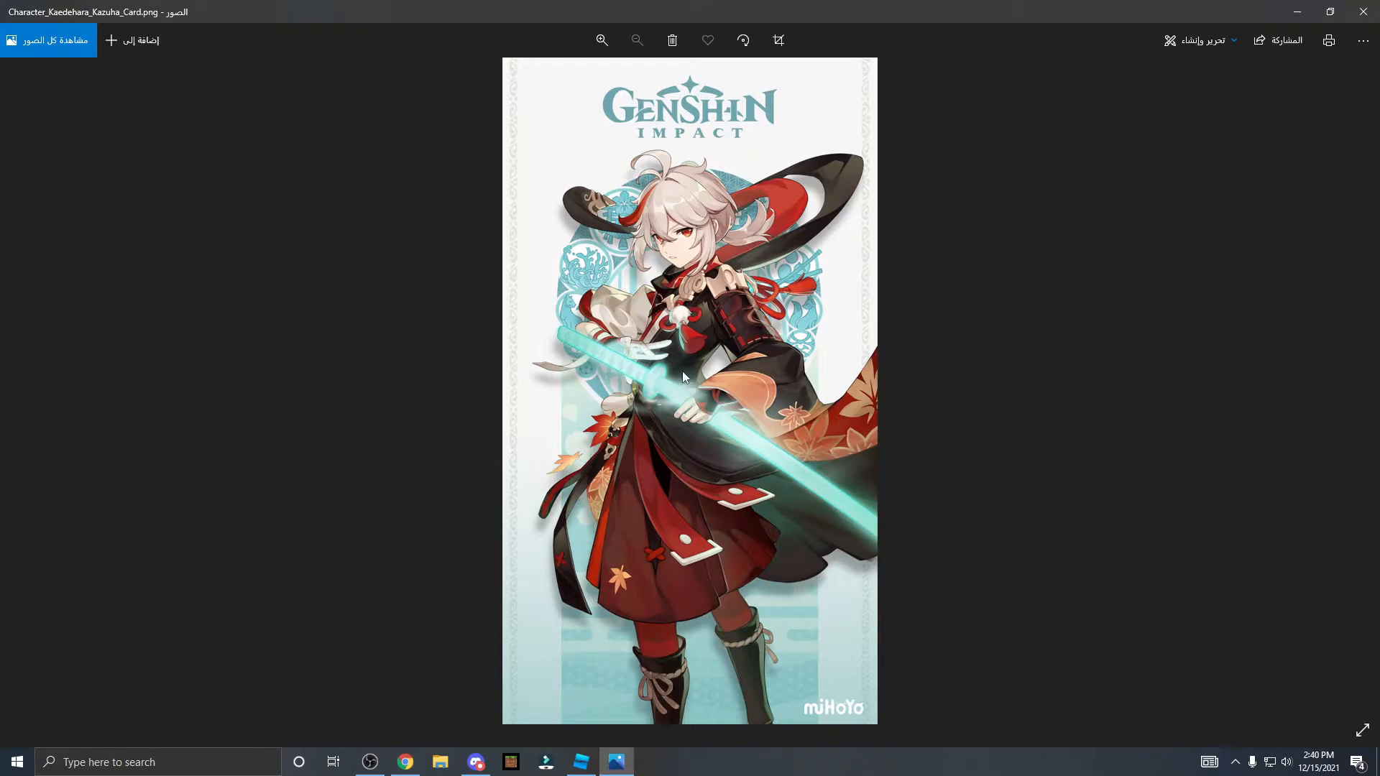
mouse_move(627, 521)
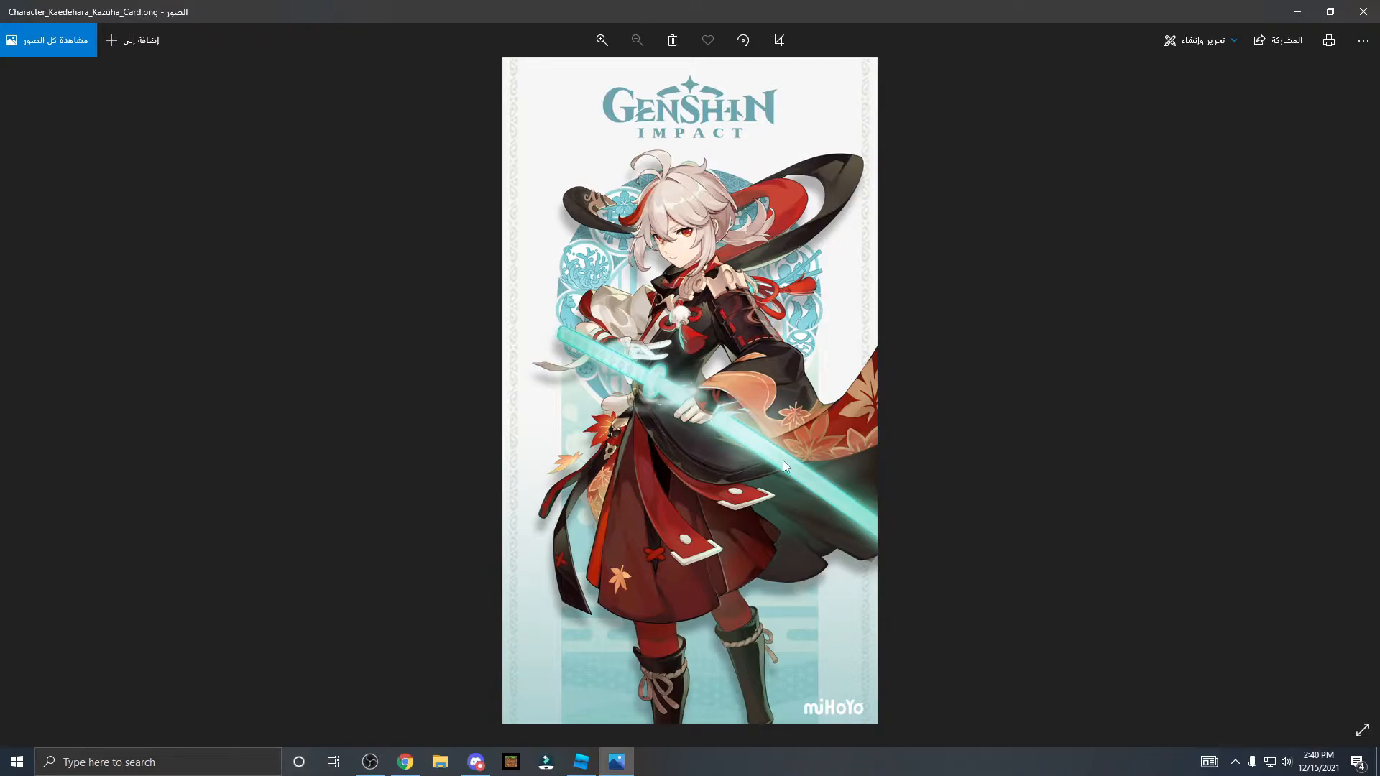
mouse_move(550, 396)
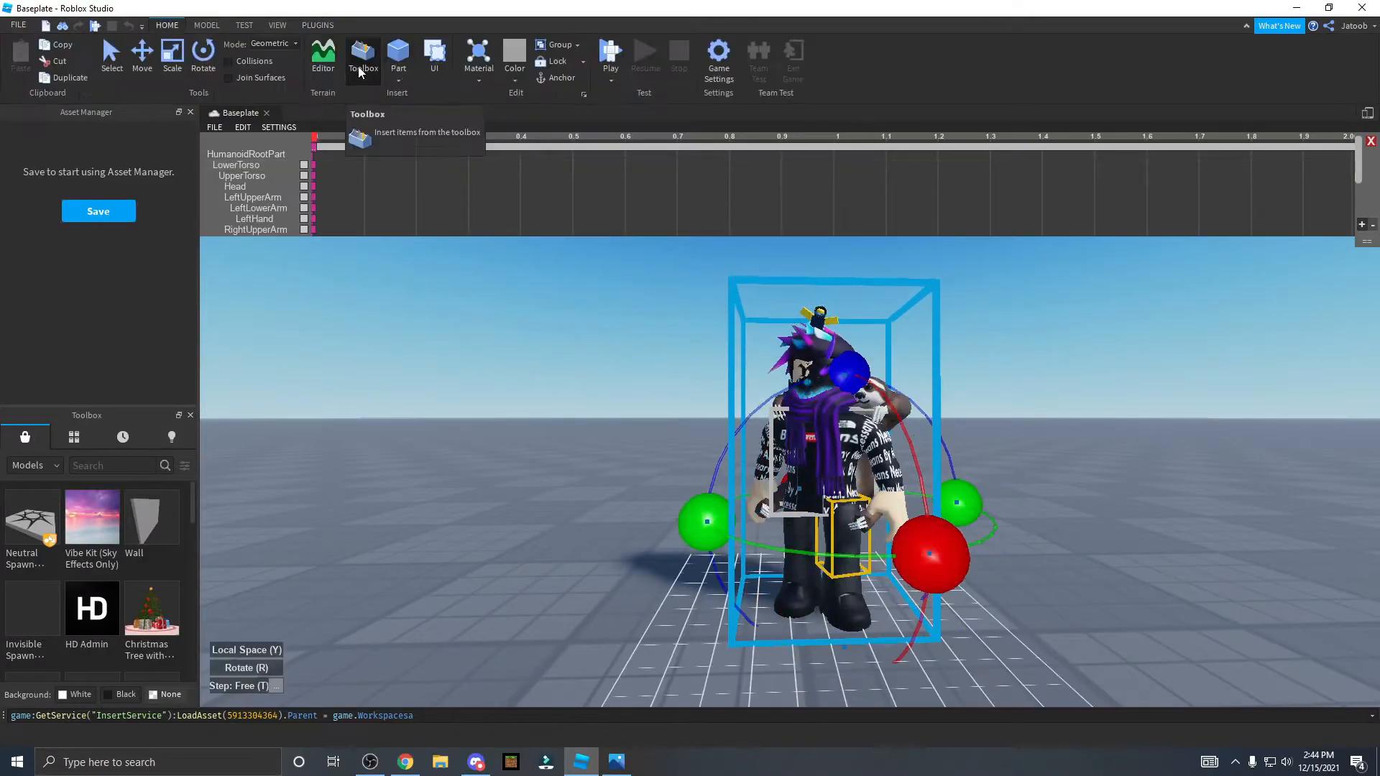
- Browse the Studio toolbar tabs, then close the Animation Editor panel
click(278, 24)
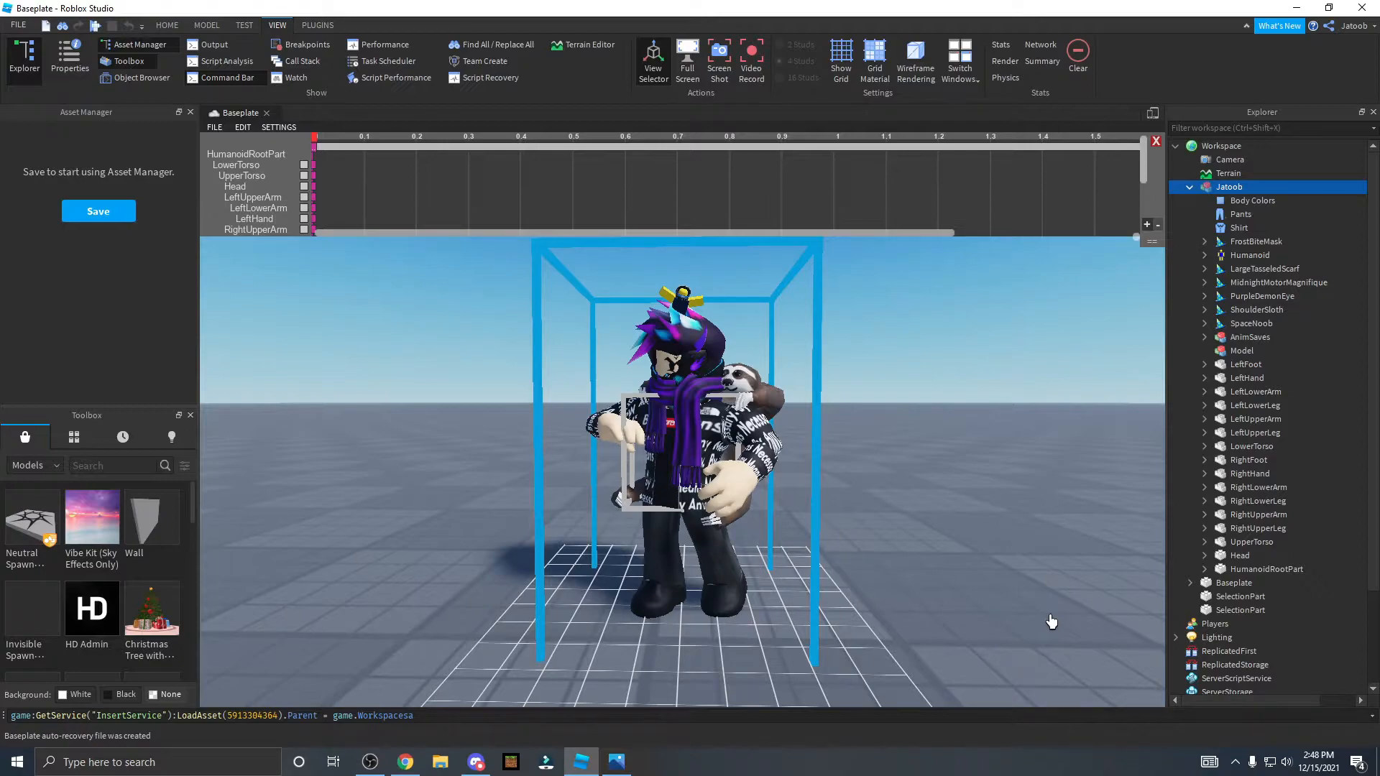
click(166, 25)
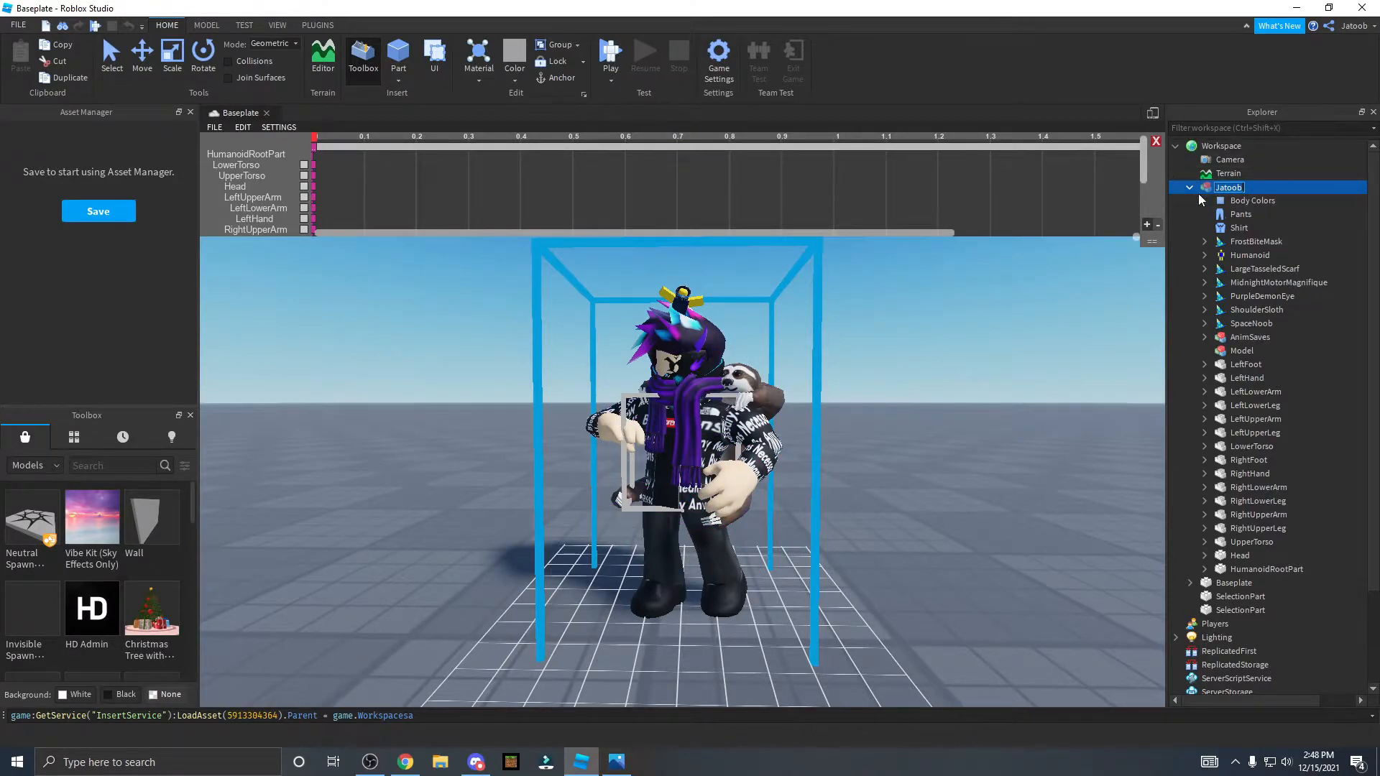
mouse_move(1316, 192)
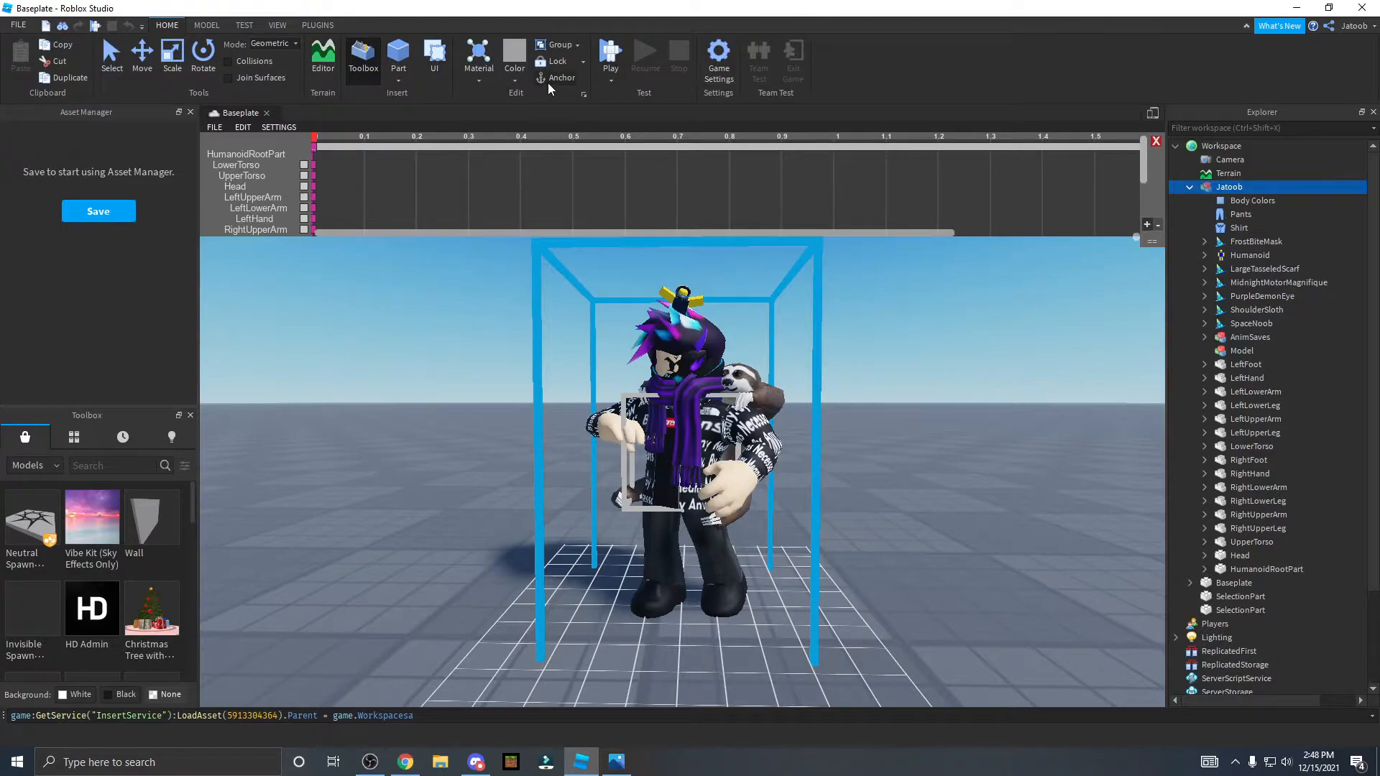
mouse_move(563, 31)
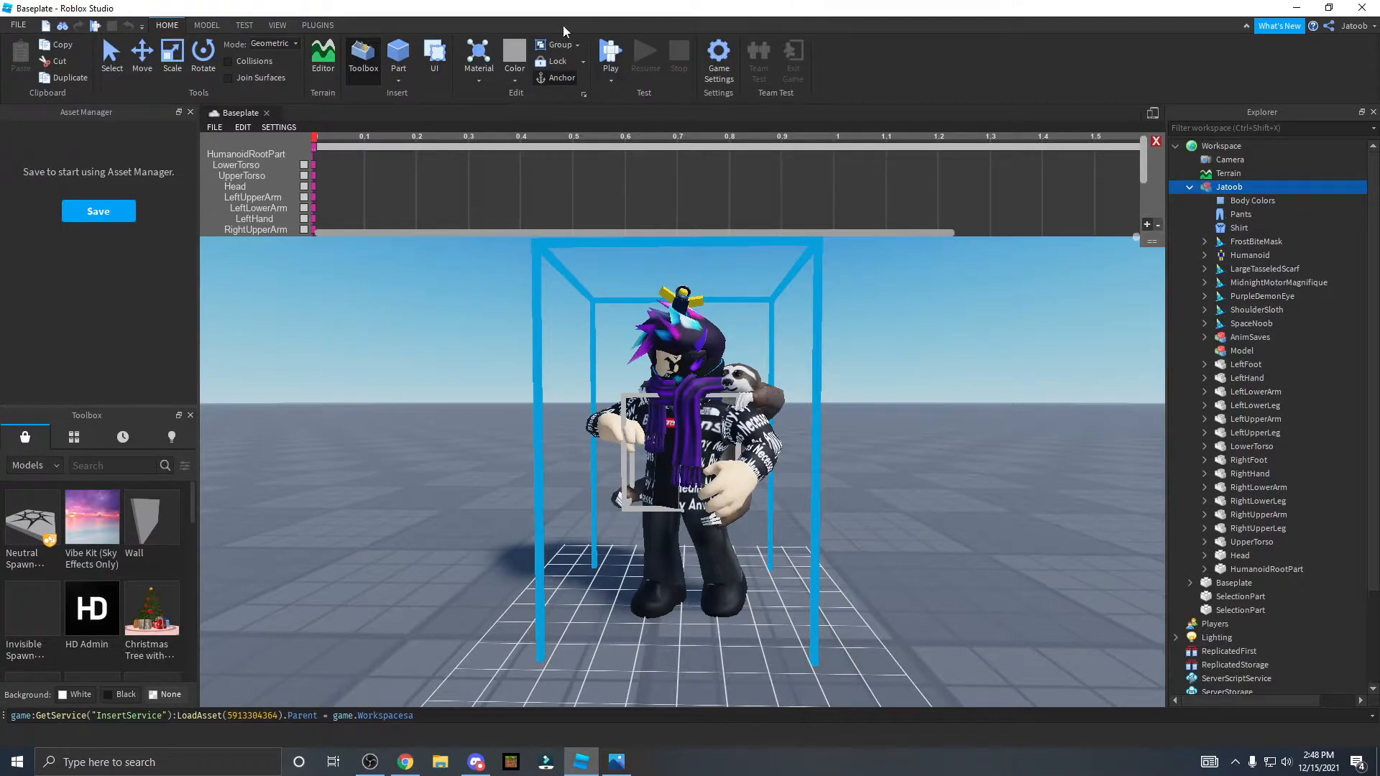
click(1155, 141)
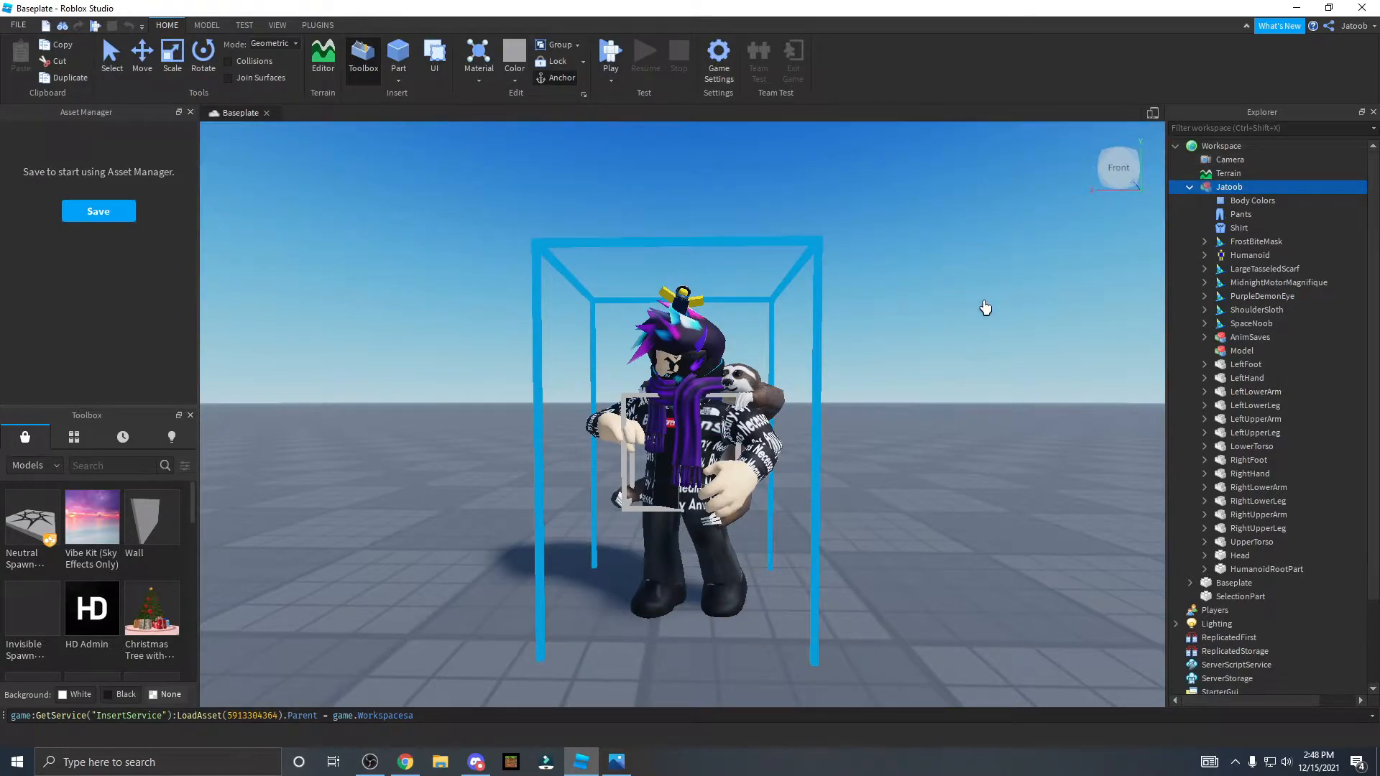
- Export the selected avatar model via Export Selection as an OBJ in the games folder
click(1009, 404)
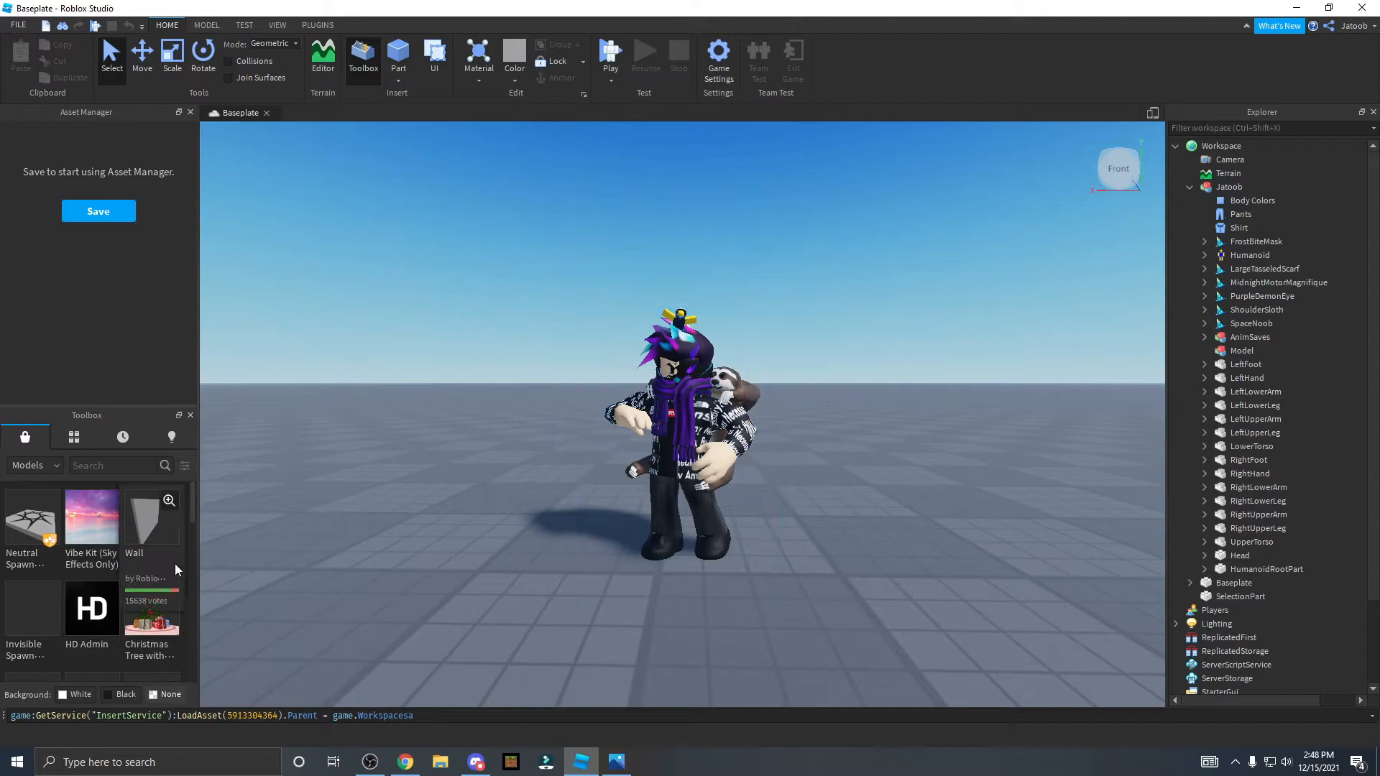
text(sword)
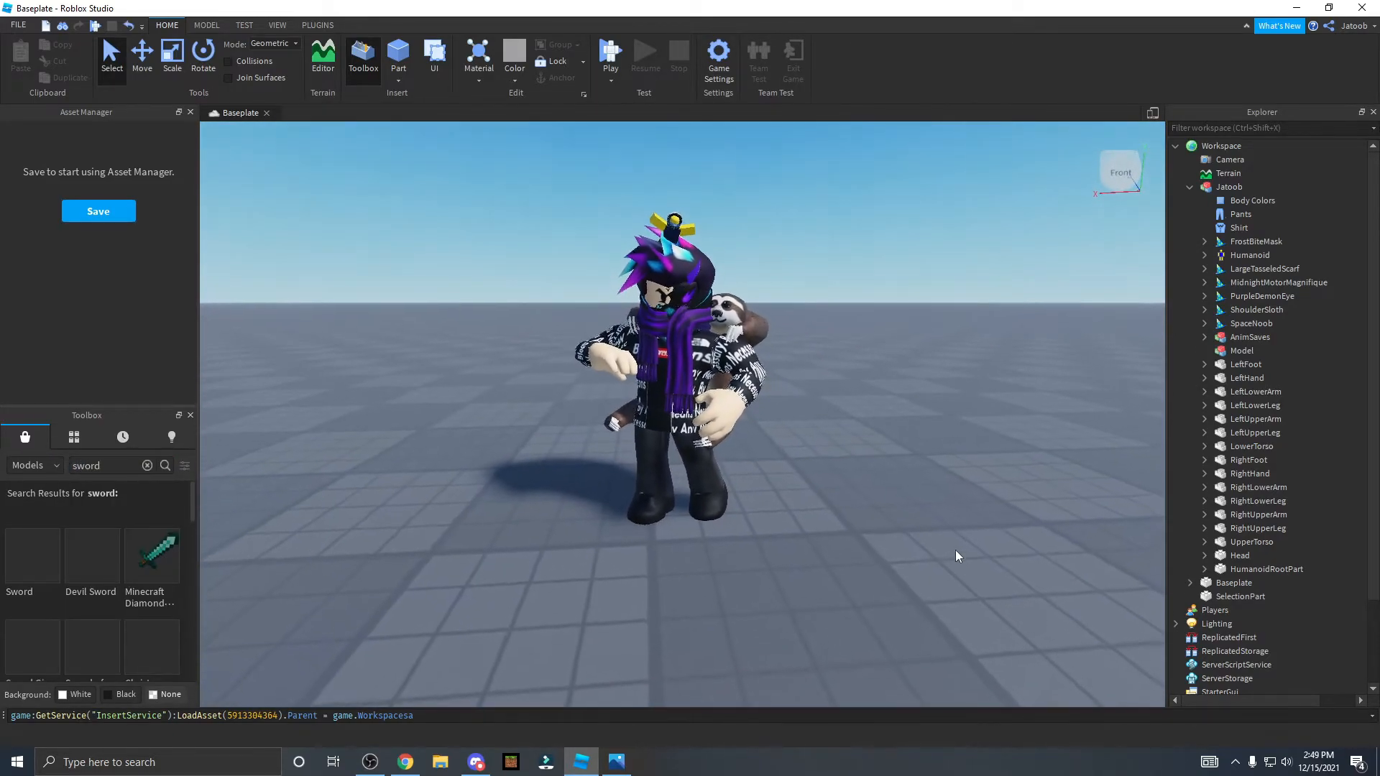
click(1230, 187)
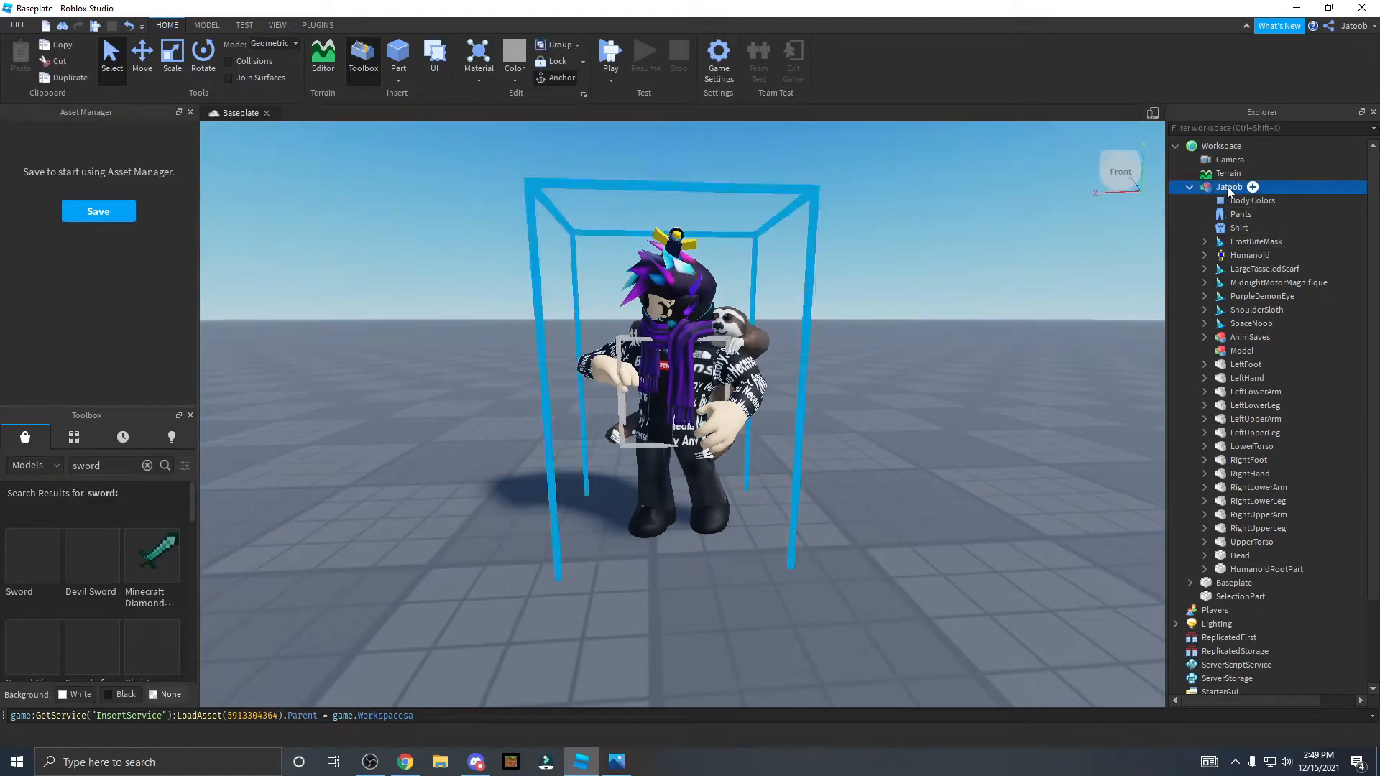
click(1241, 214)
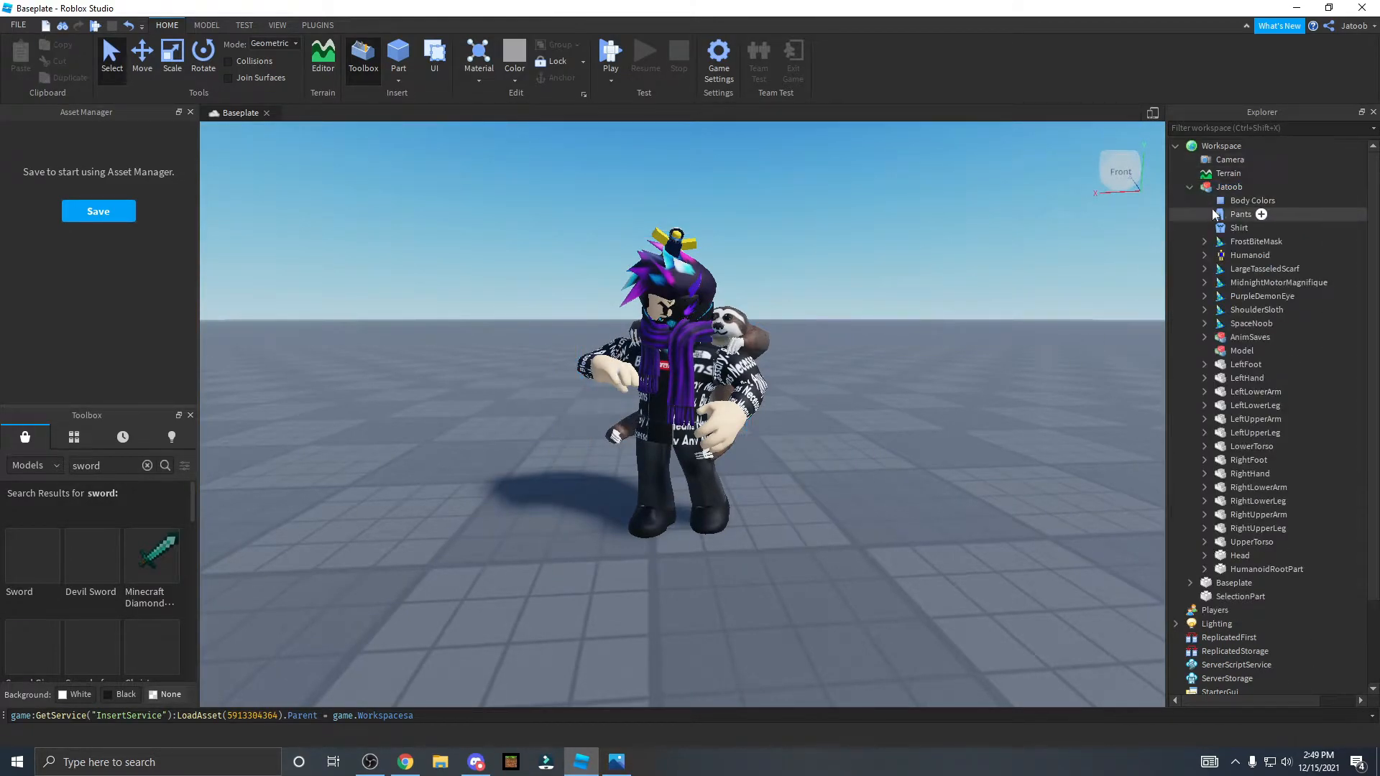
right_click(1230, 185)
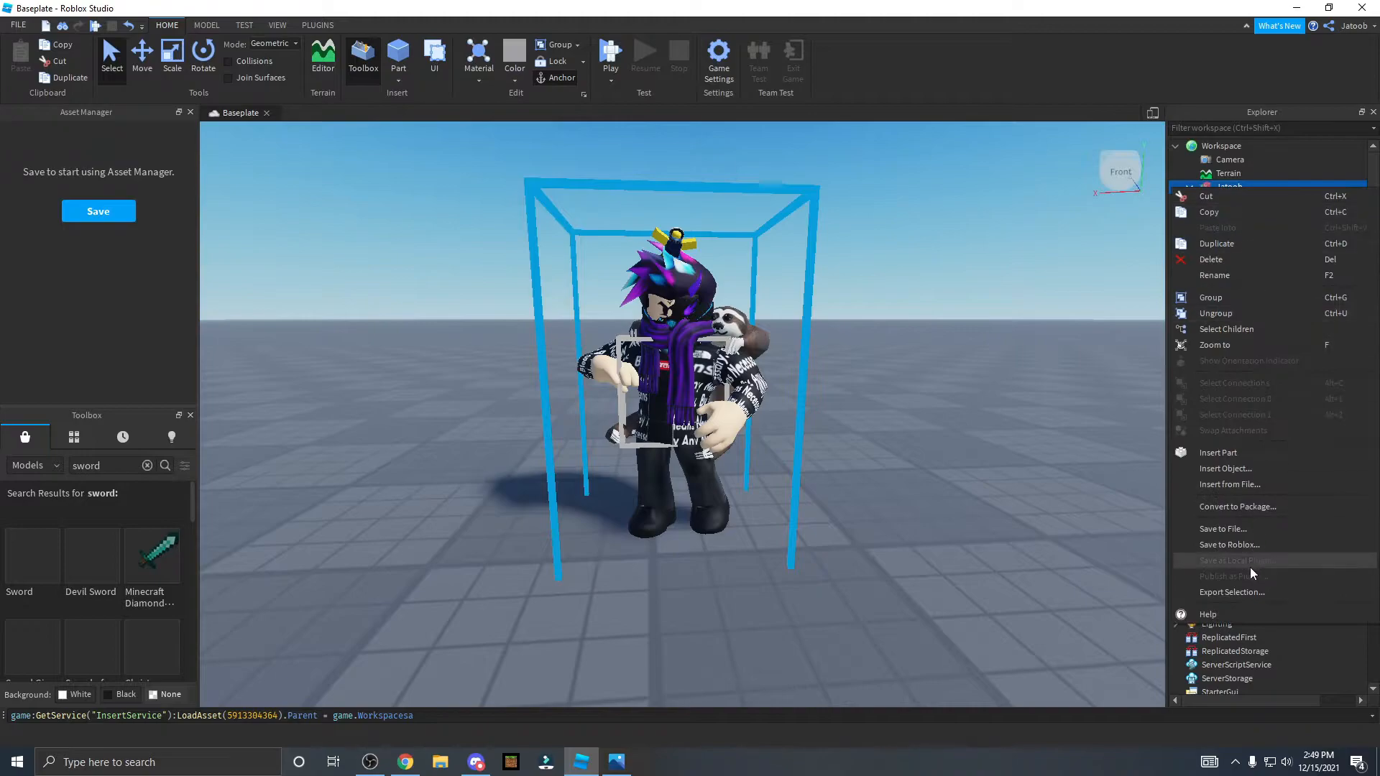
click(1231, 592)
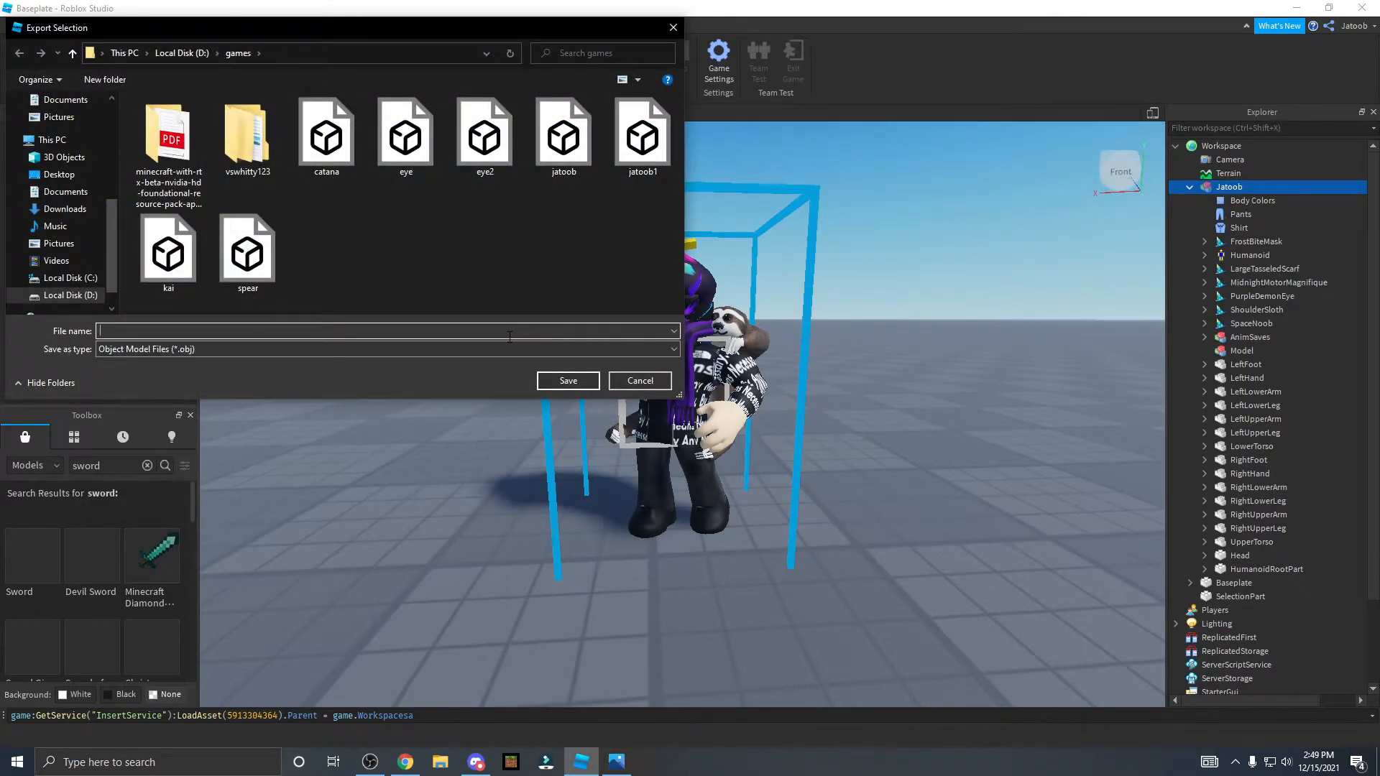
text(ibowjefnvvosdjbnvioqdwnj)
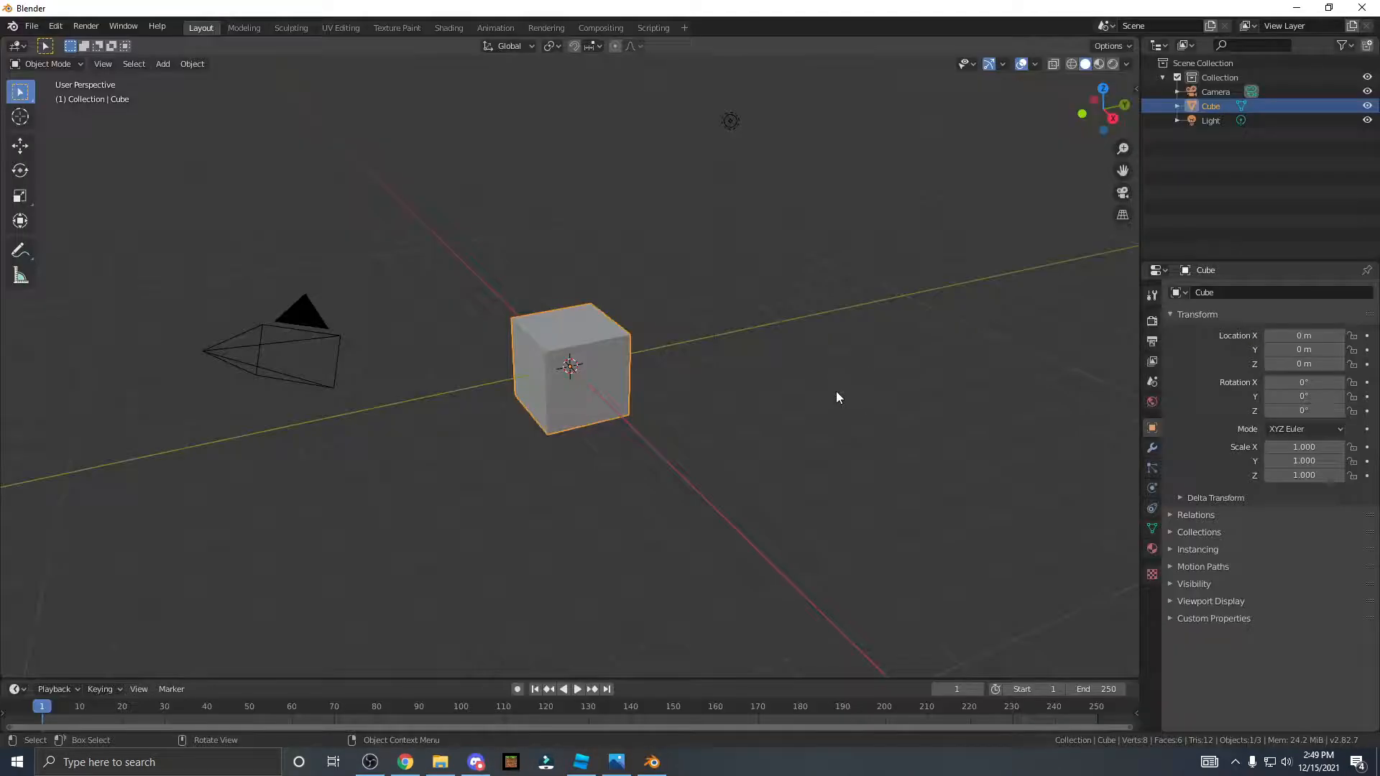
mouse_move(713, 380)
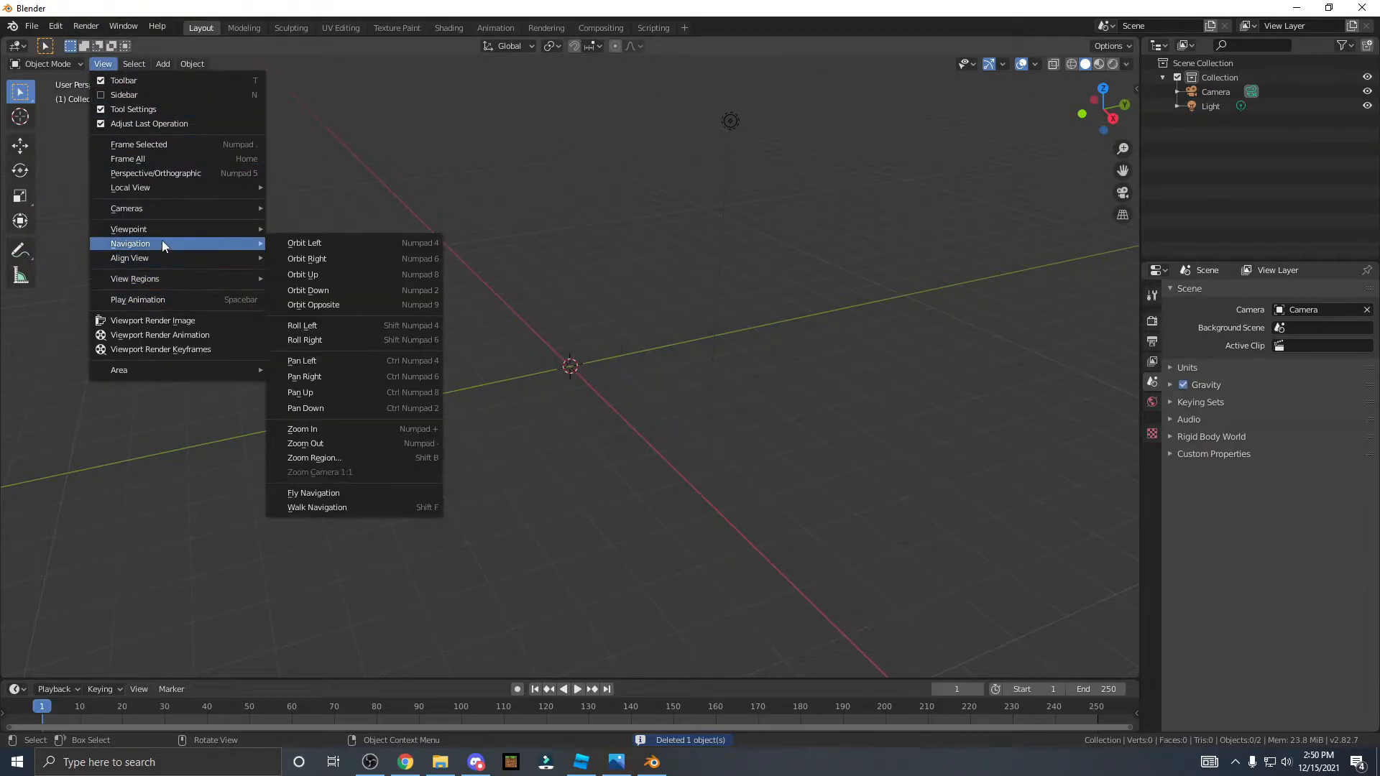
- Delete the default cube and look through the View > Navigation options
click(317, 507)
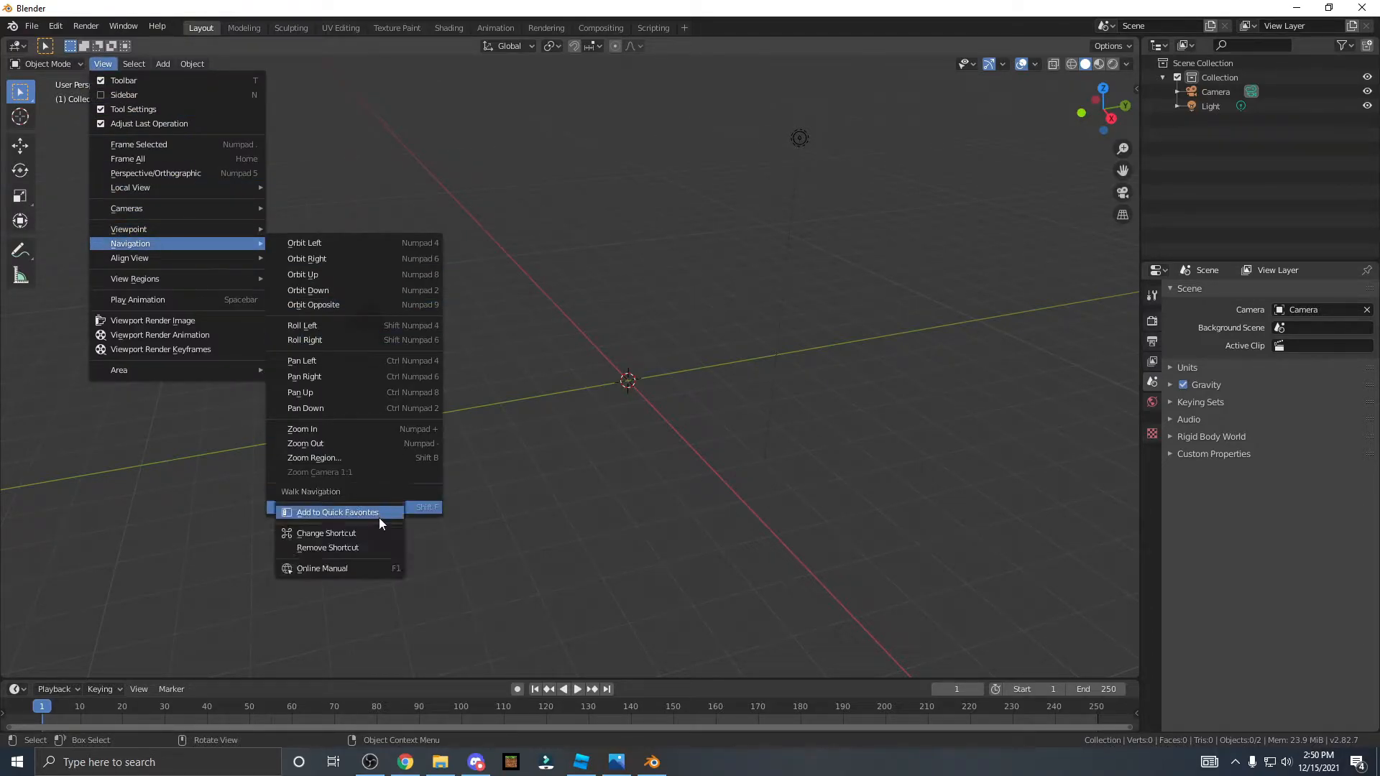
click(325, 532)
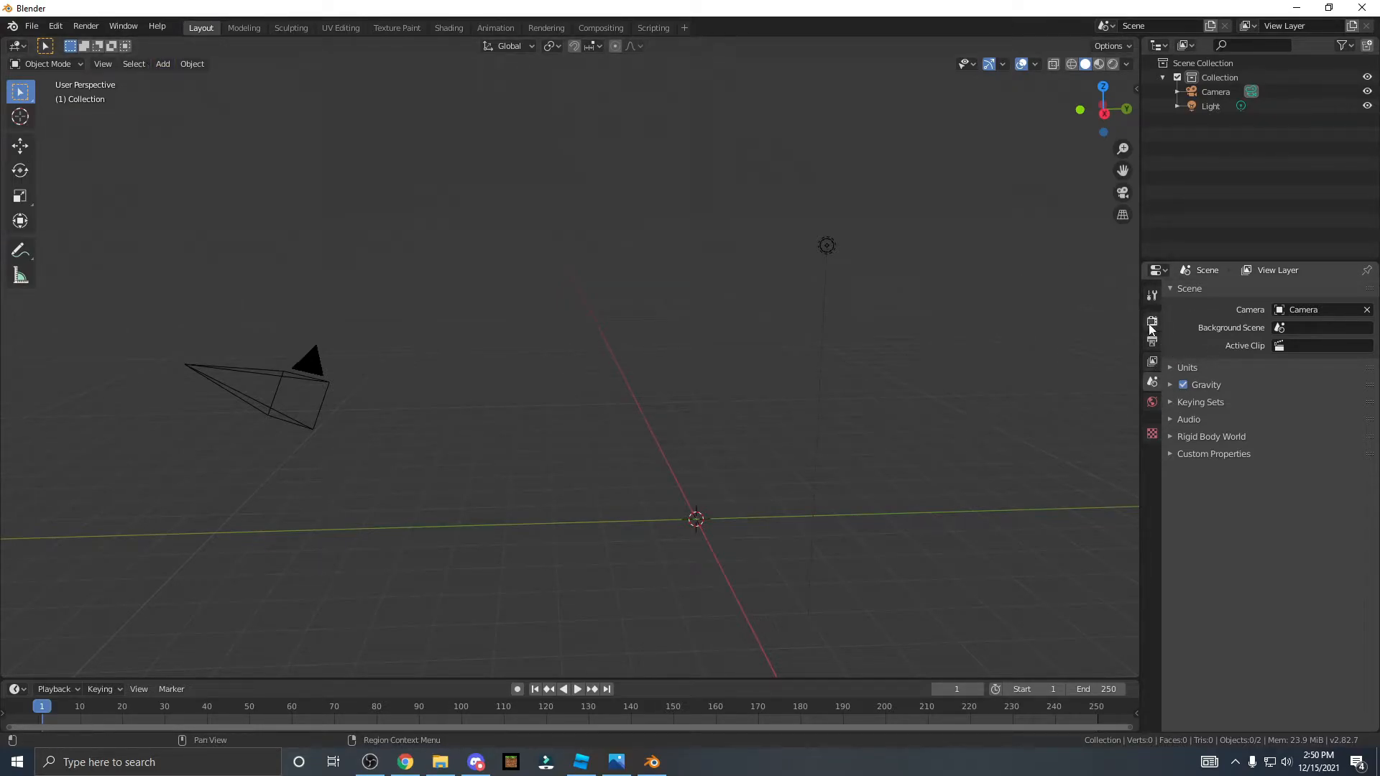
- Enable transparent film and set the render resolution to 2000 × 2000 px
click(1152, 322)
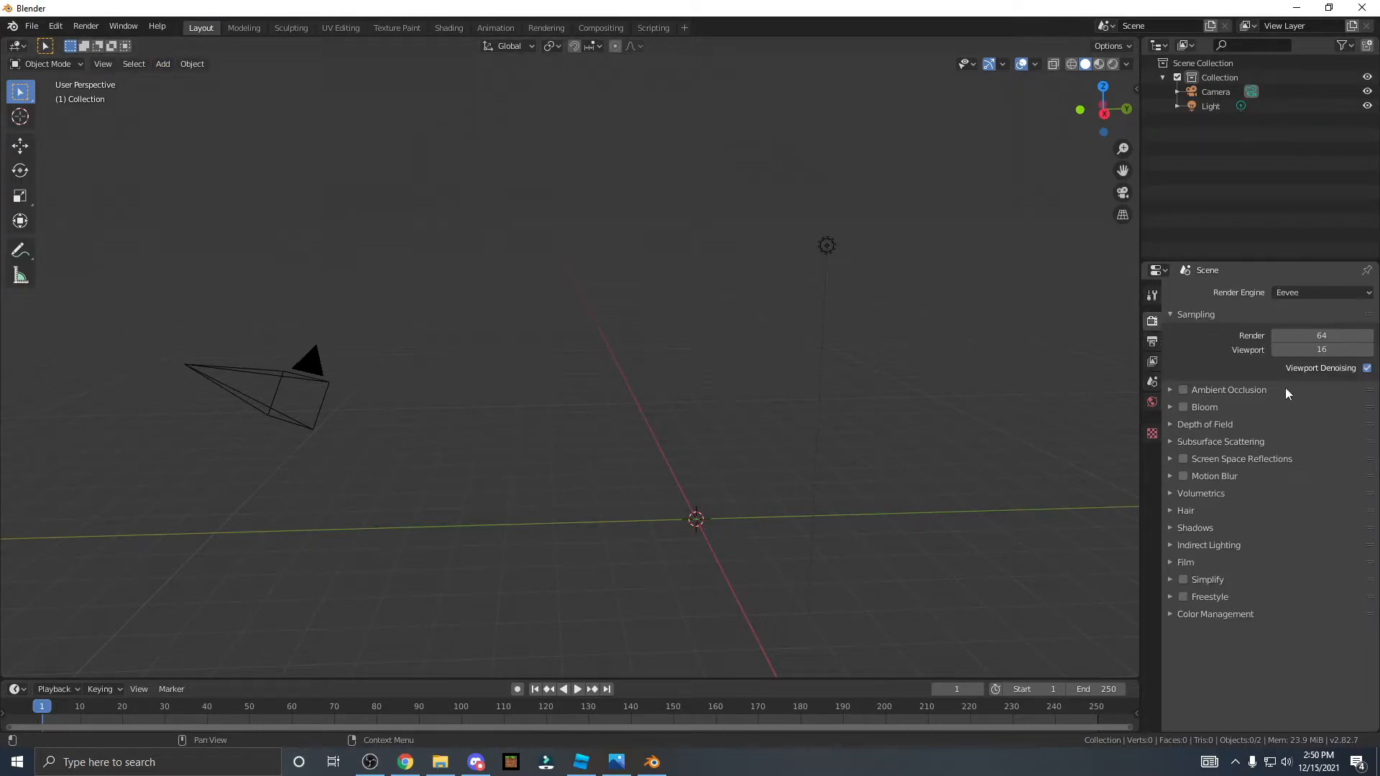
click(1185, 561)
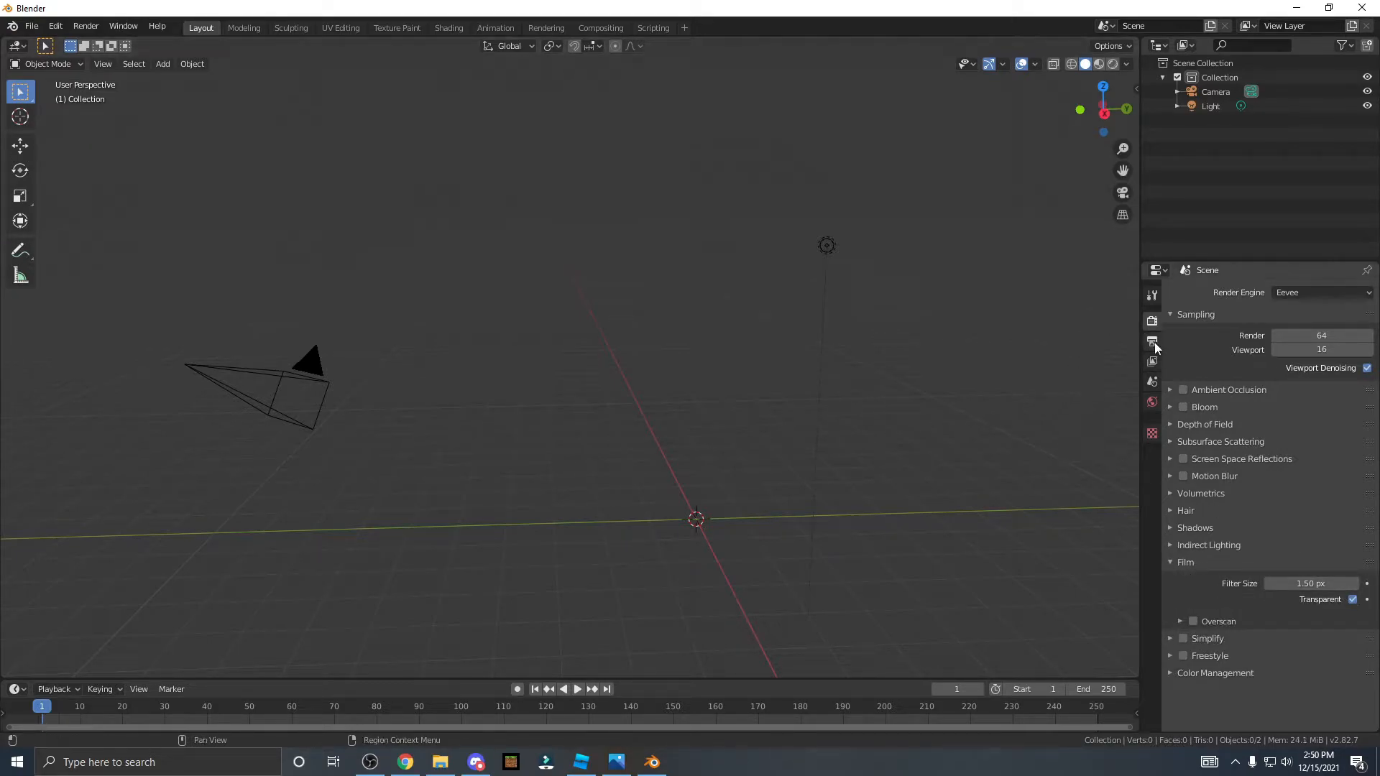
click(1152, 341)
text(2000)
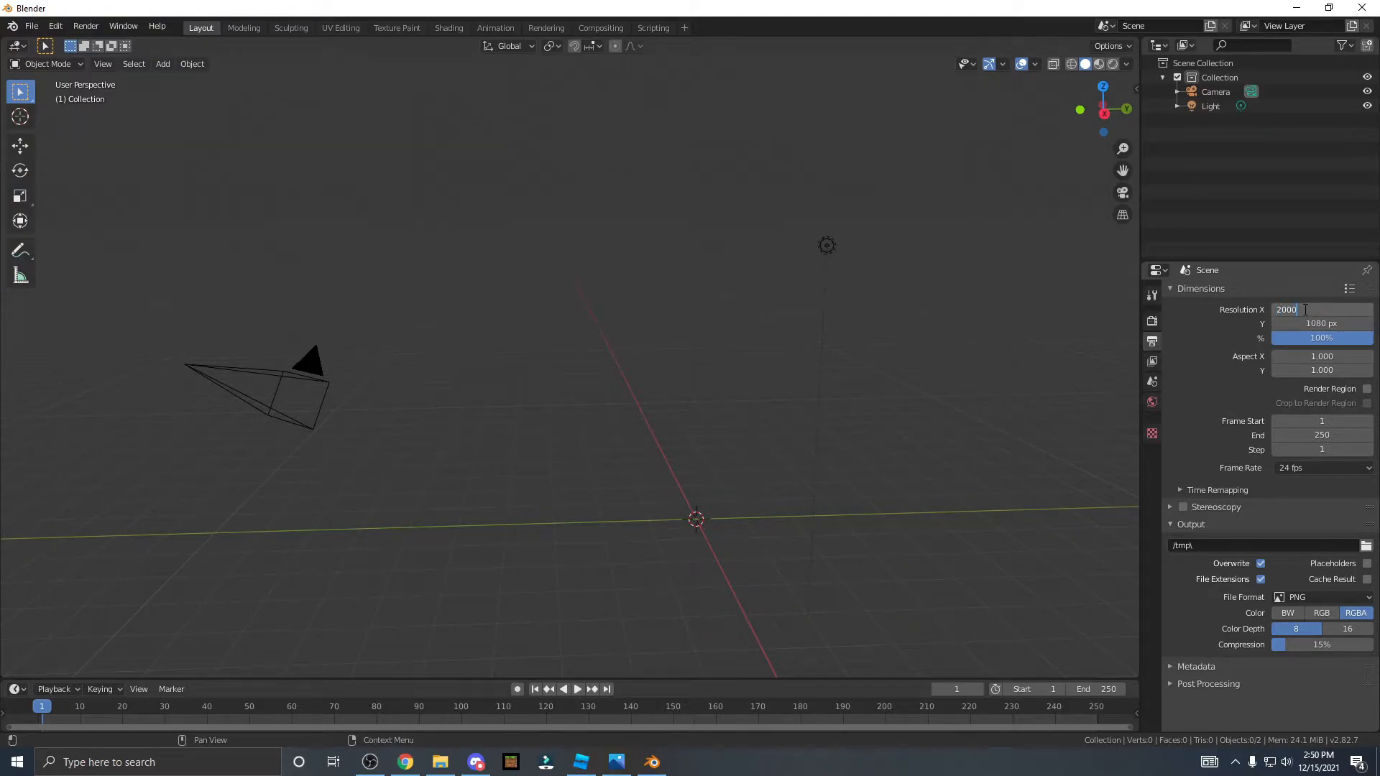
click(1320, 323)
text(2000)
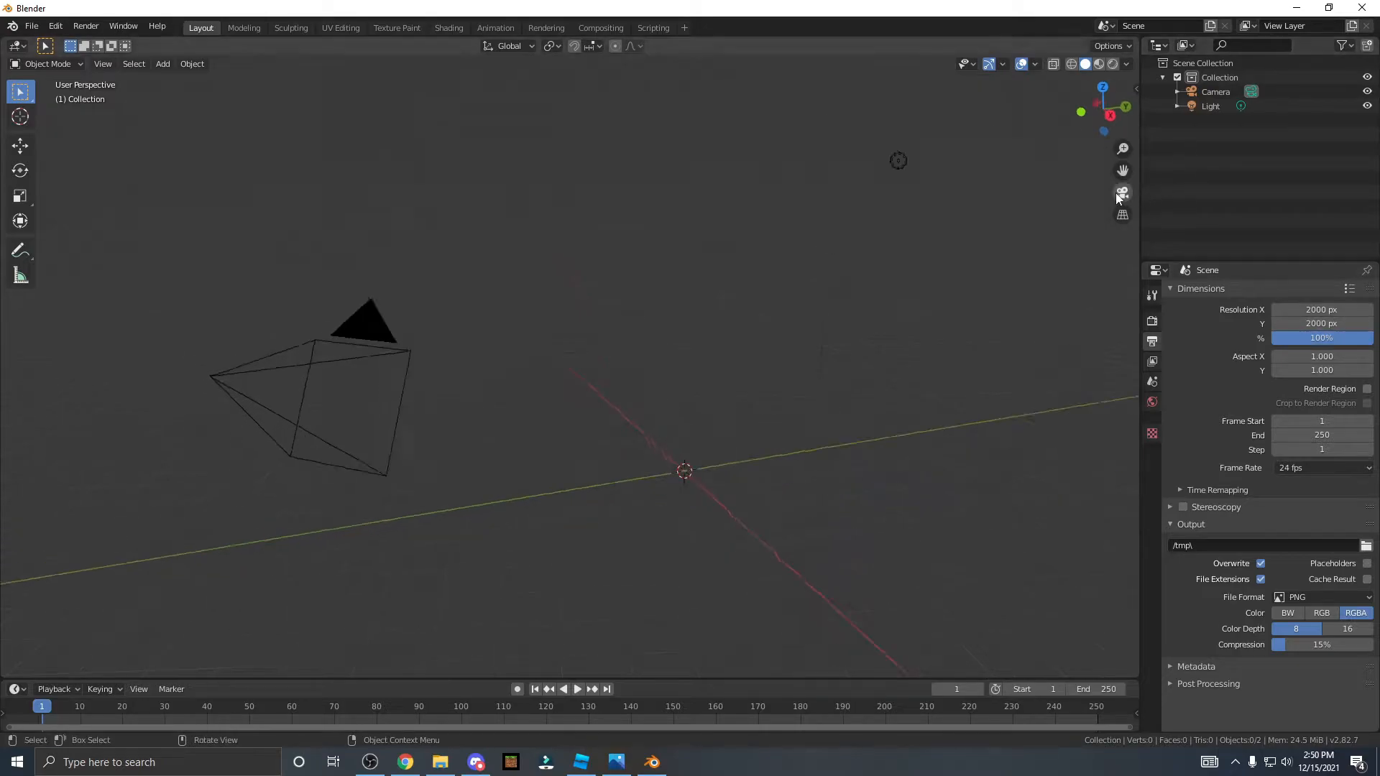
click(1122, 191)
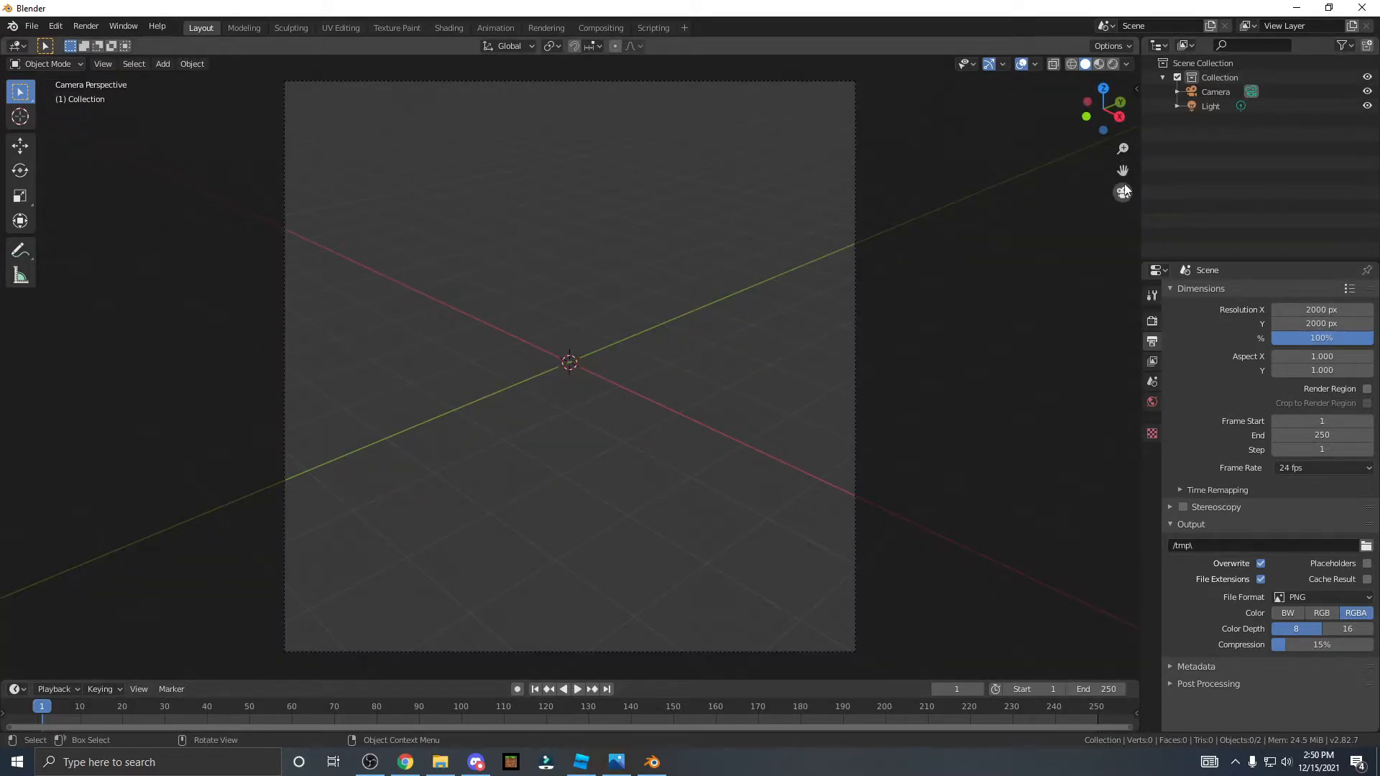
click(55, 26)
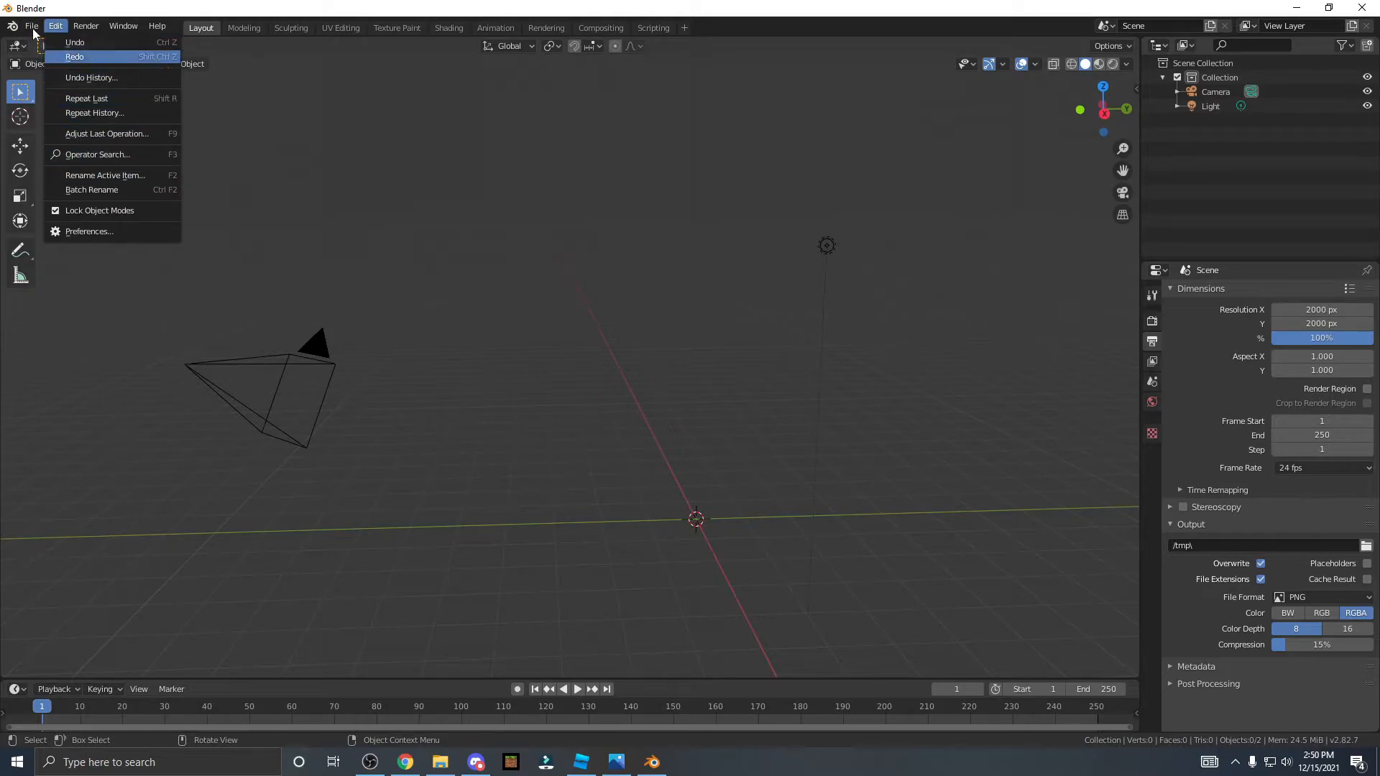
- Import the avatar OBJ from D:\games as Wavefront (.obj) and select it
click(32, 26)
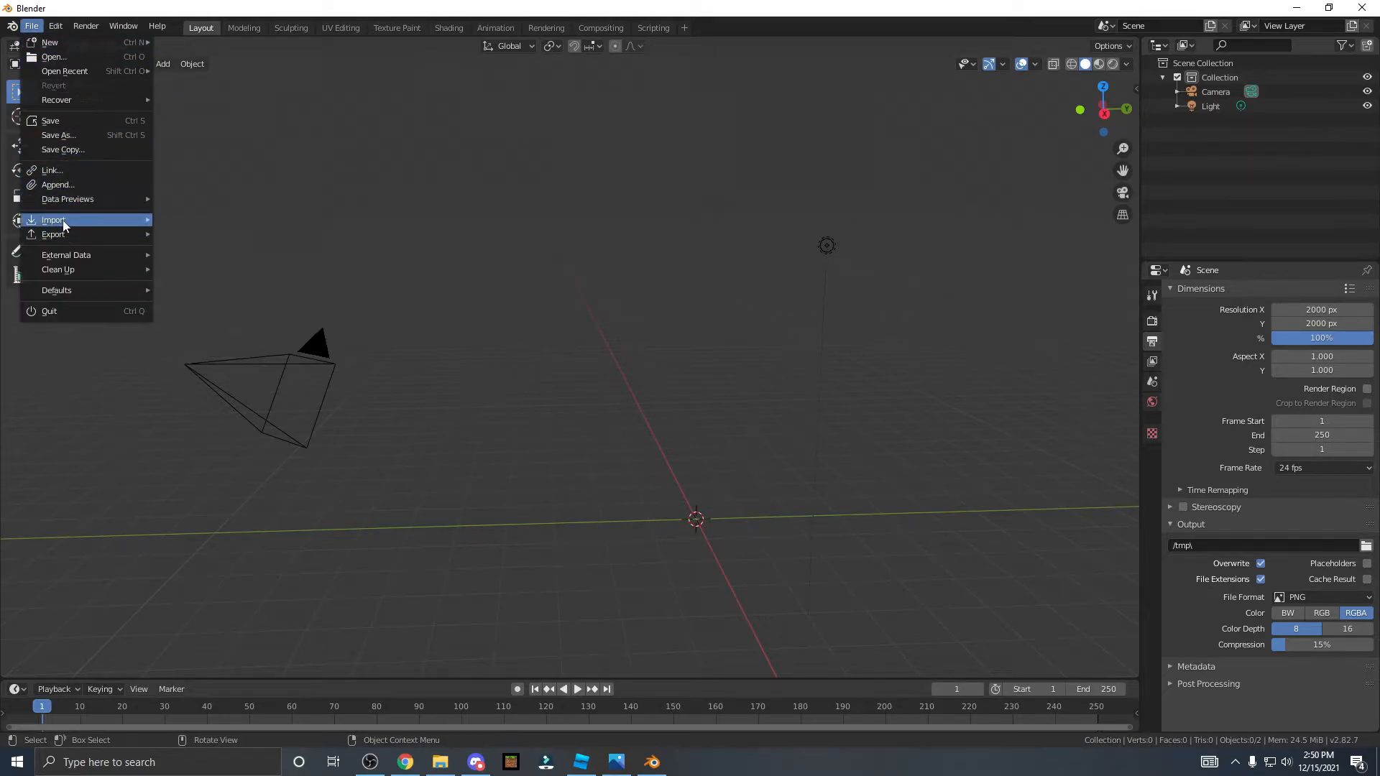
mouse_move(44, 119)
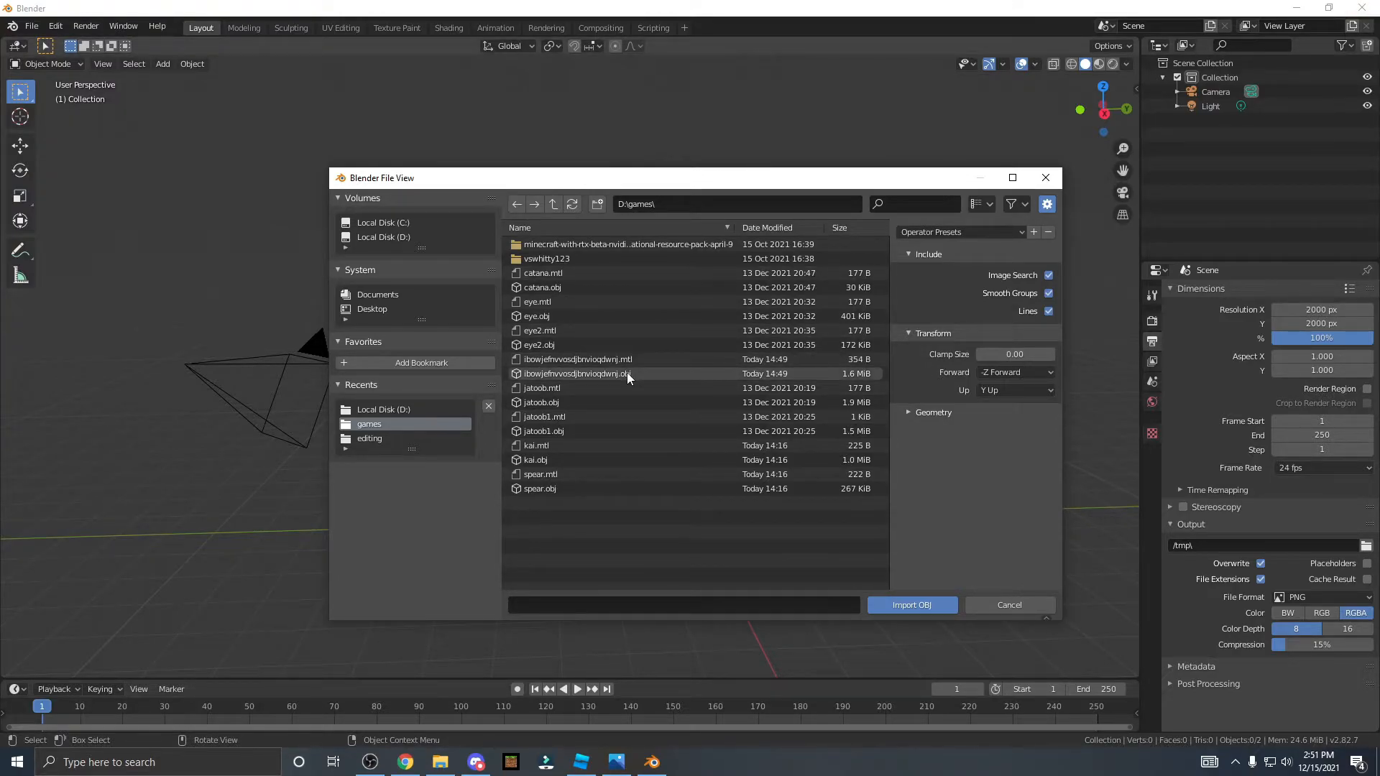
click(912, 605)
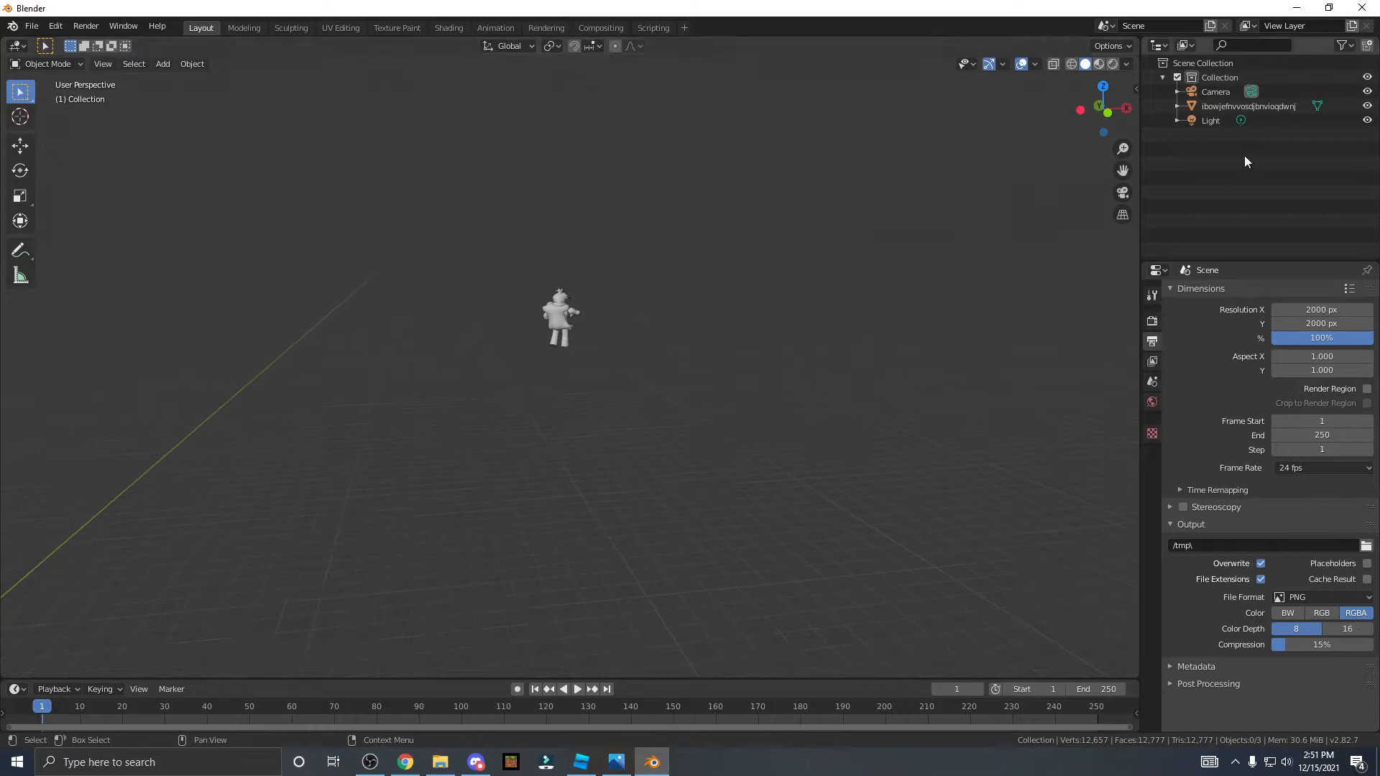
click(560, 318)
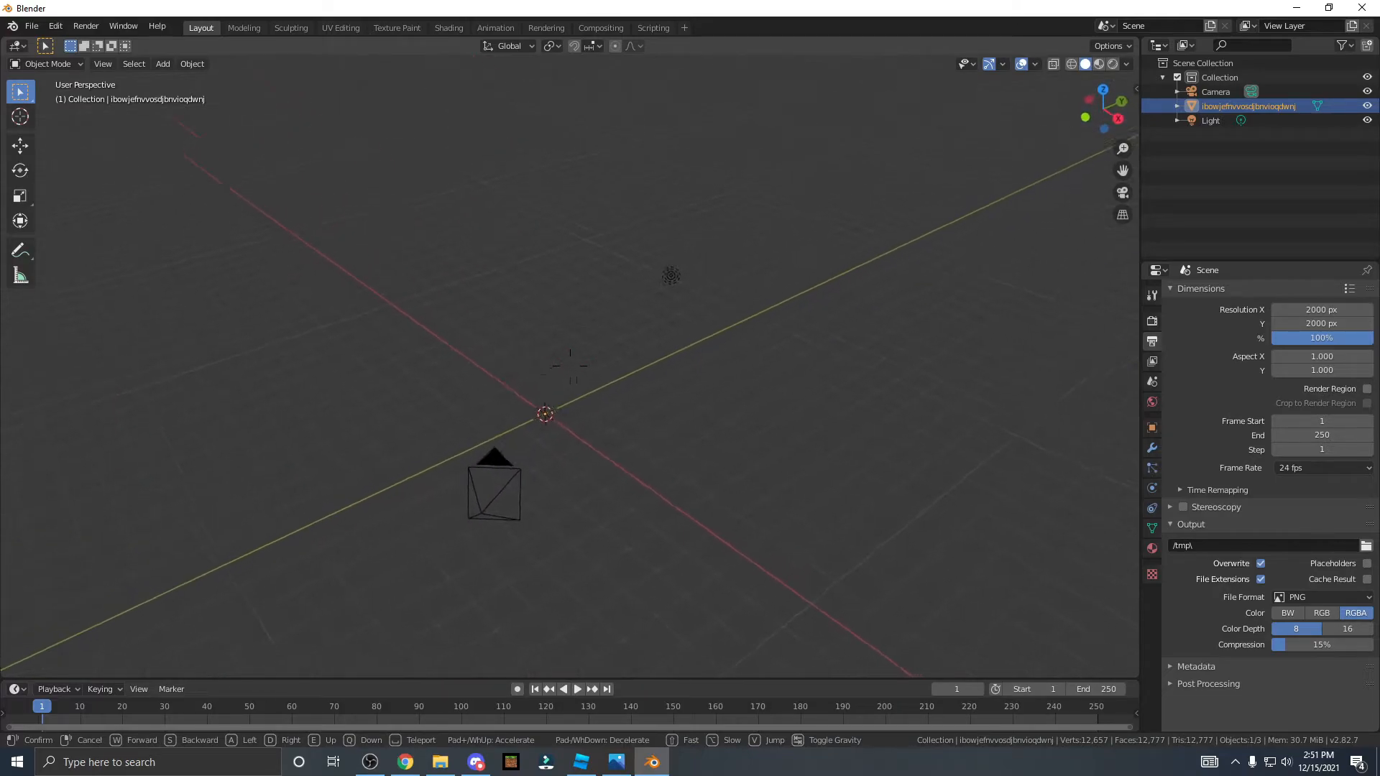
click(31, 26)
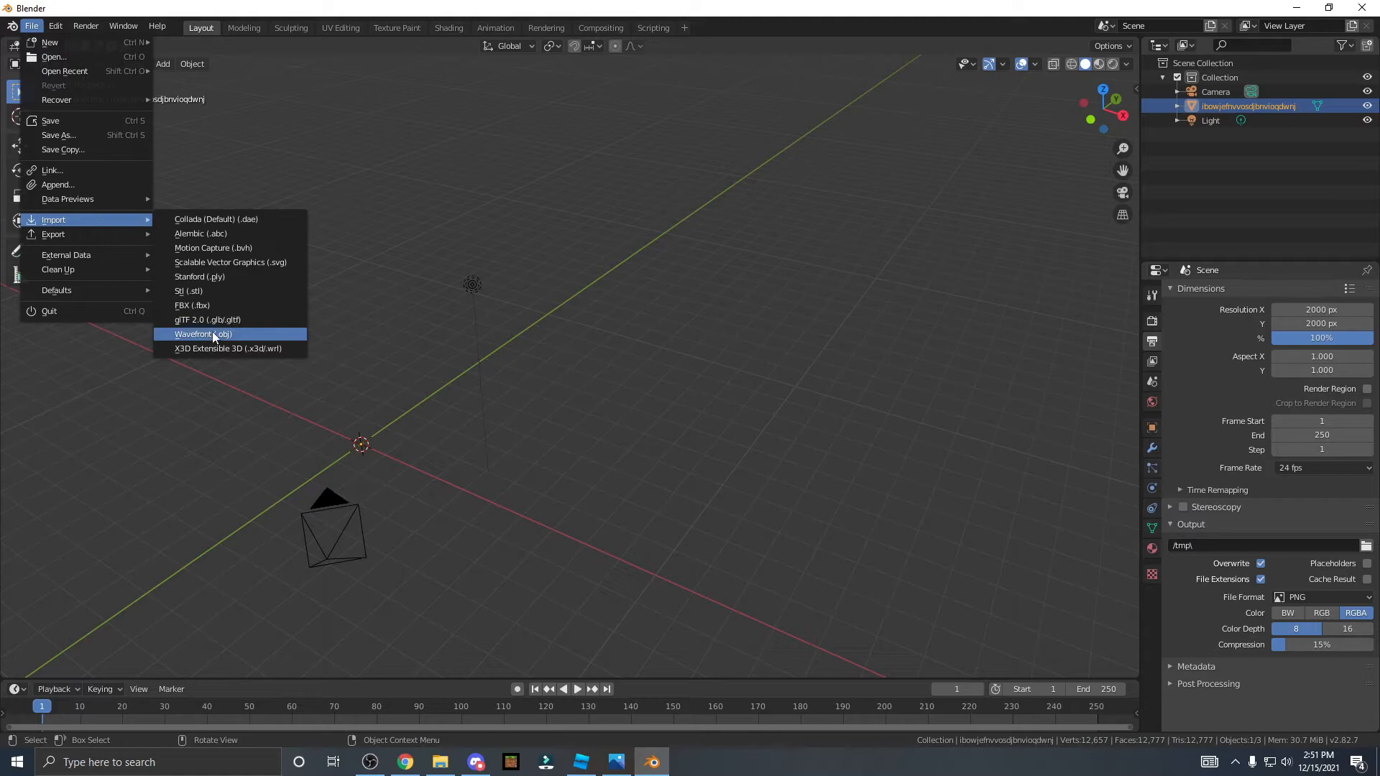
- Import catana.obj and move the camera close to the avatar
click(203, 333)
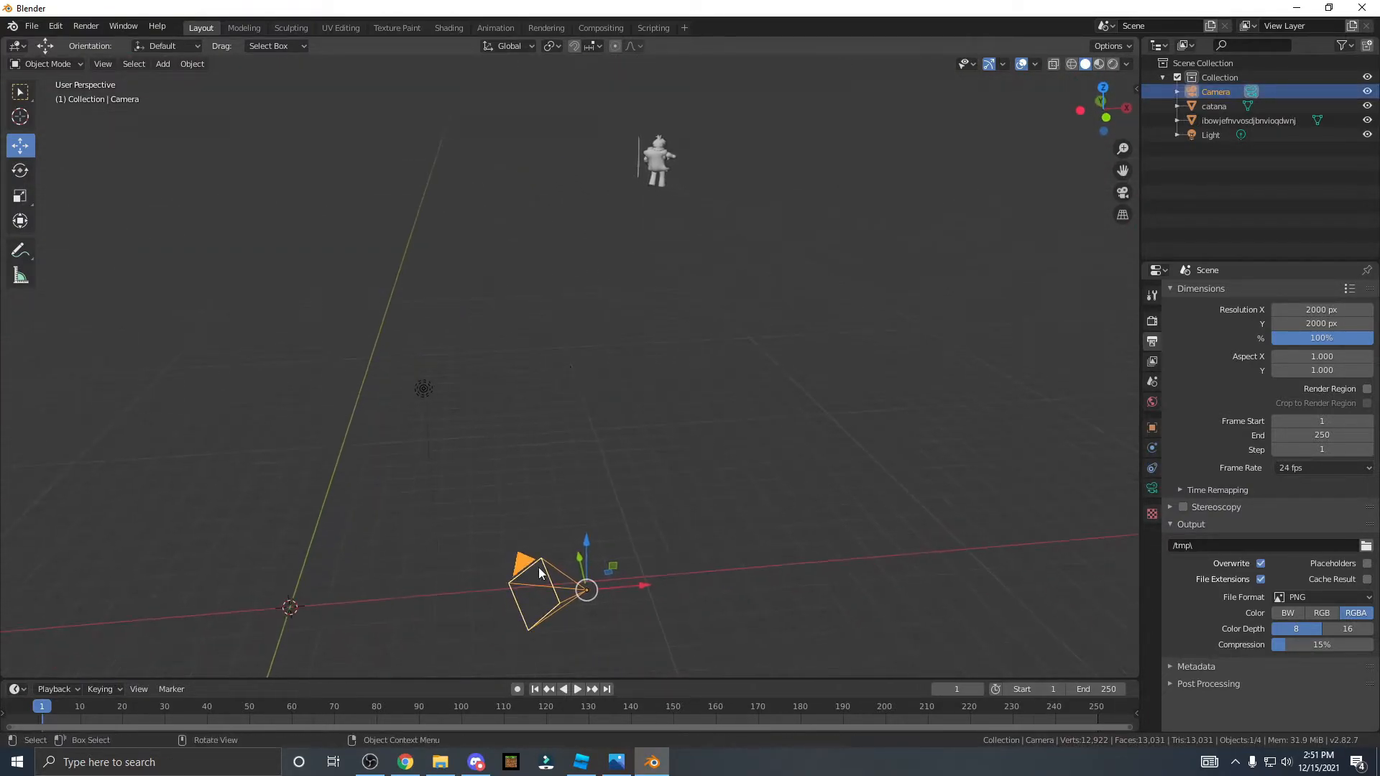
key(g)
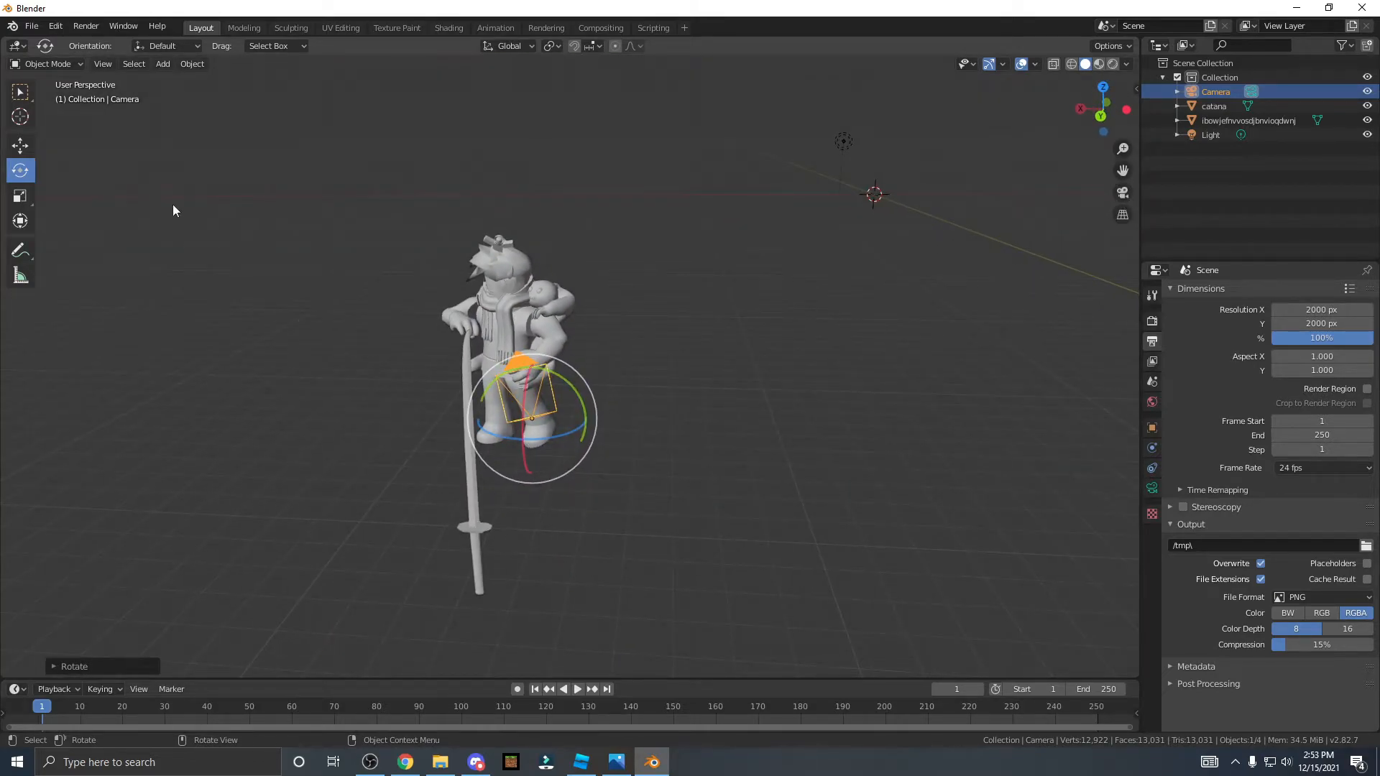
click(20, 144)
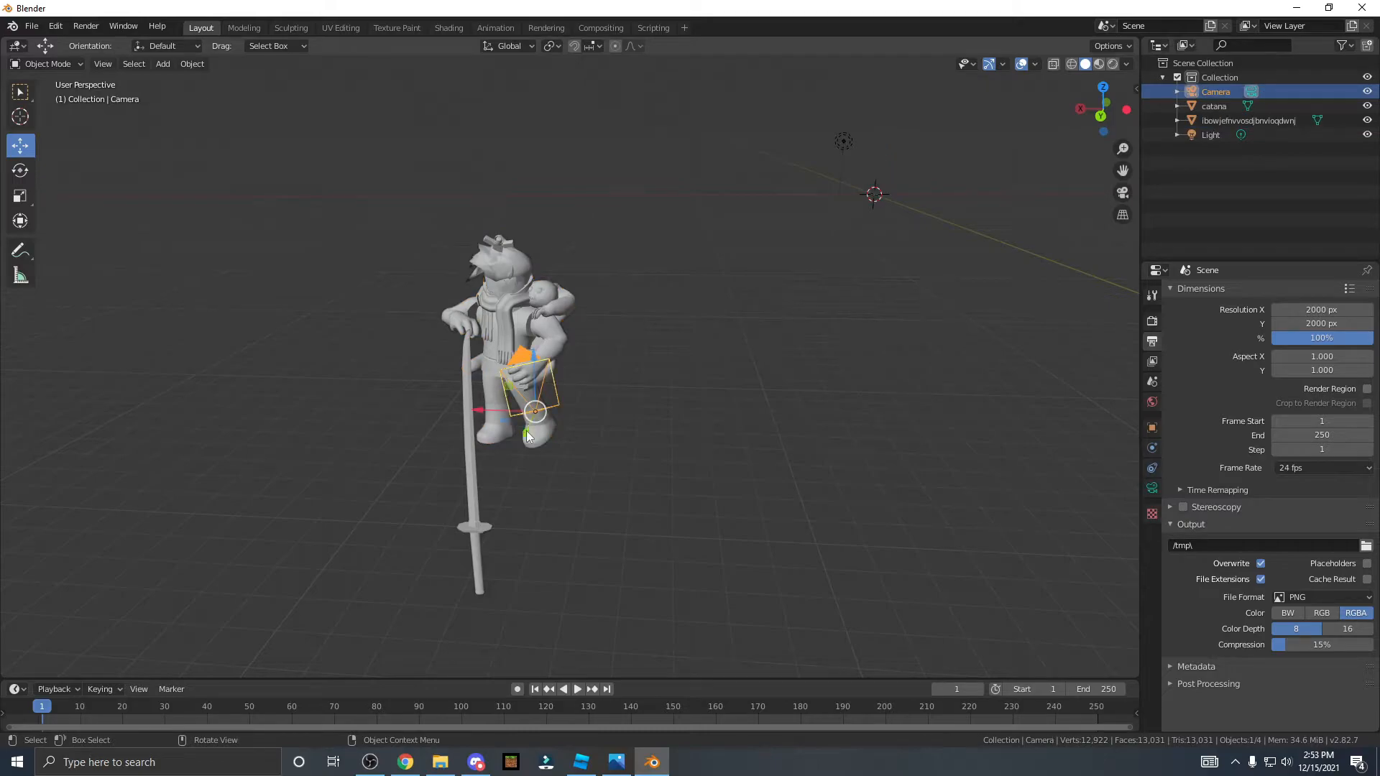
- Move and rotate the catana diagonally into the avatar's hands, checking through the camera
click(1121, 193)
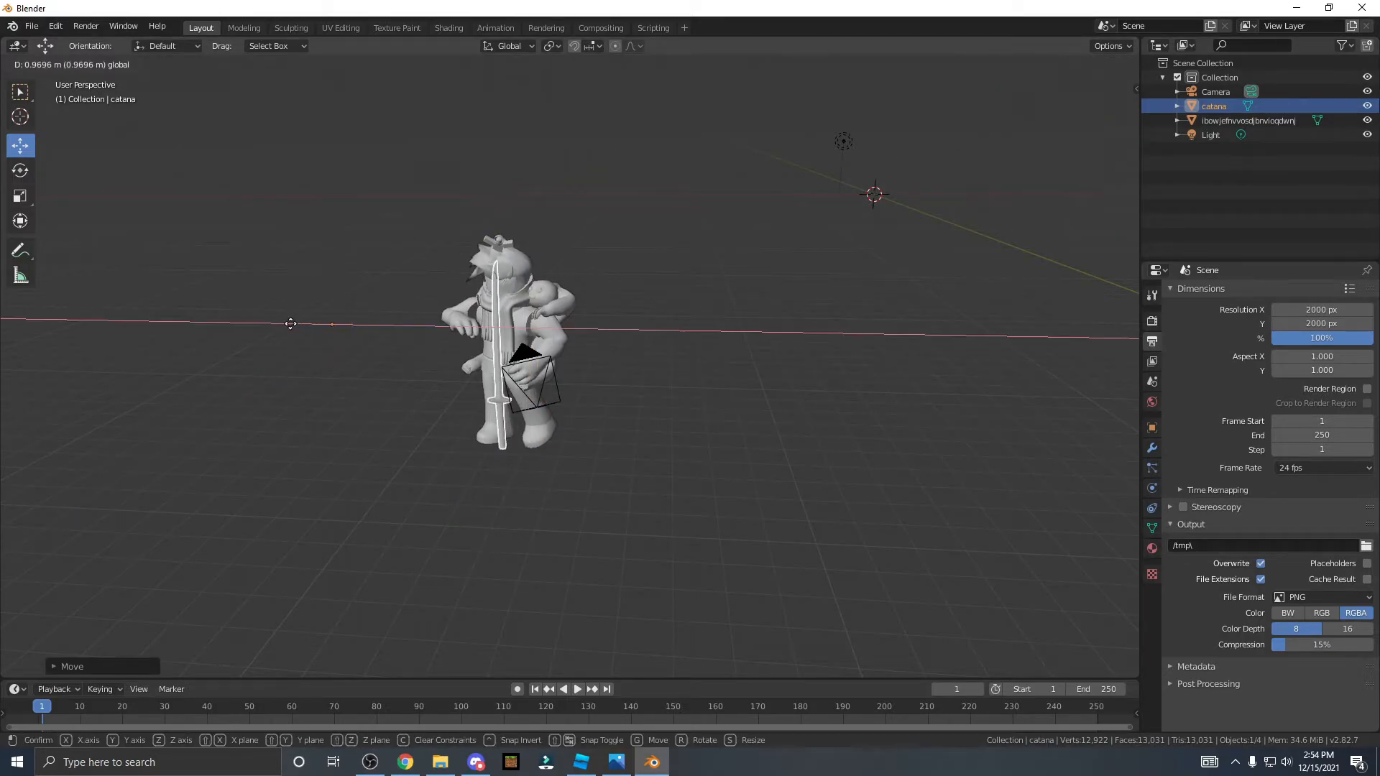
click(20, 169)
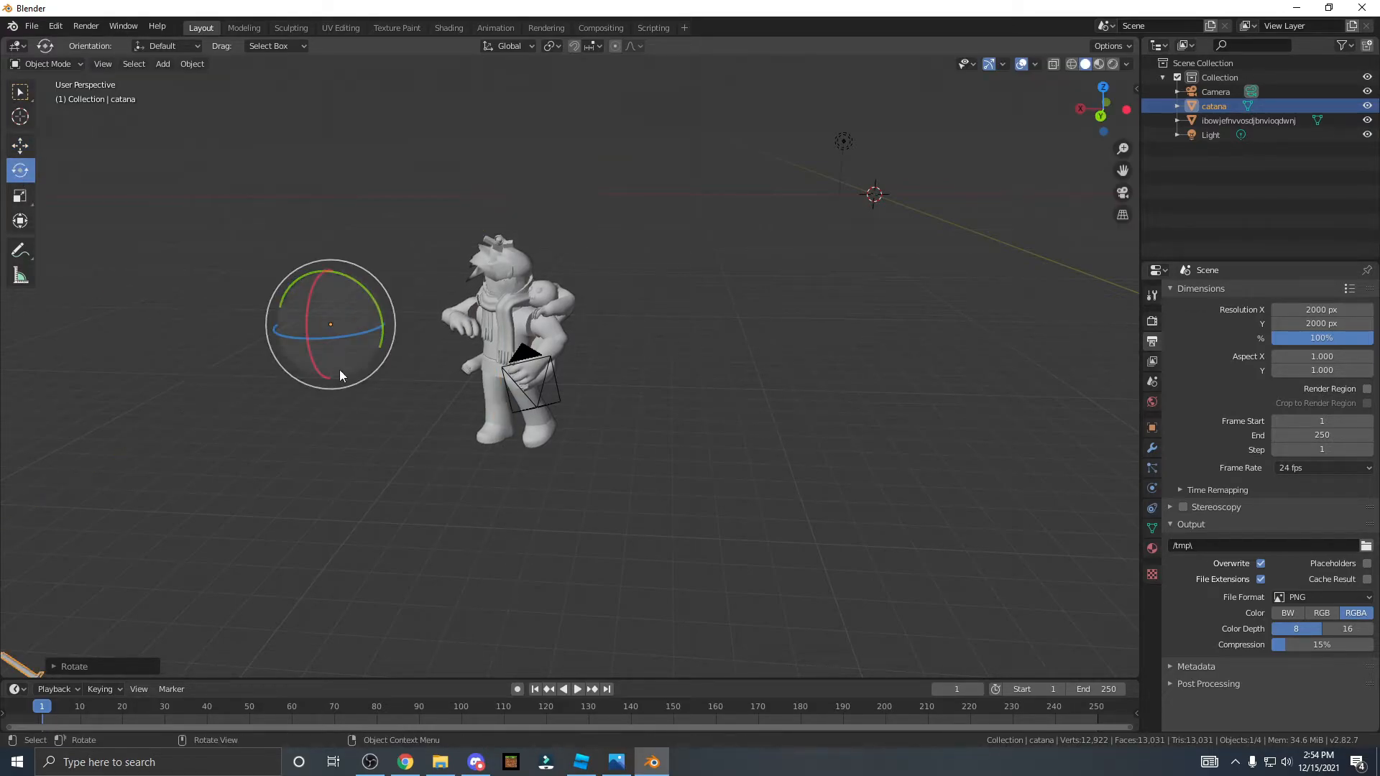
click(20, 144)
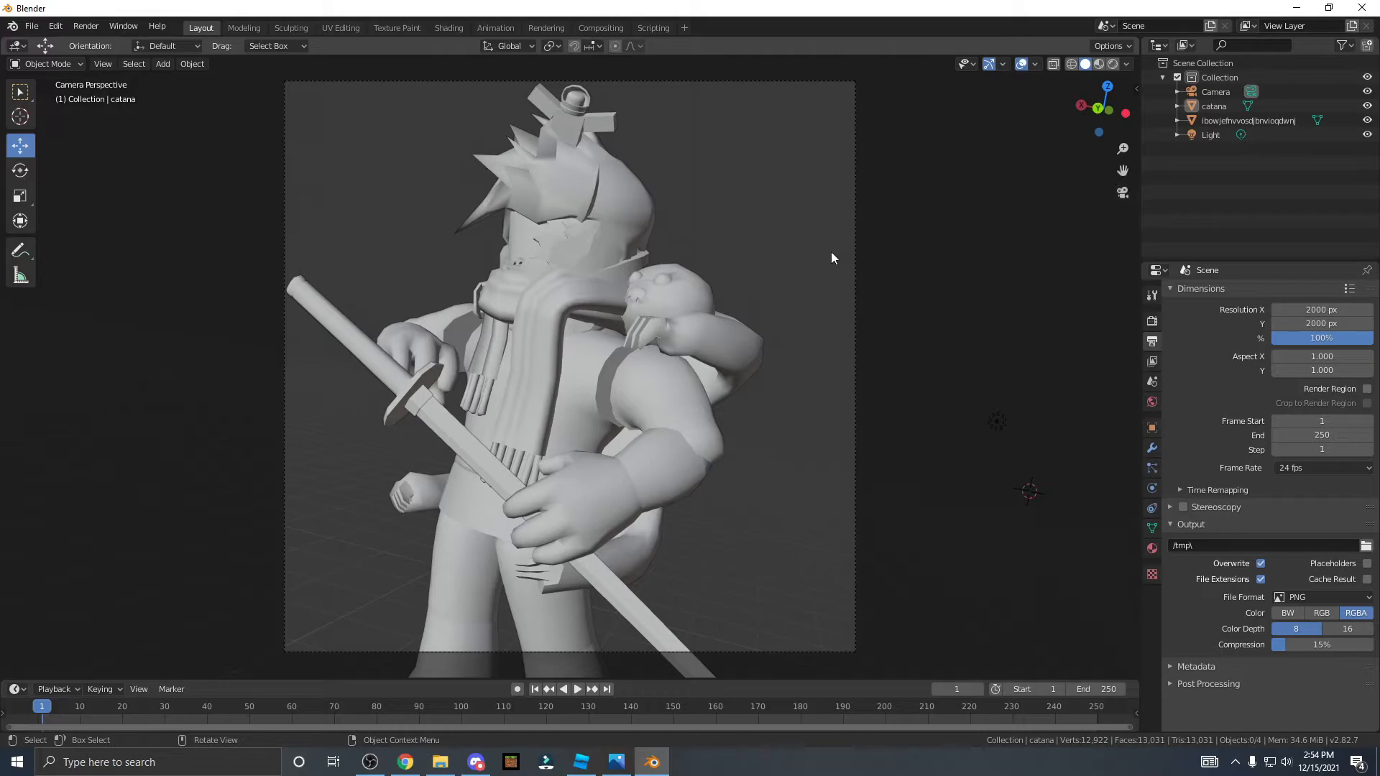
mouse_move(1122, 192)
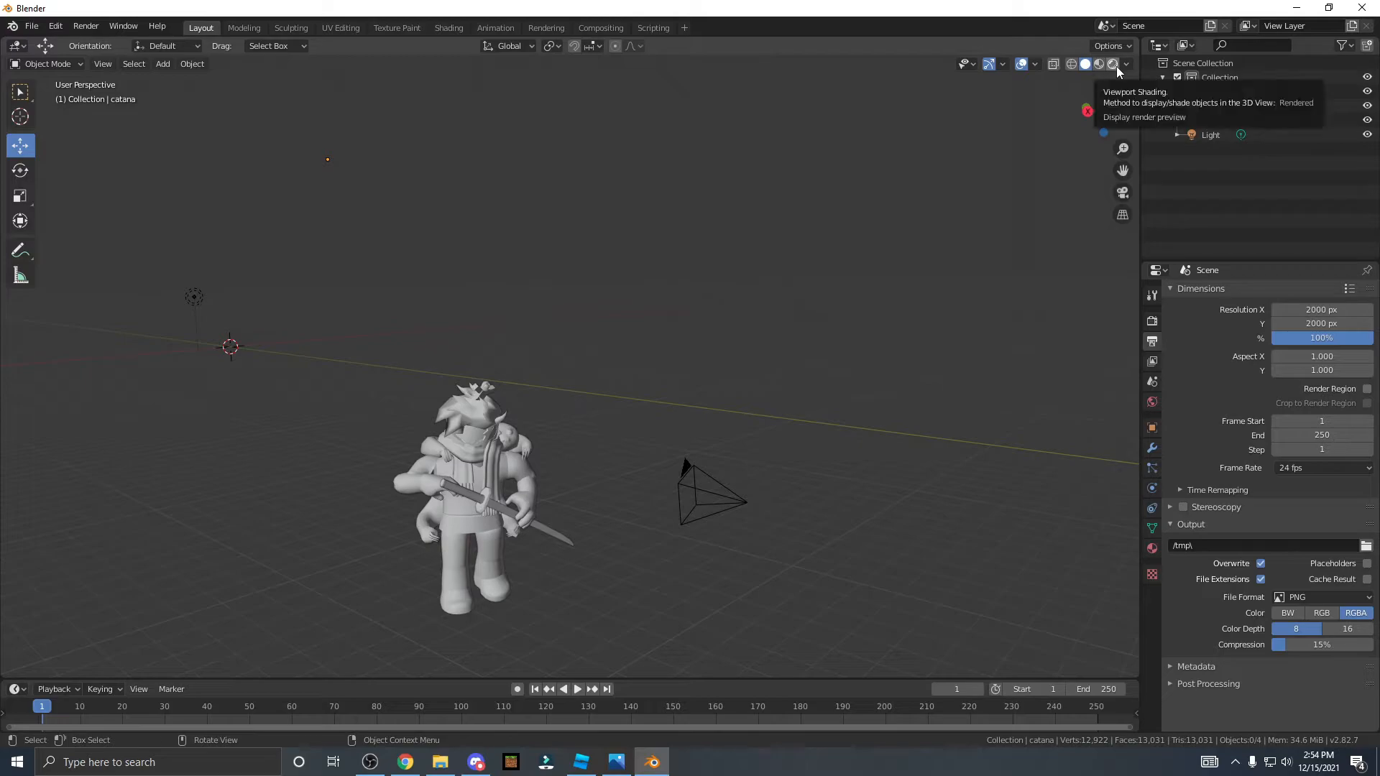
- Switch viewport shading to Rendered and exit the camera view
click(1112, 63)
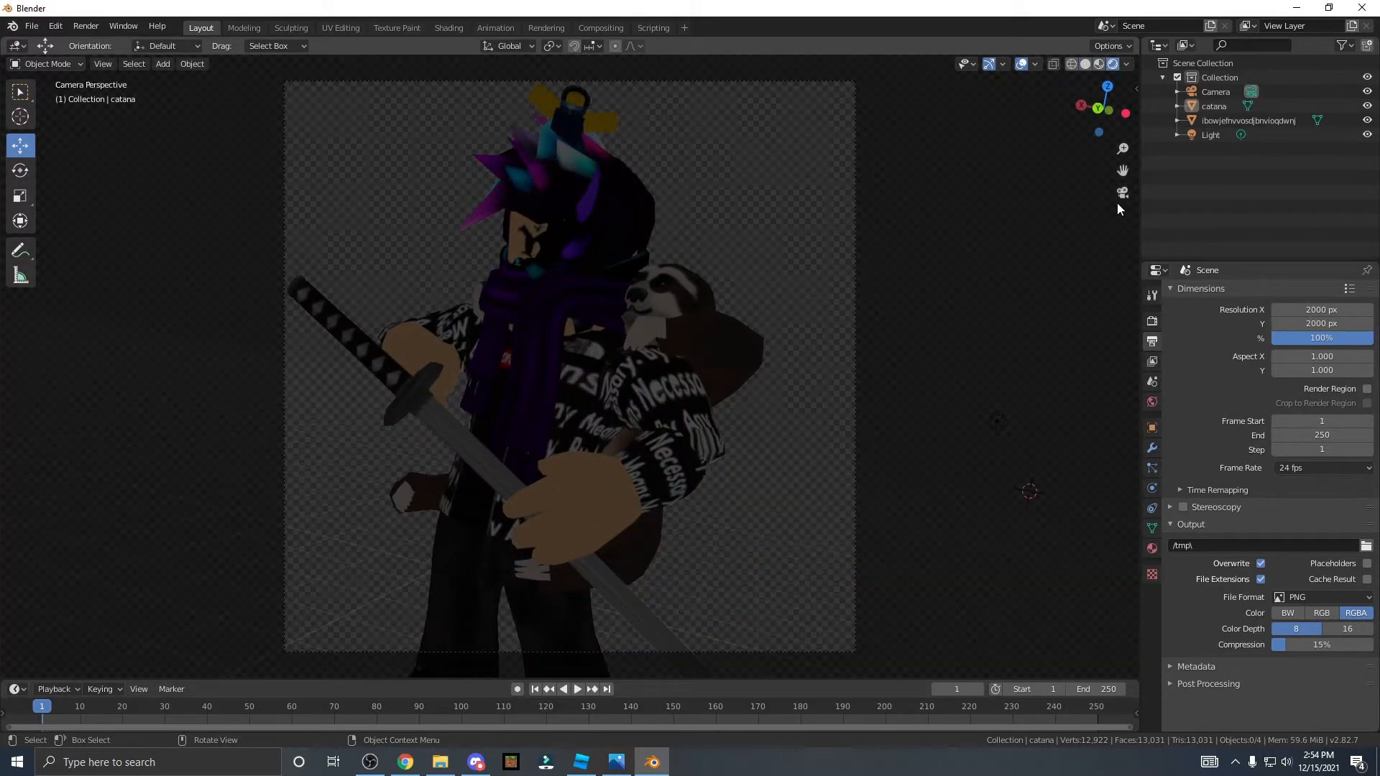
mouse_move(1122, 192)
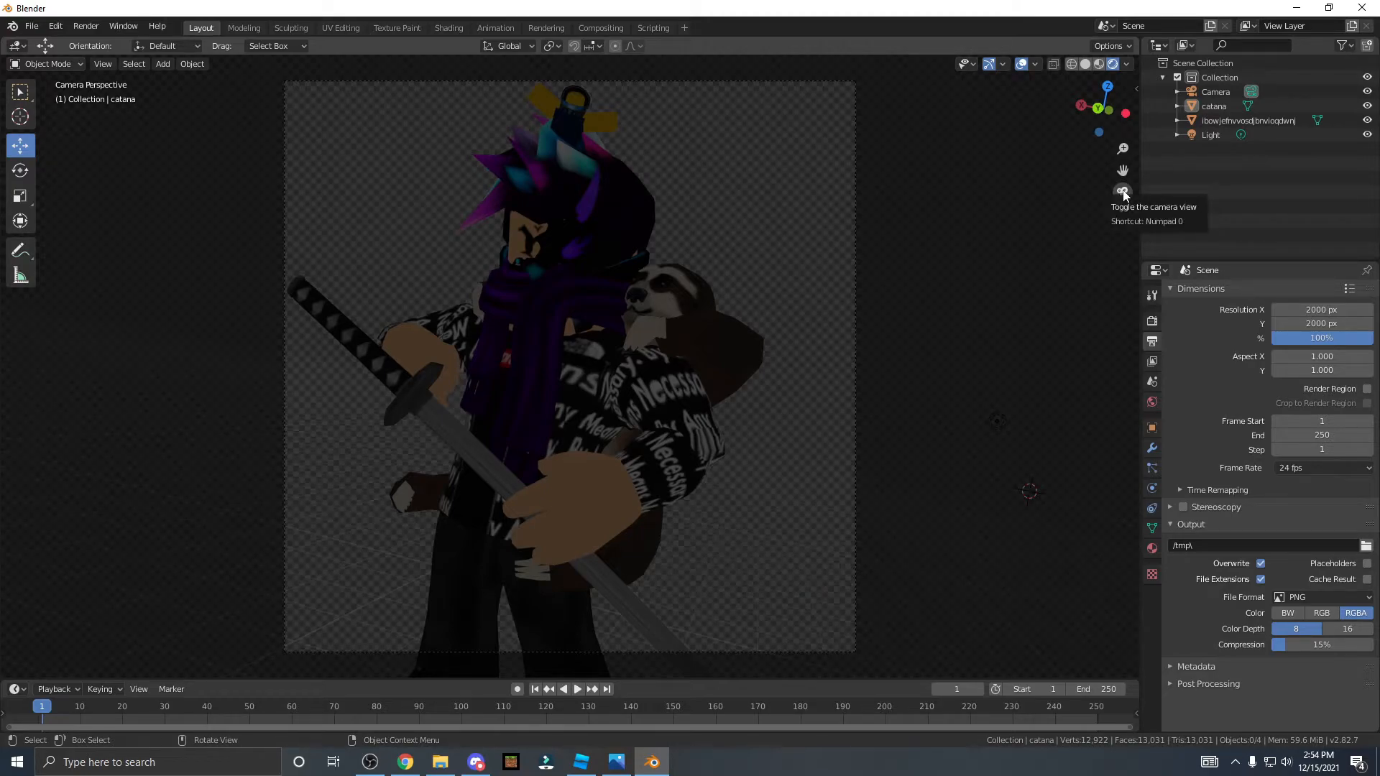
click(1123, 192)
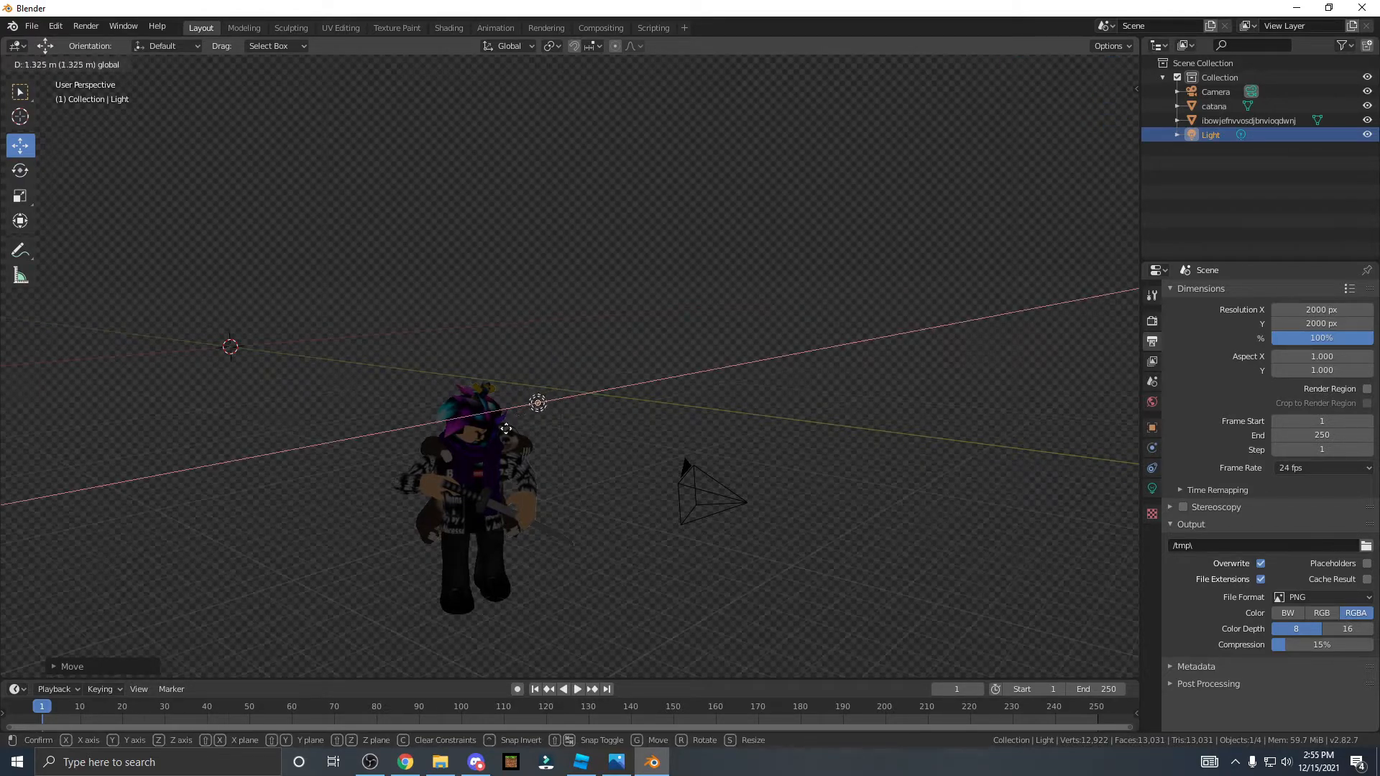
- Move the light beside the head; make it deep purple, 15000 W, 7.13 m radius
click(506, 431)
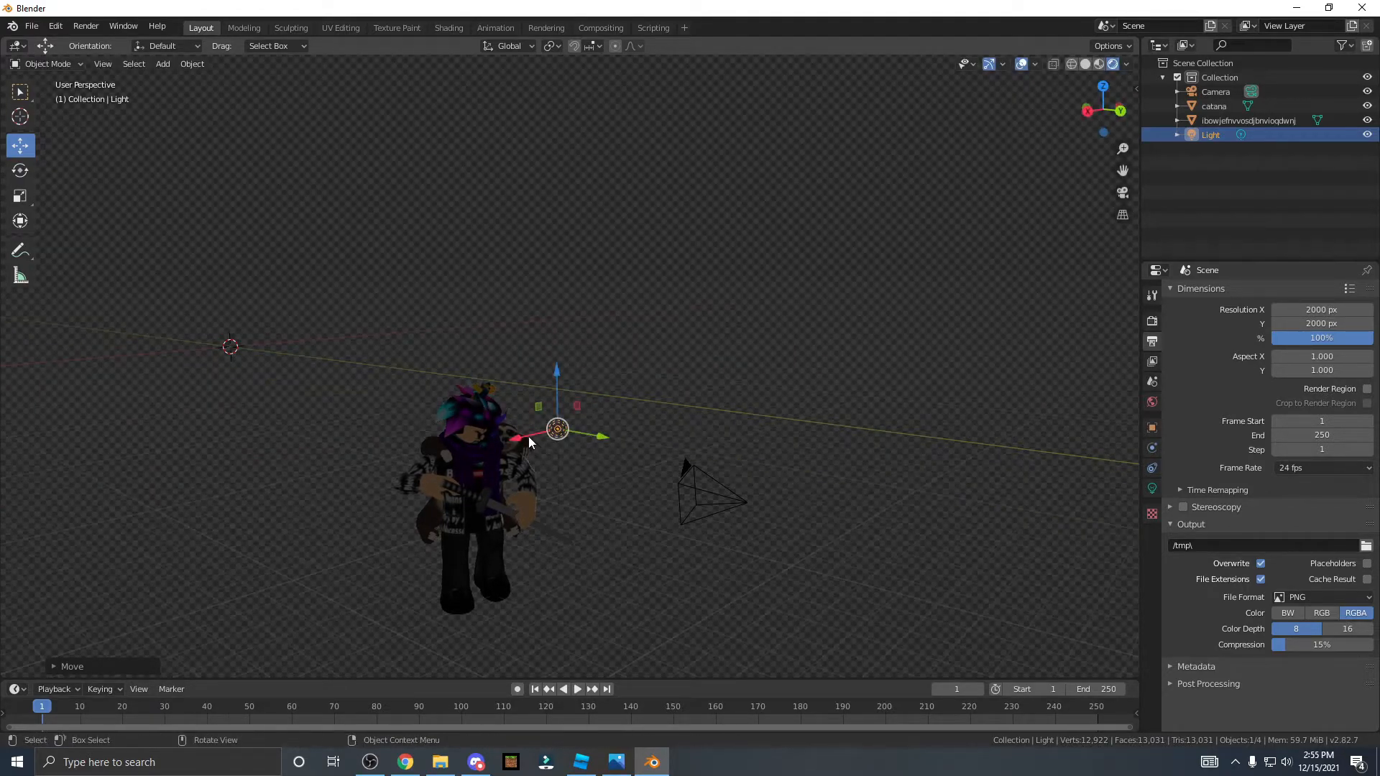
key(g)
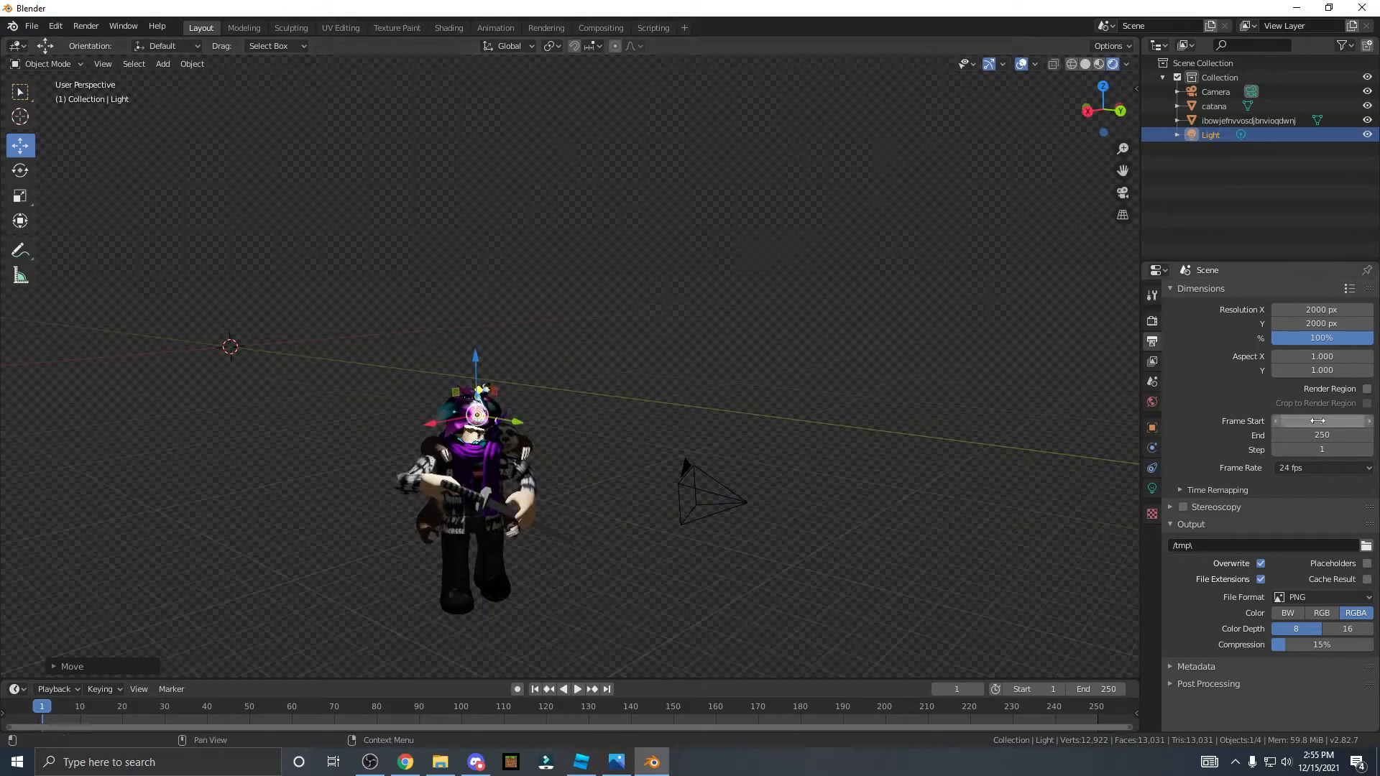
mouse_move(1320, 421)
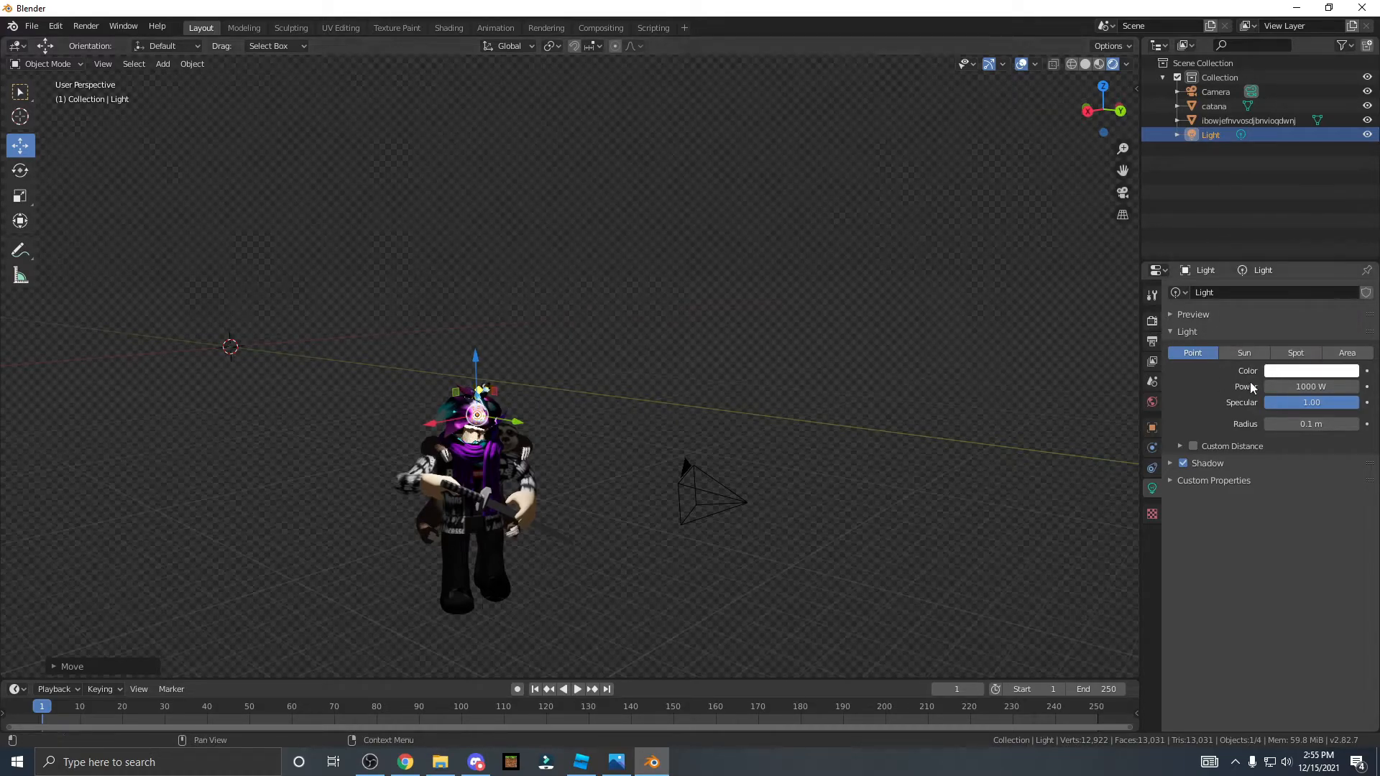
click(1310, 371)
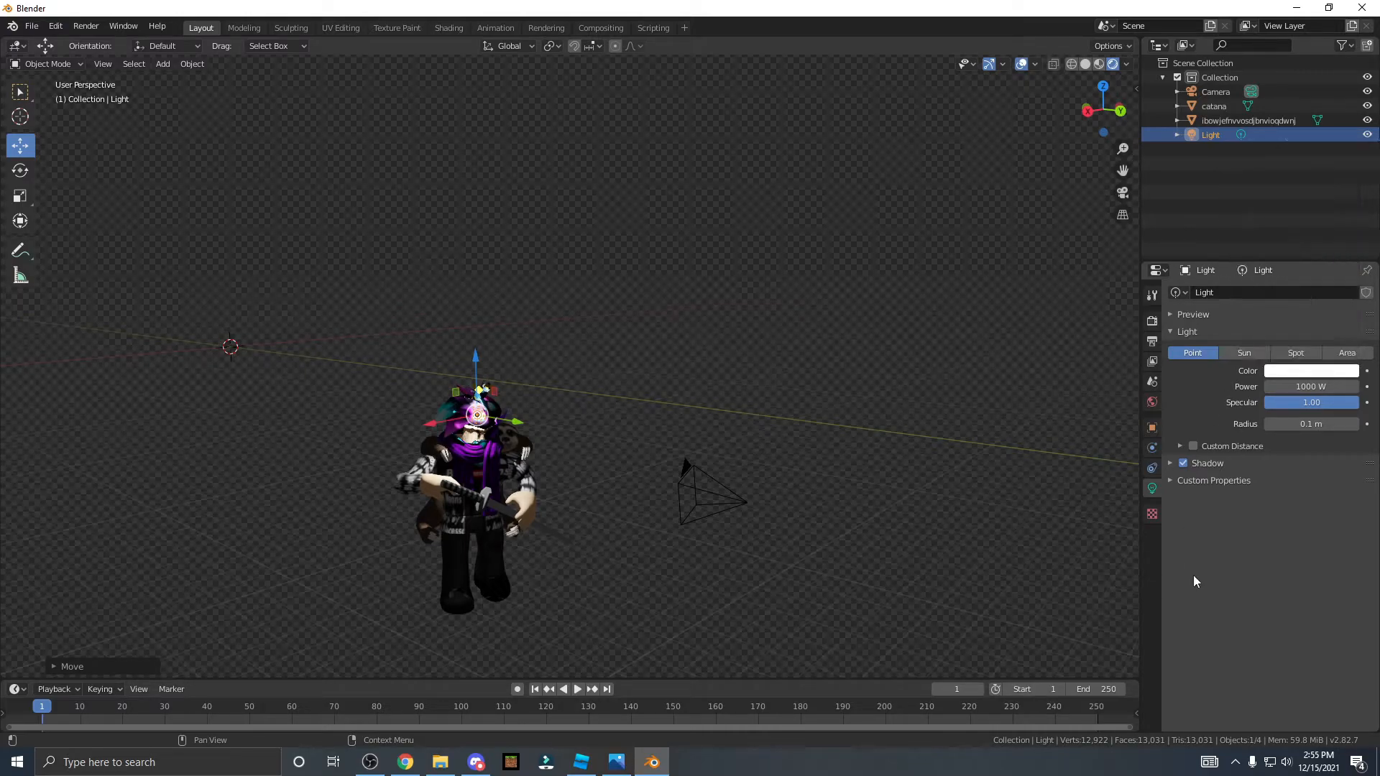
click(1310, 371)
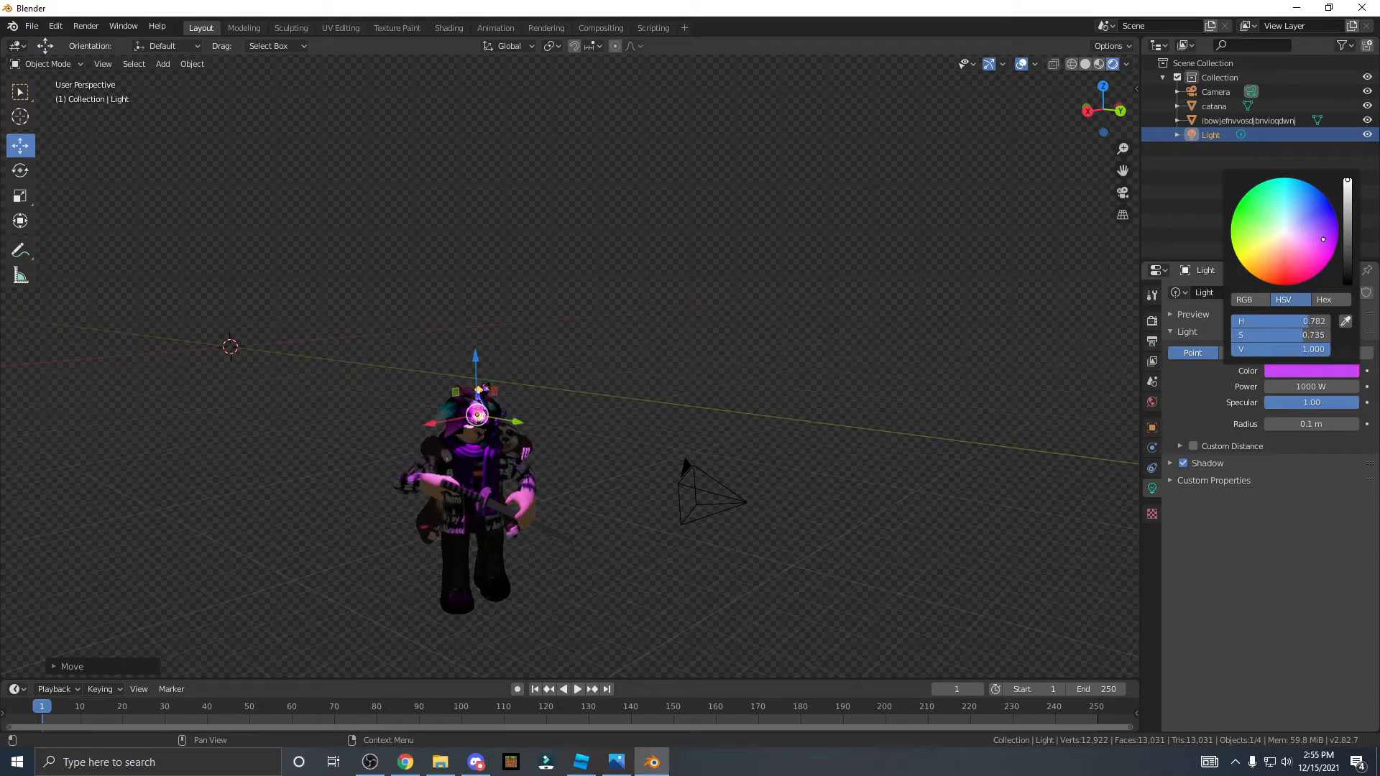
click(431, 431)
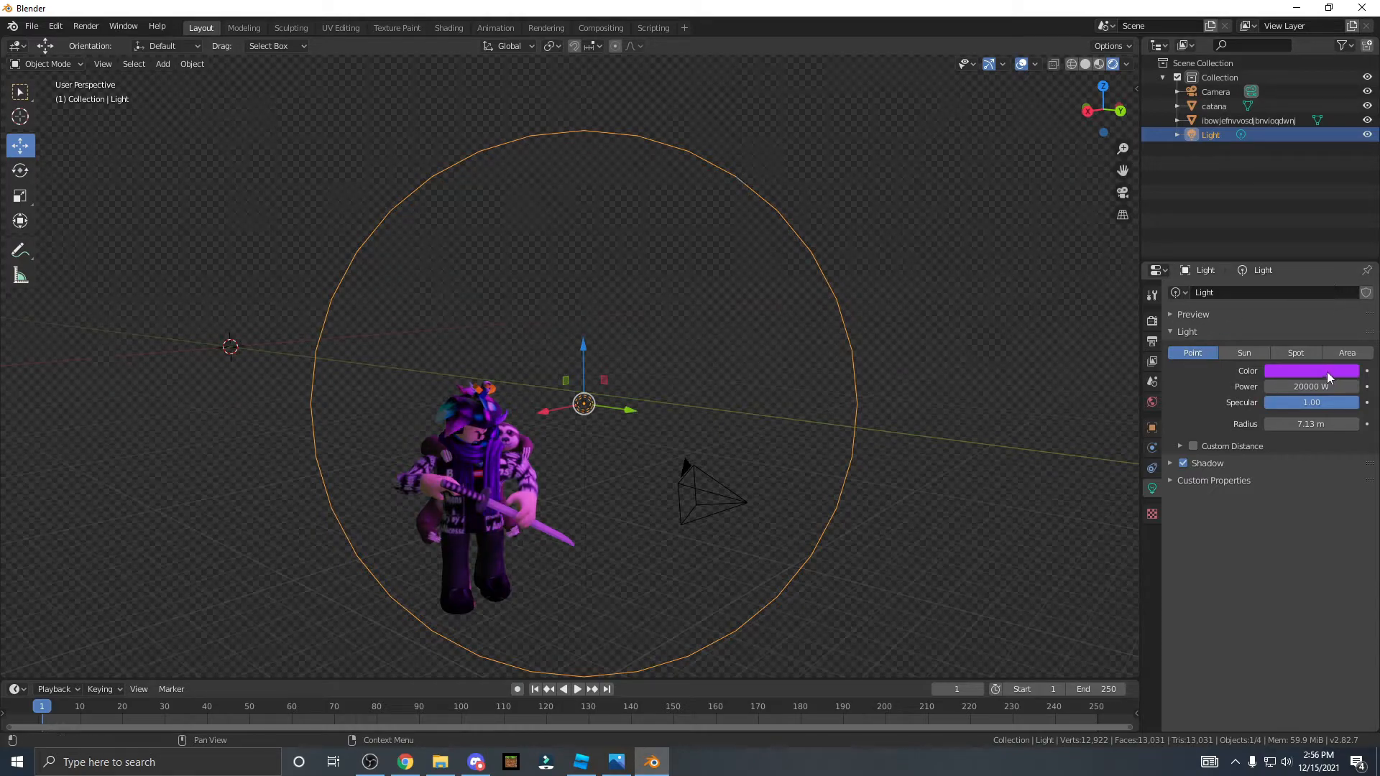
click(1311, 371)
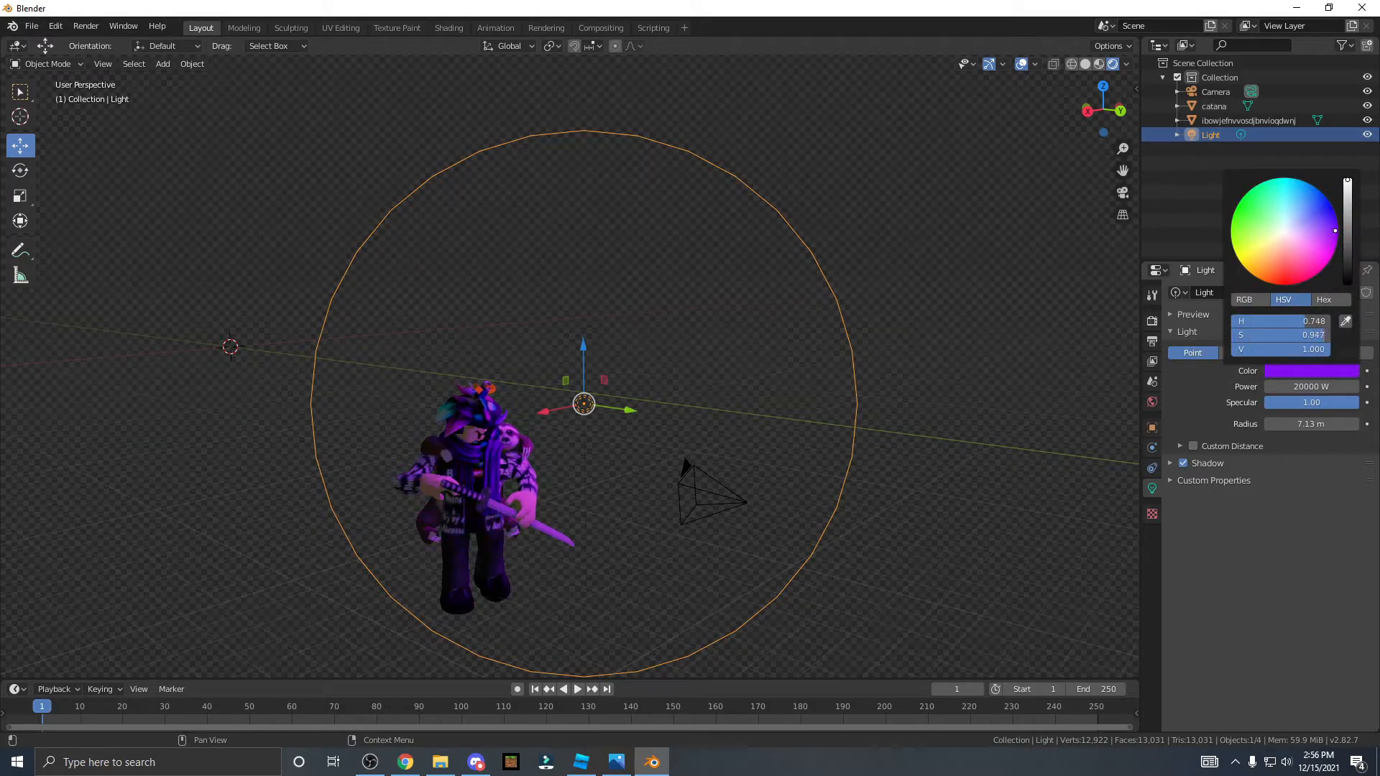
click(1310, 385)
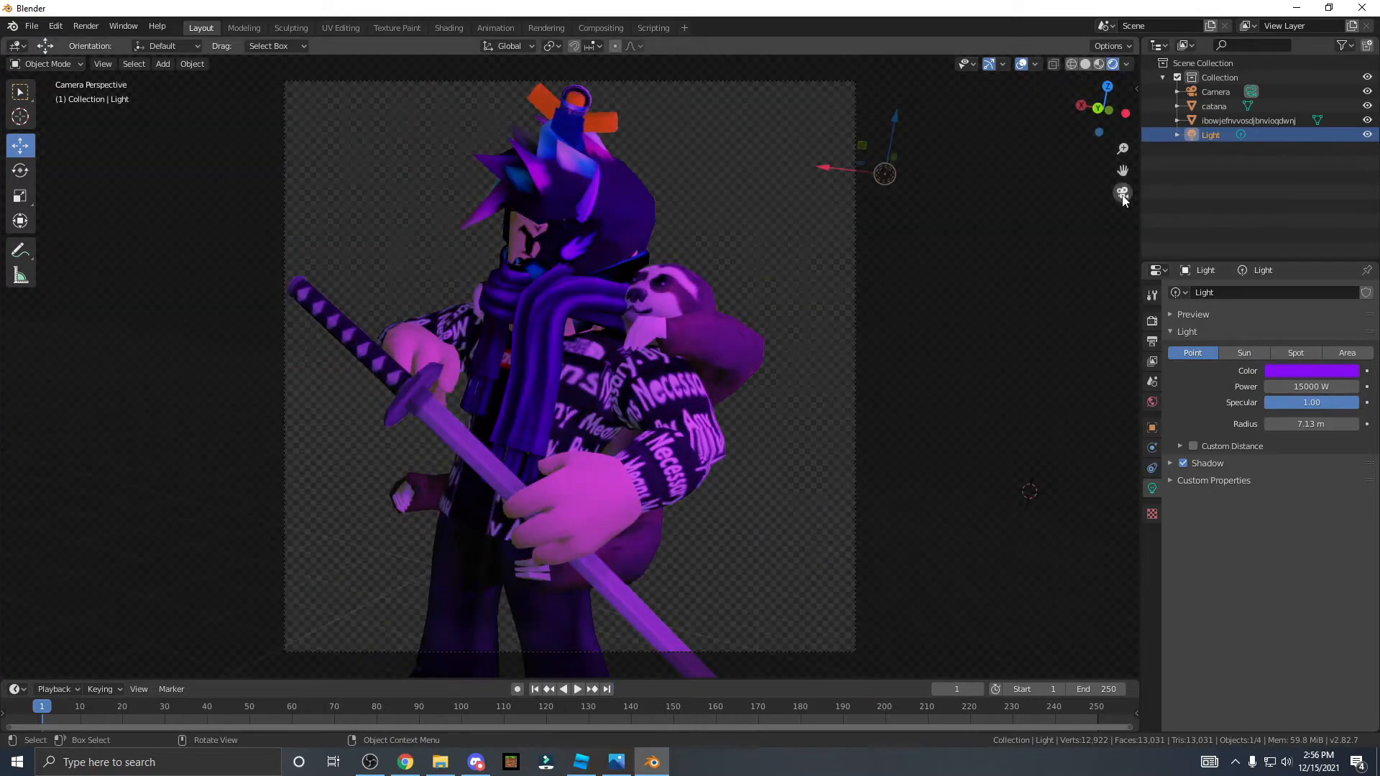
key(g)
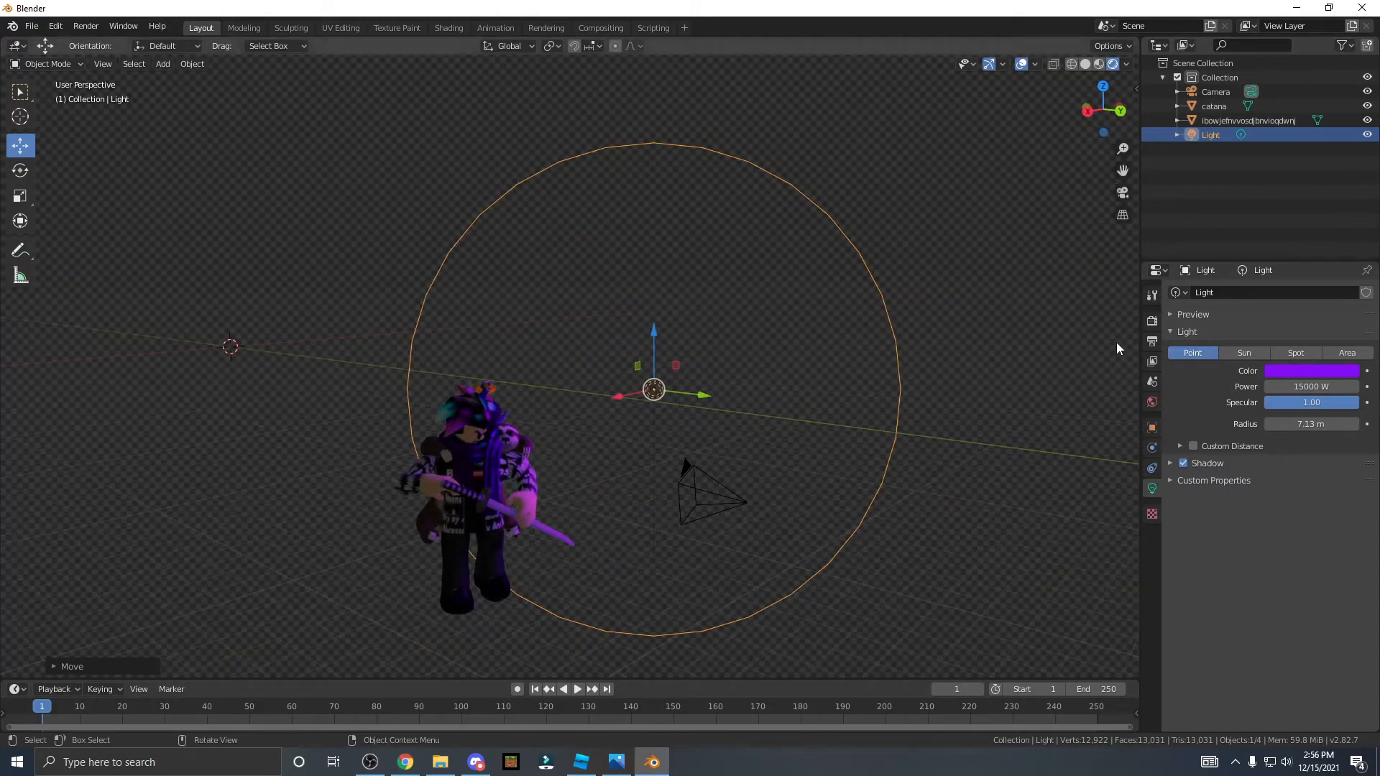
click(162, 64)
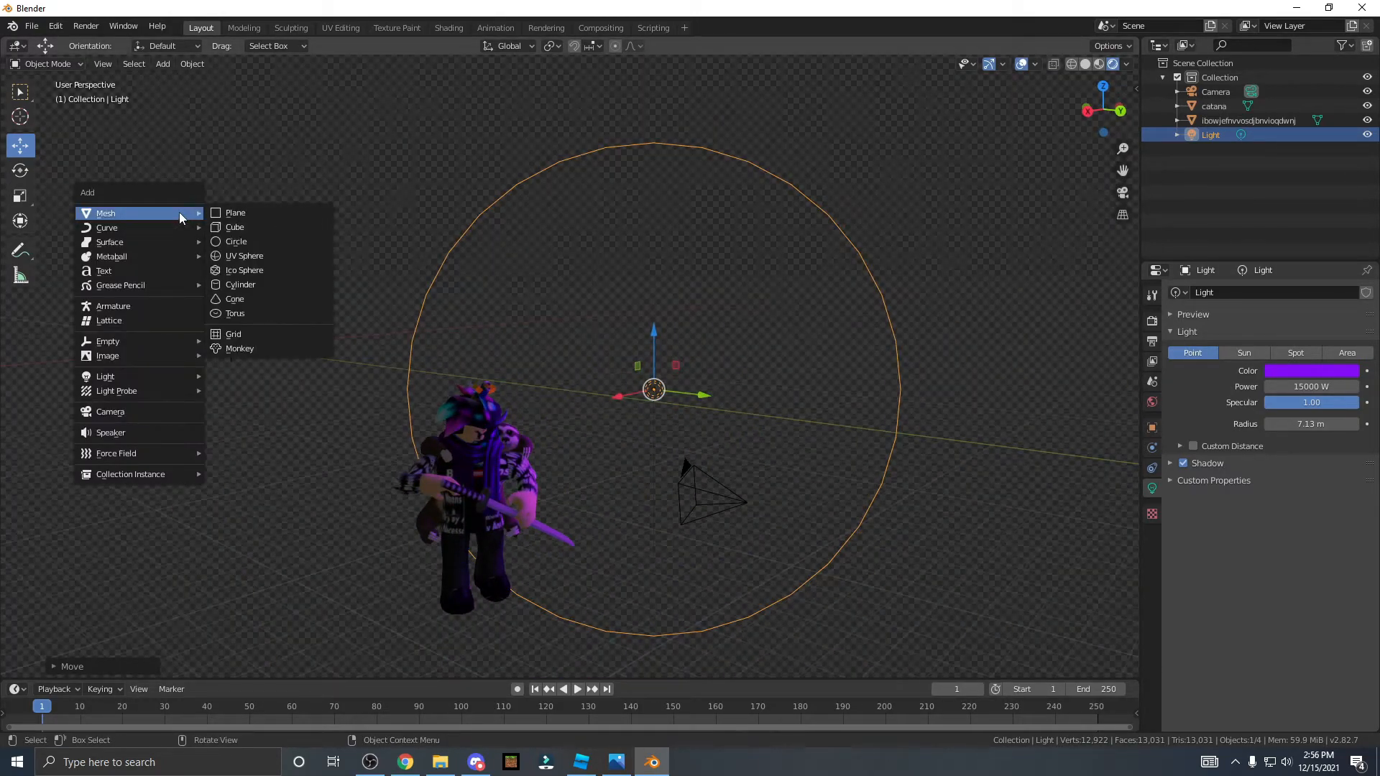
- Add a second point light and make it pink at 5000 W, 6.18 m radius
click(314, 158)
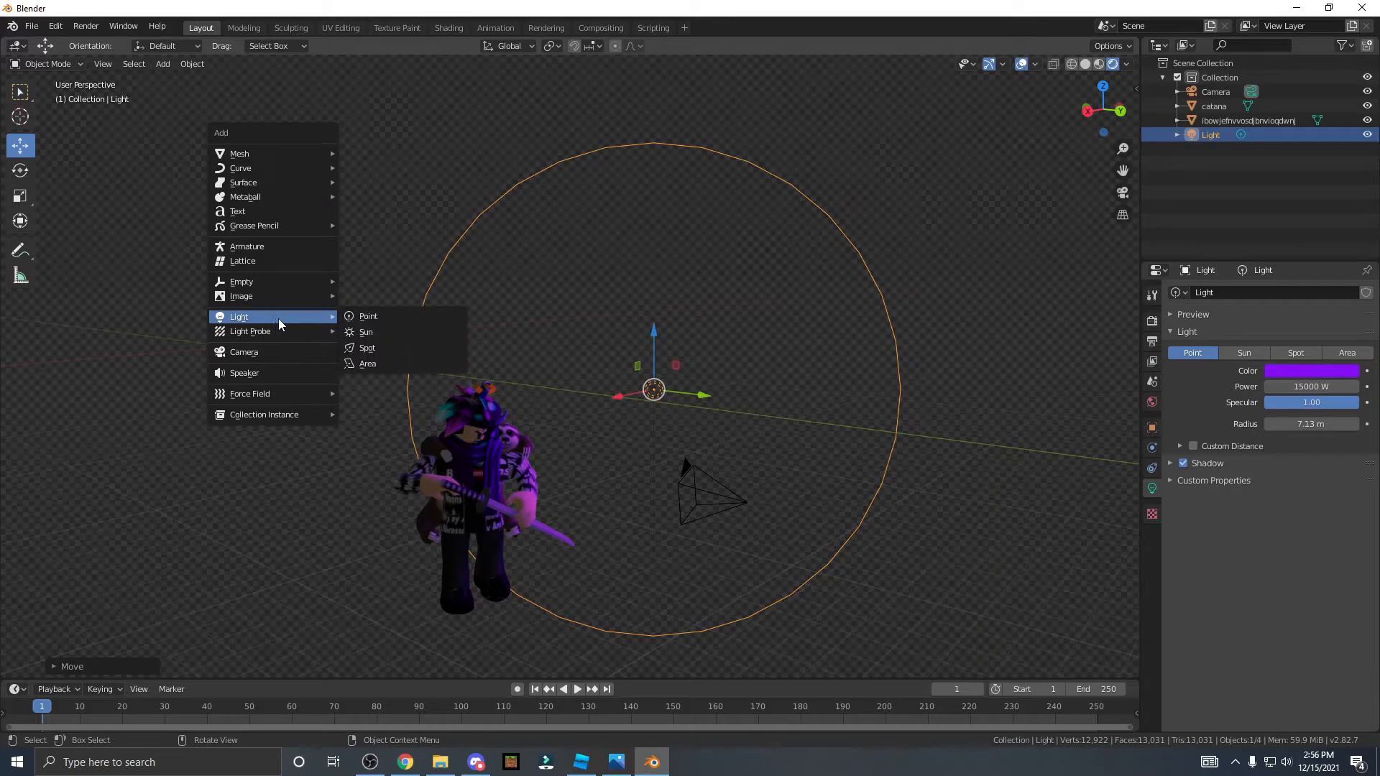
click(368, 316)
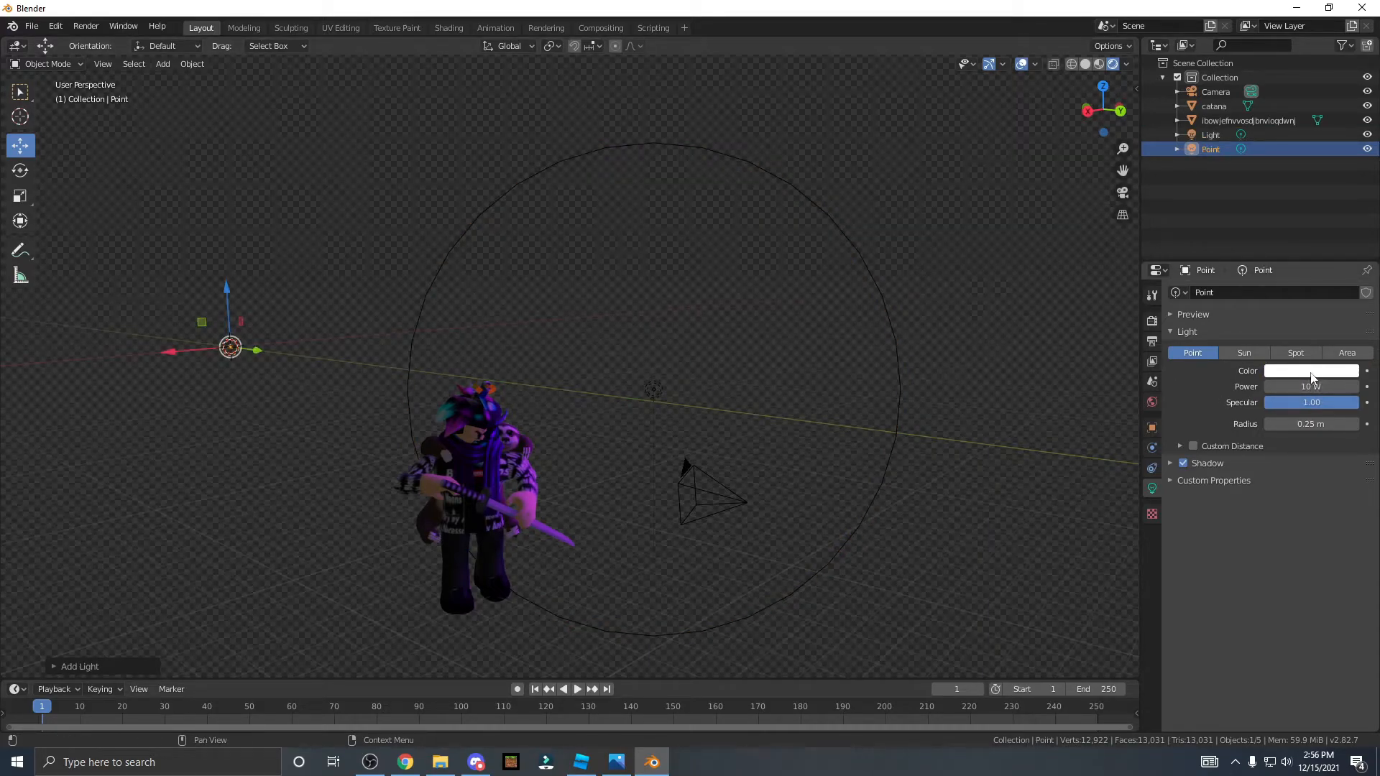
click(1310, 371)
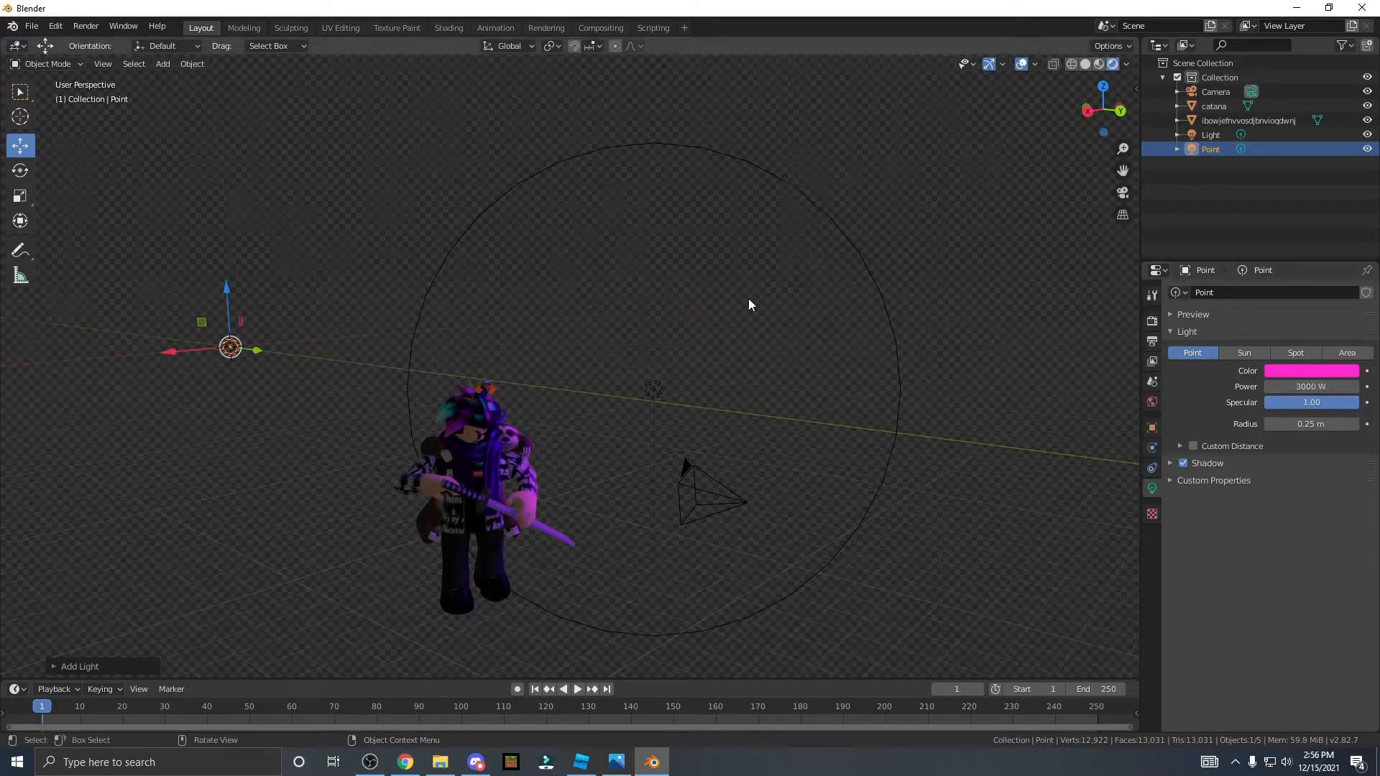
- Position the pink light beside the avatar's face
key(g)
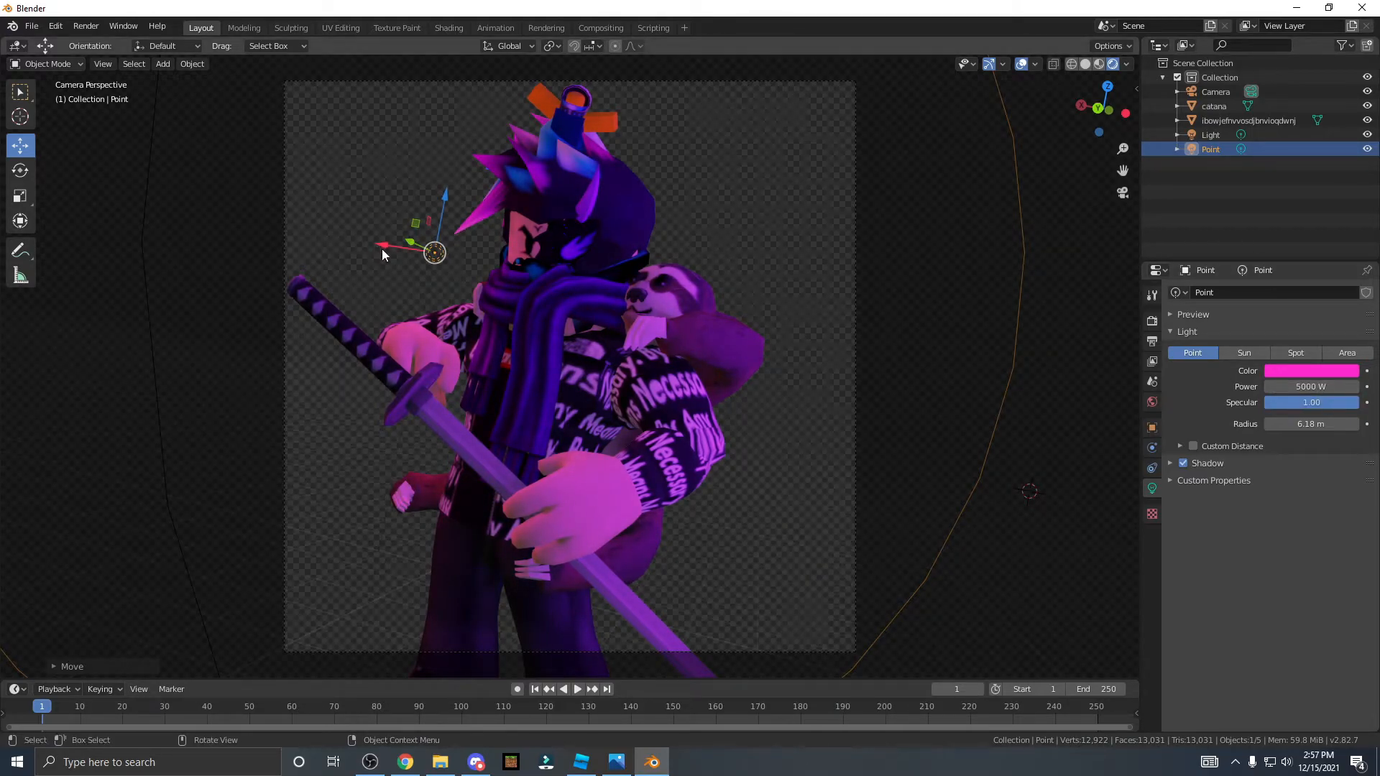
drag(434, 253, 404, 237)
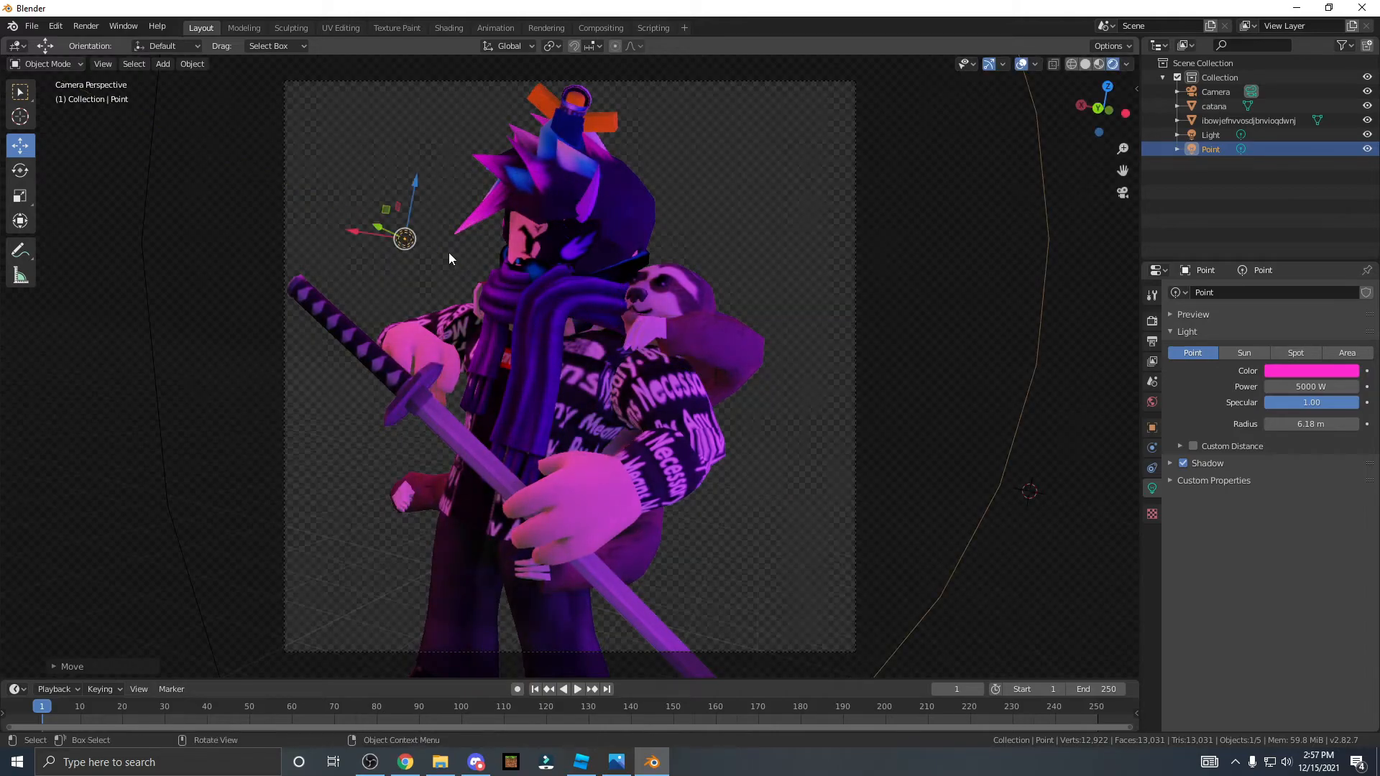
key(g)
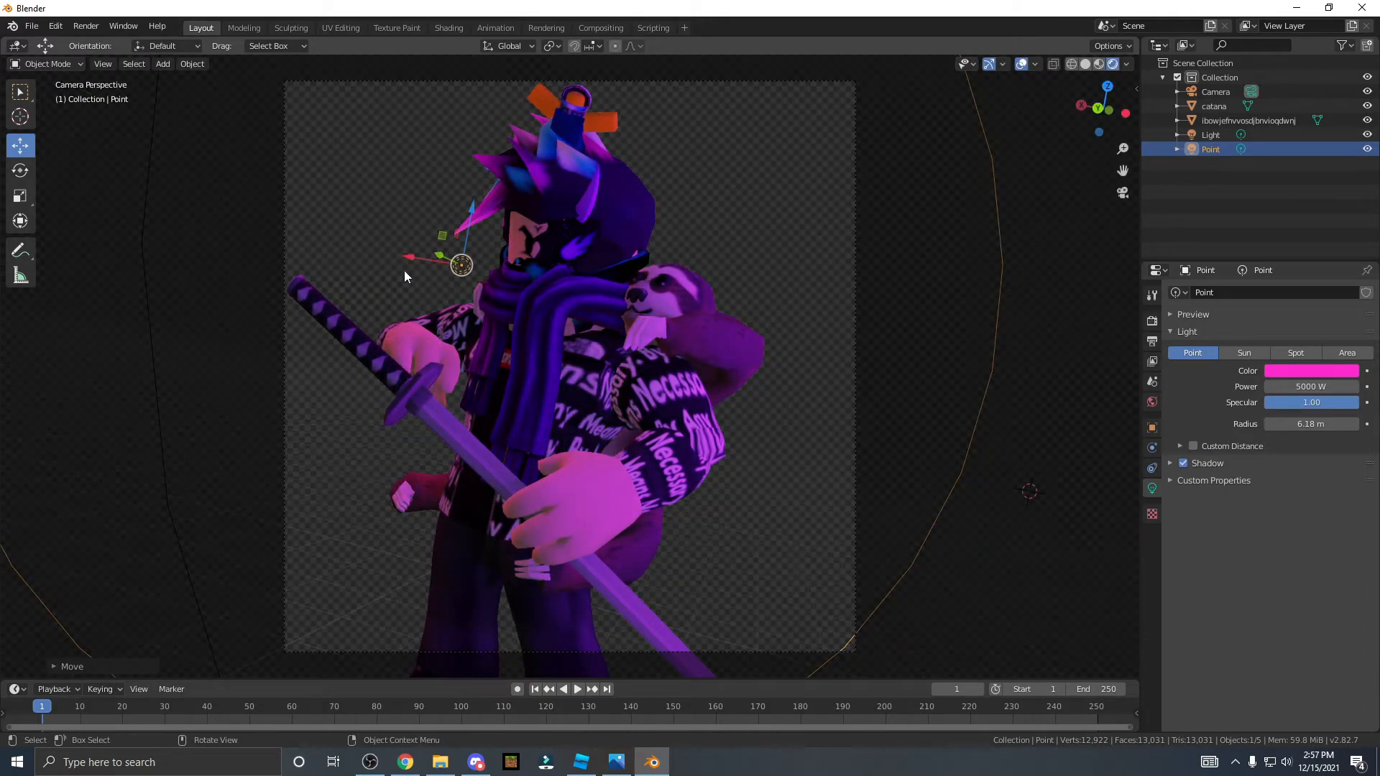
key(g)
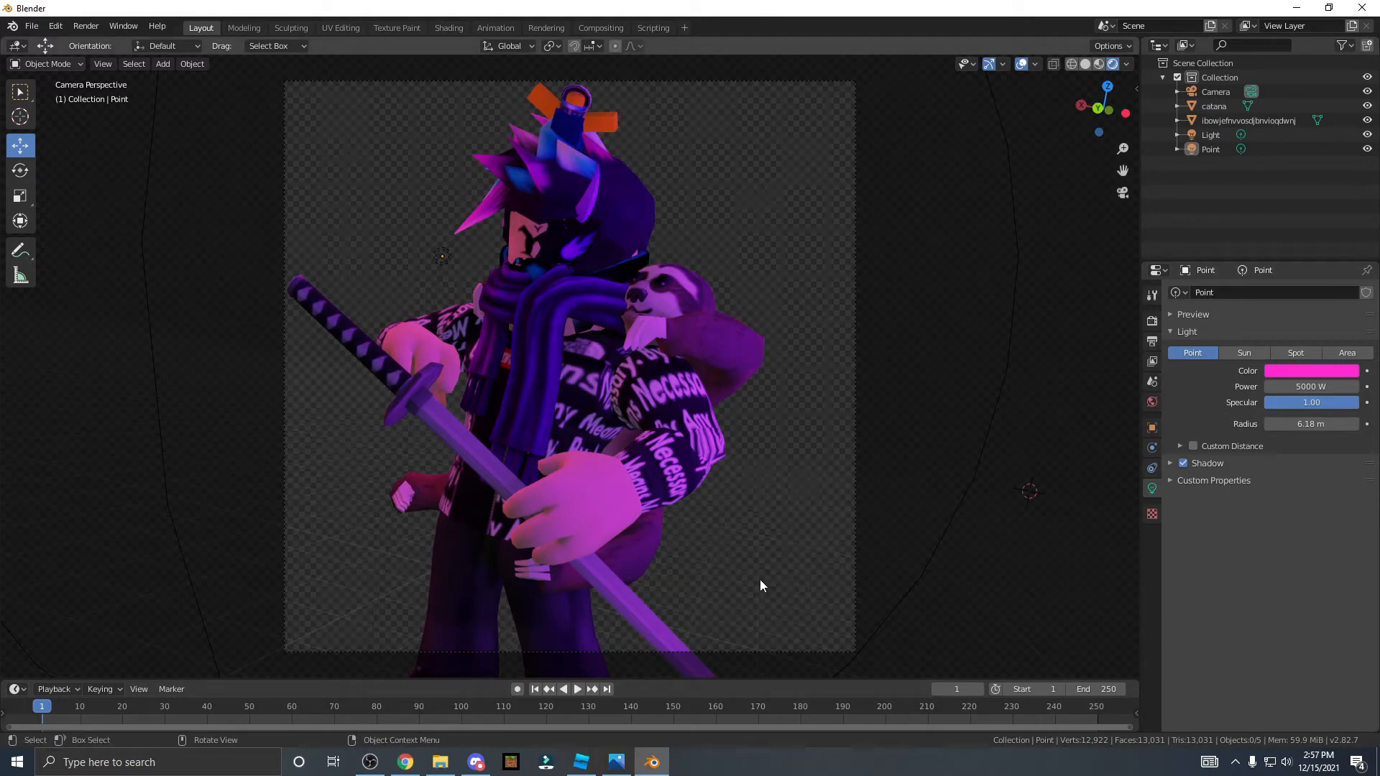
mouse_move(702, 137)
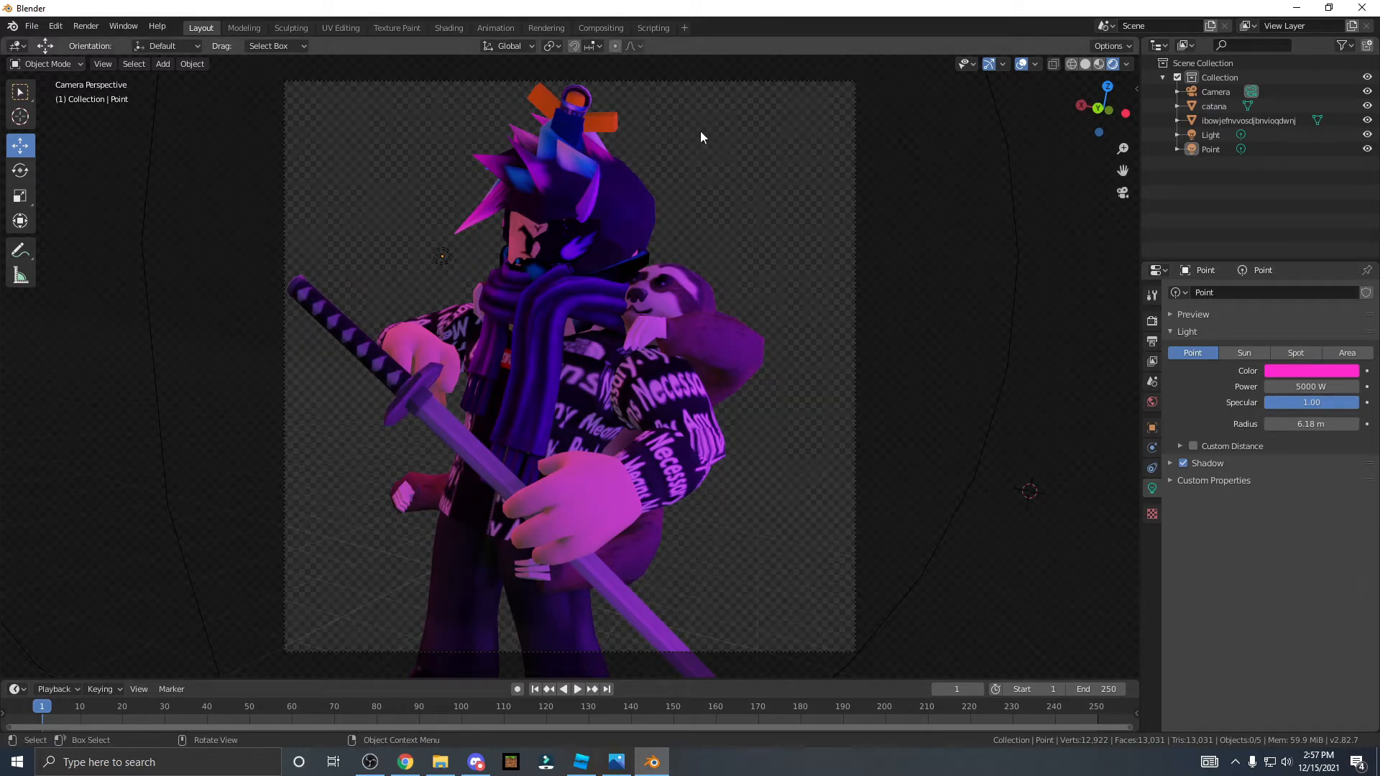
mouse_move(652, 299)
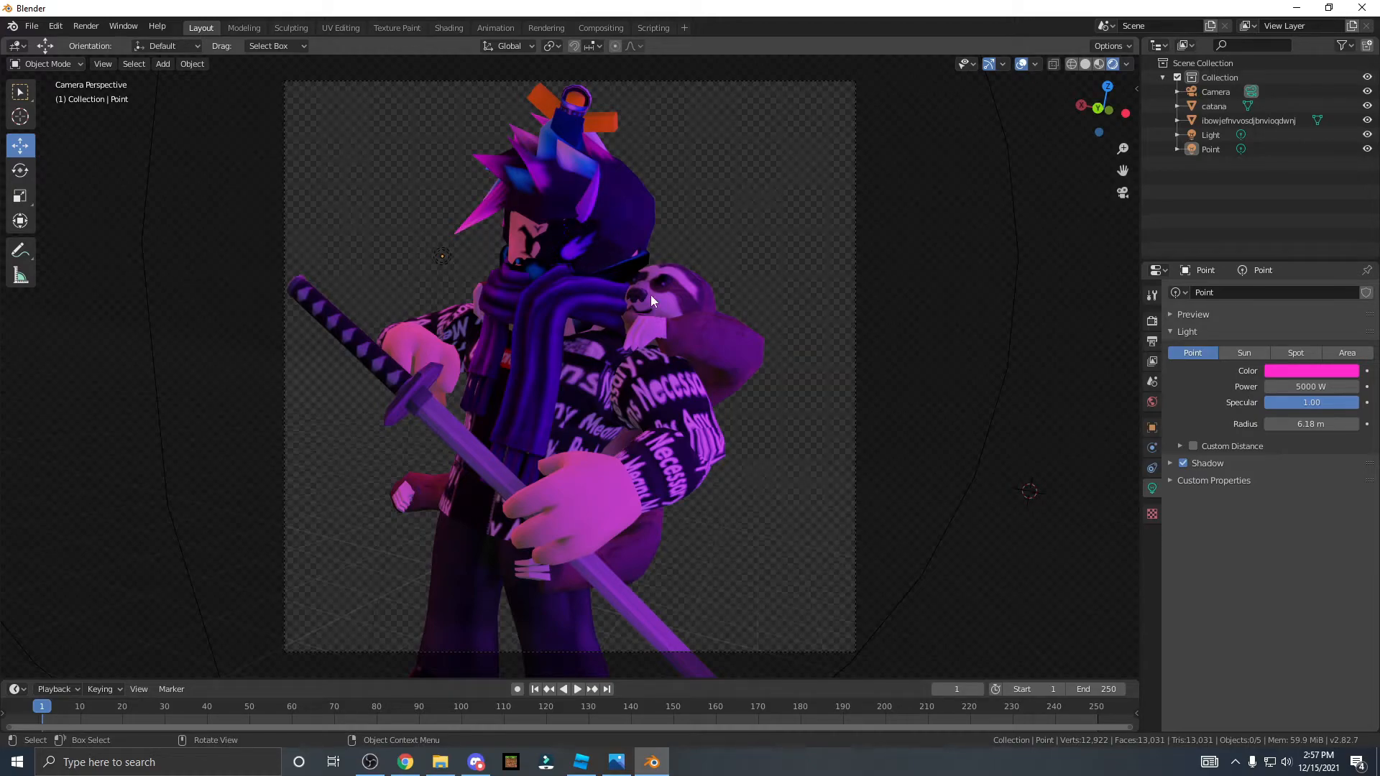
mouse_move(1098, 193)
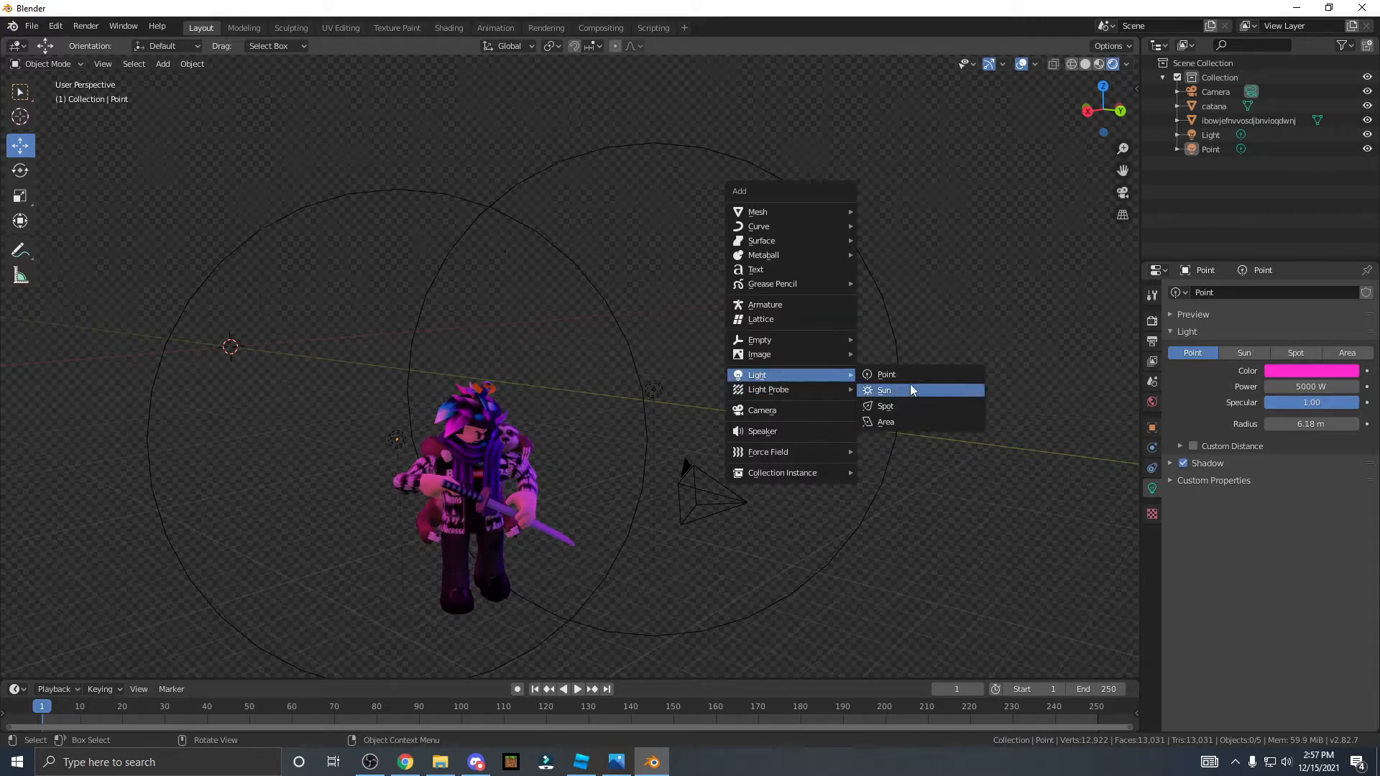
- Set the magenta Point.001 light's power to 5000 W
click(885, 374)
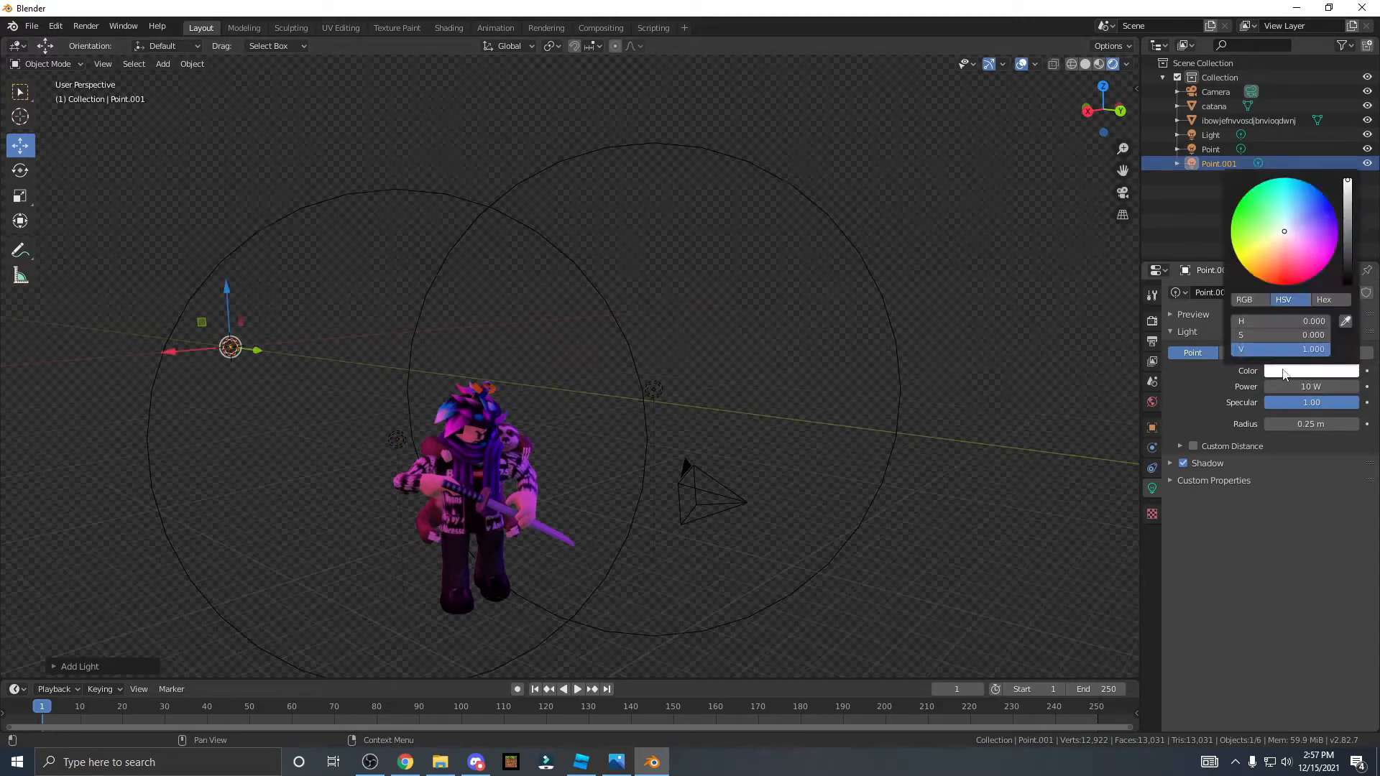
click(1330, 244)
text(3000)
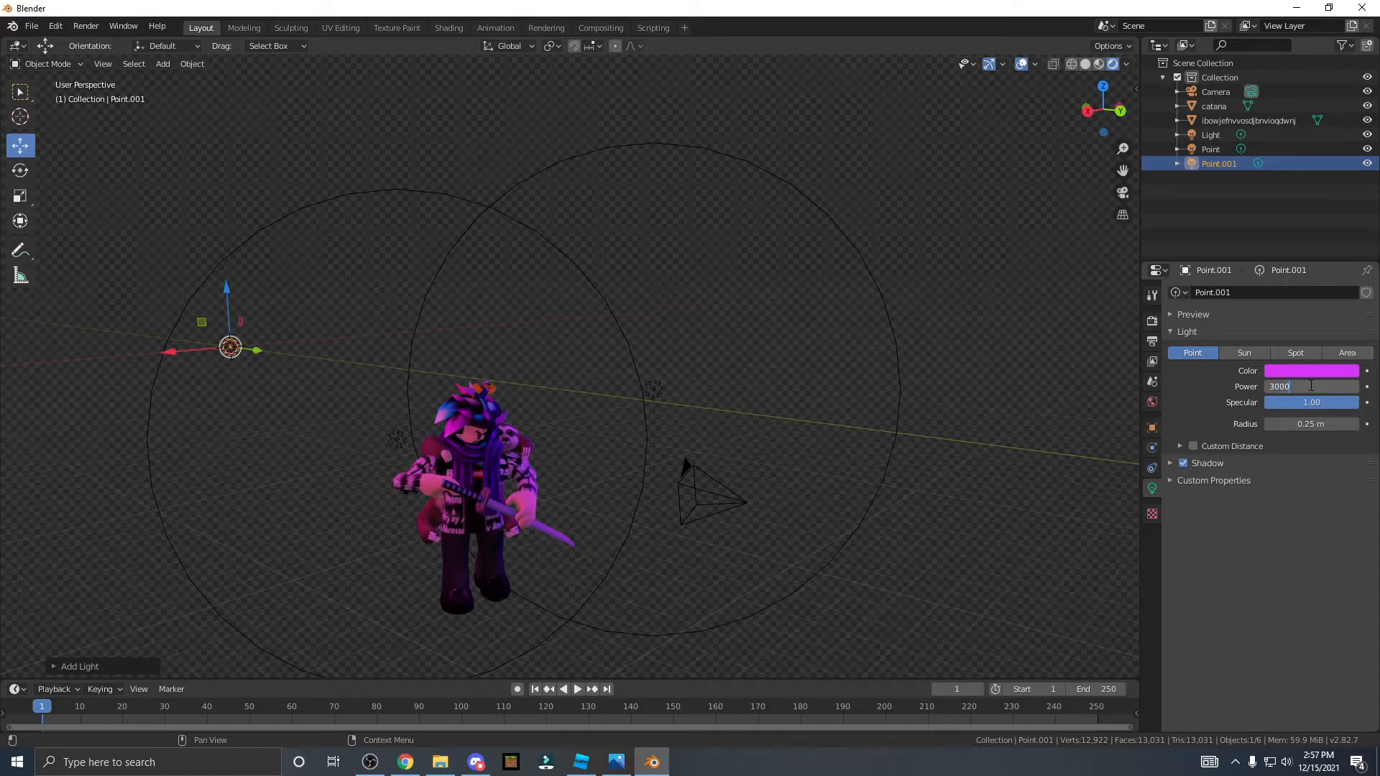
key(g)
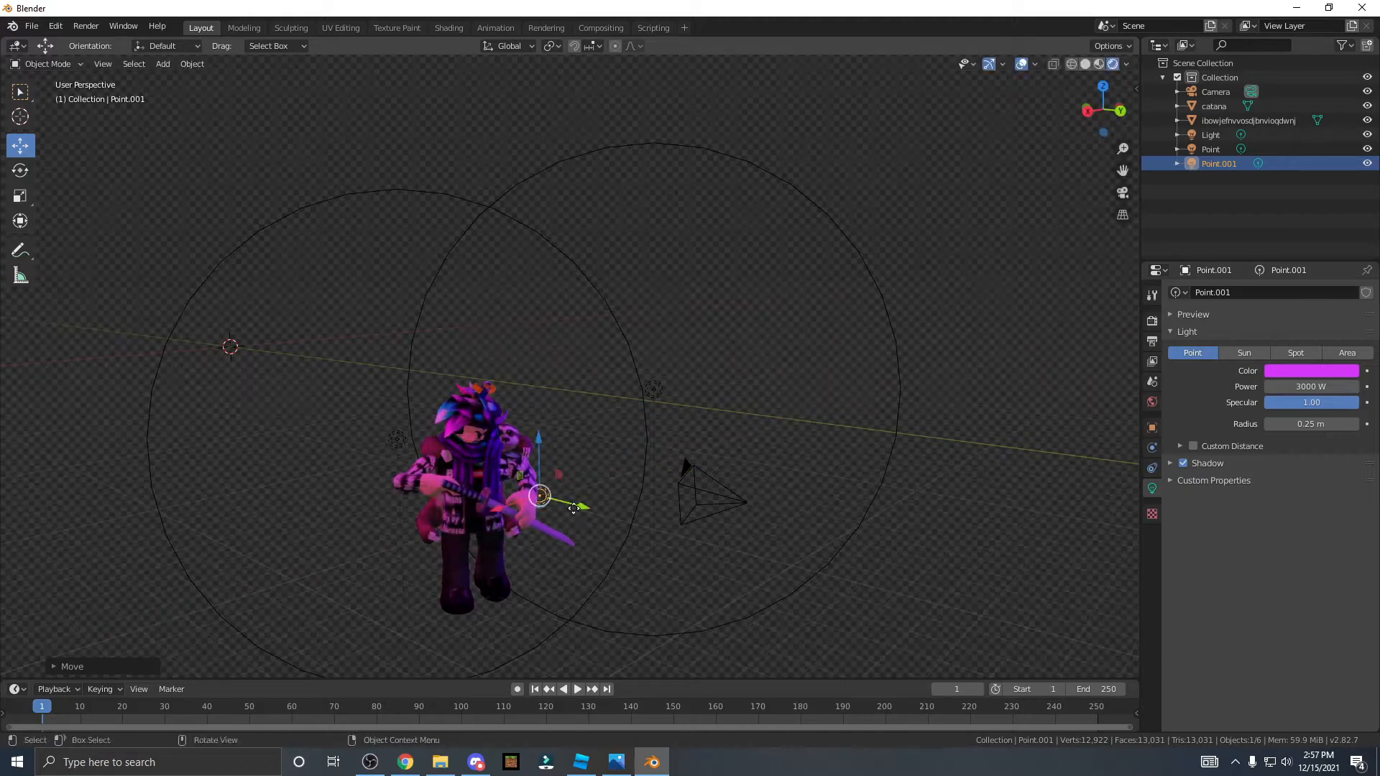
- Place the magenta light close in front of the avatar
key(g)
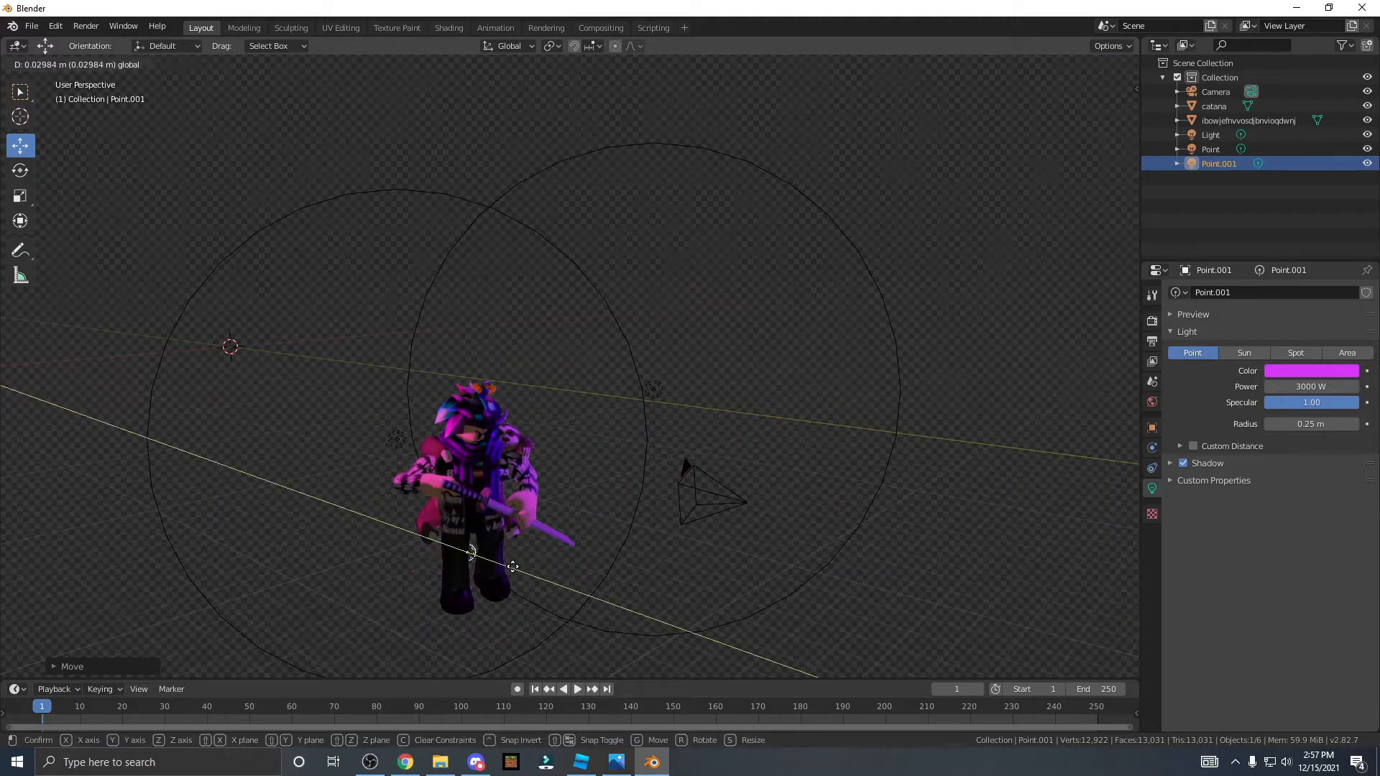
click(473, 552)
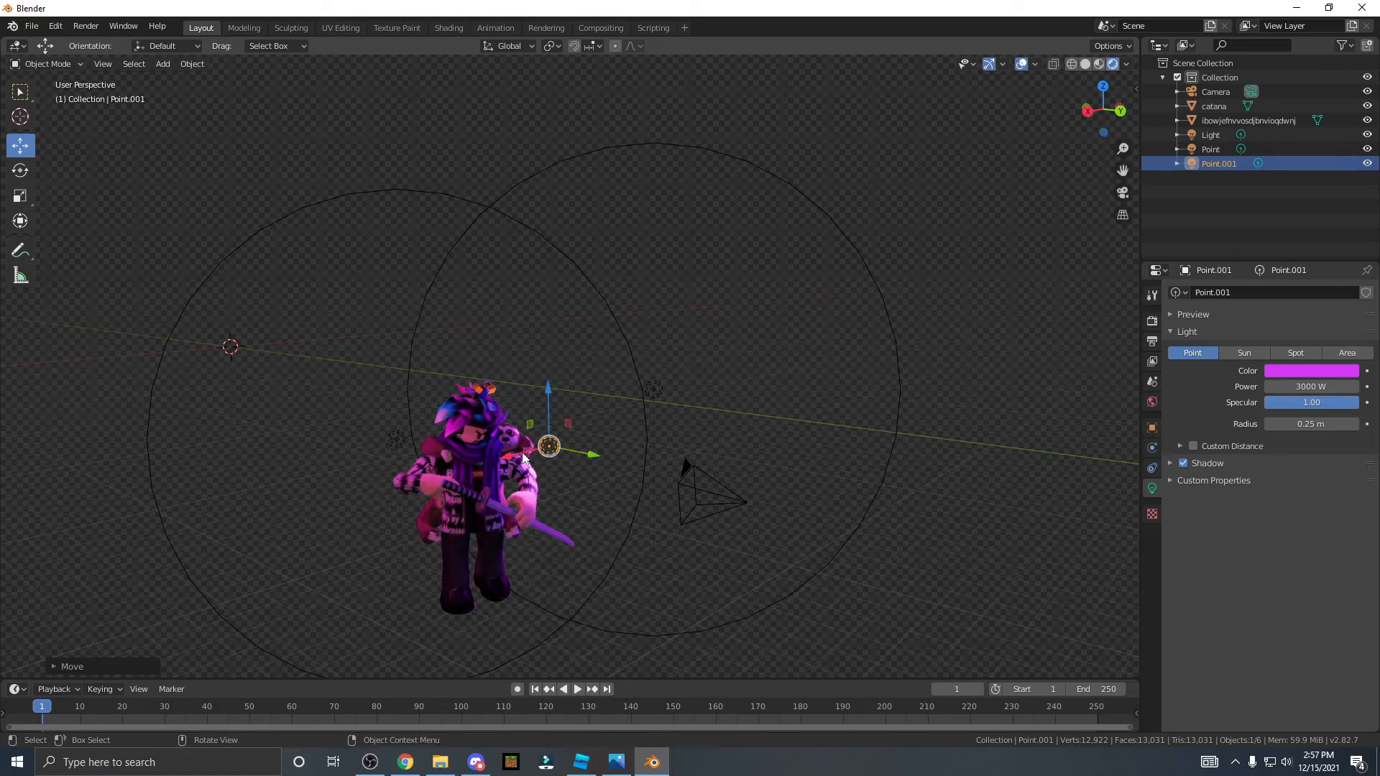
key(g)
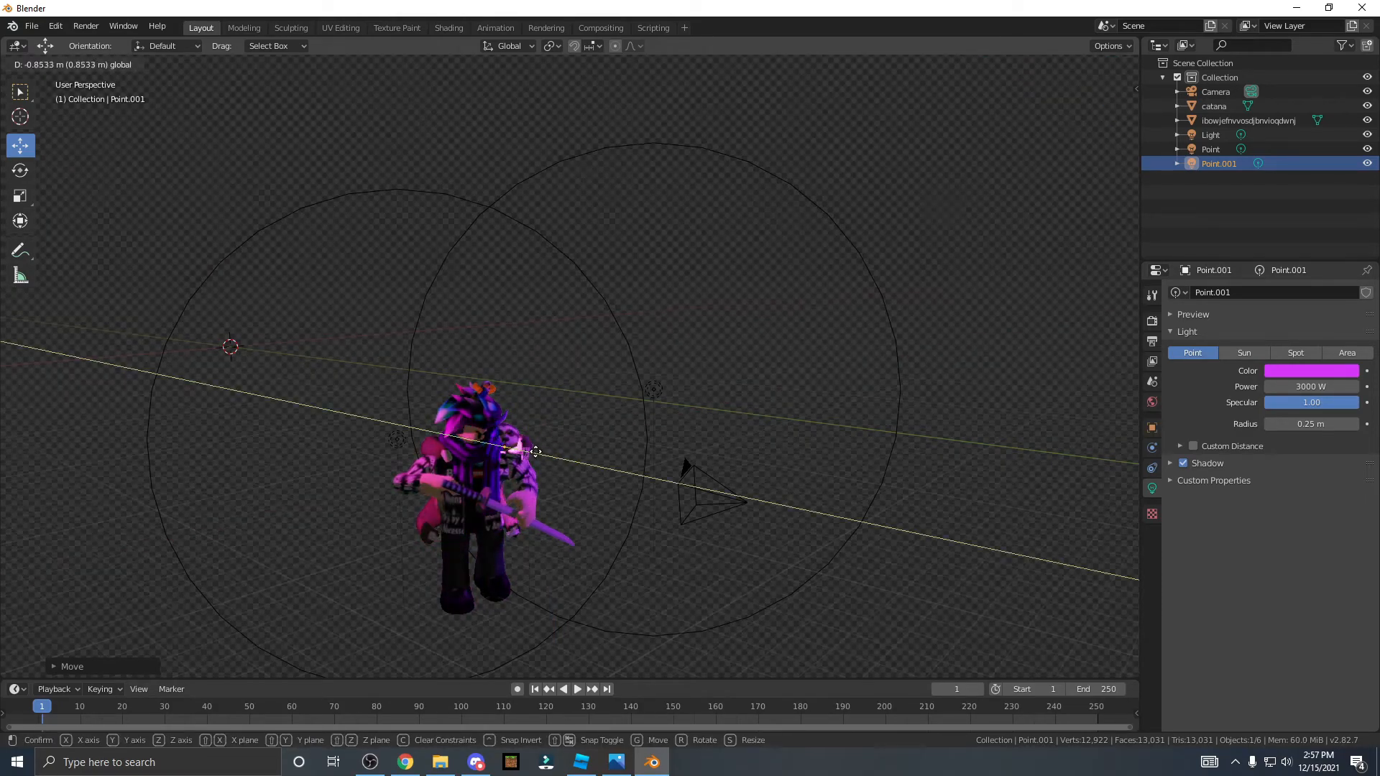
mouse_move(448, 466)
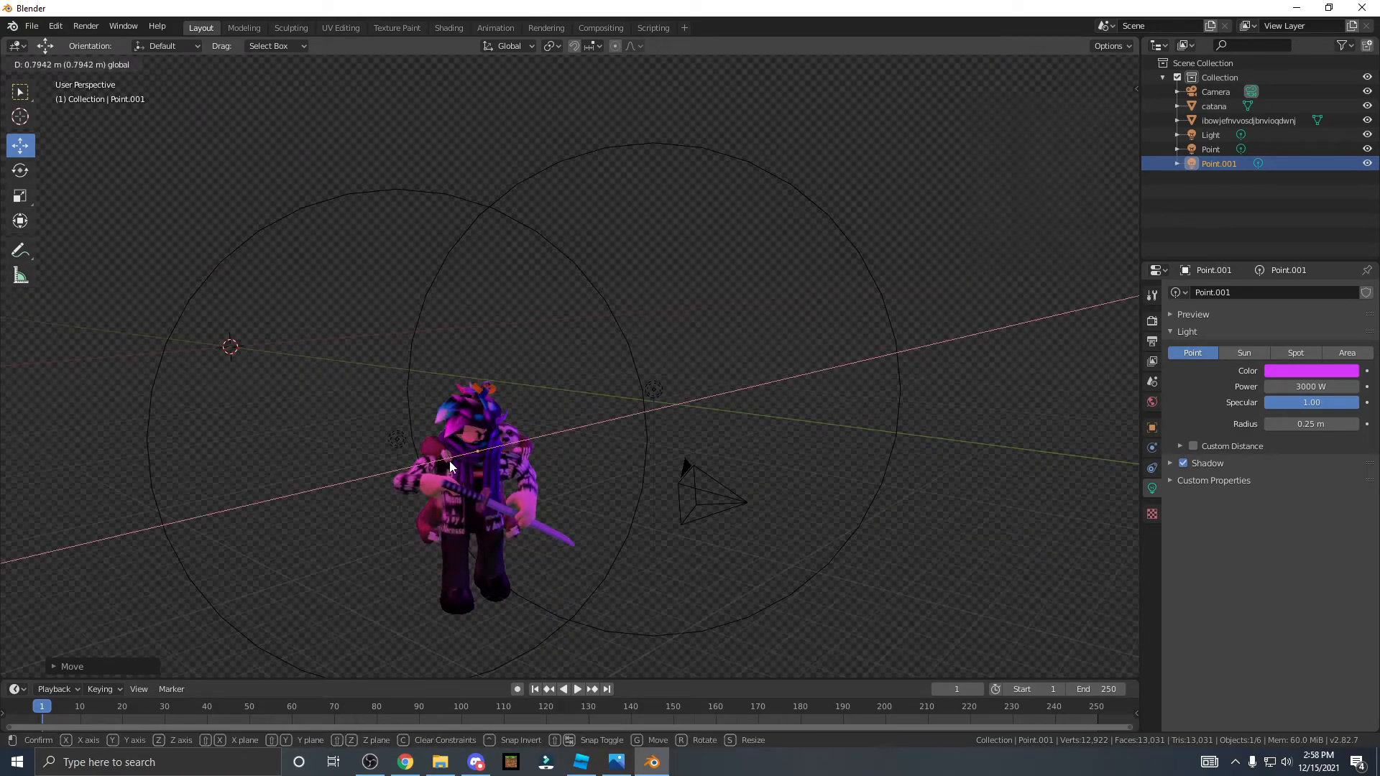
click(475, 476)
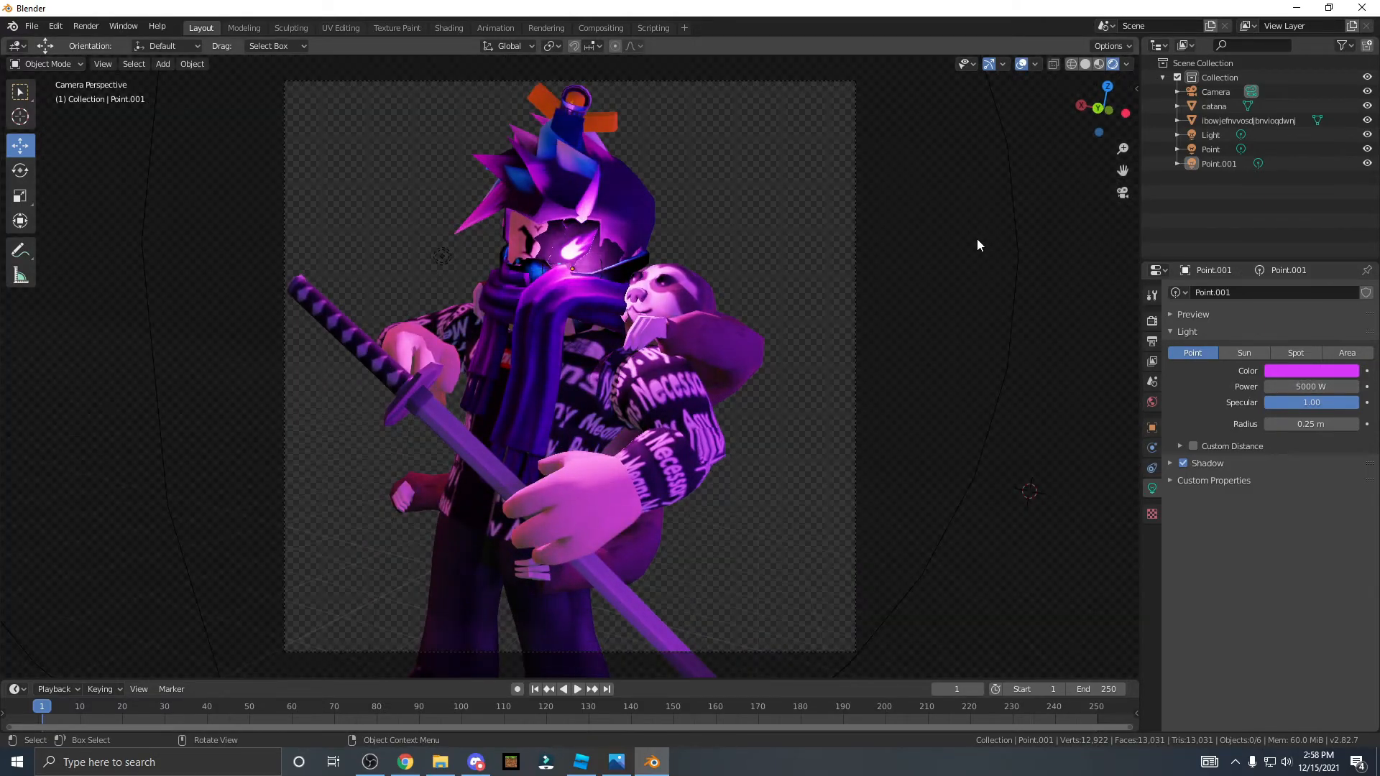
mouse_move(1103, 270)
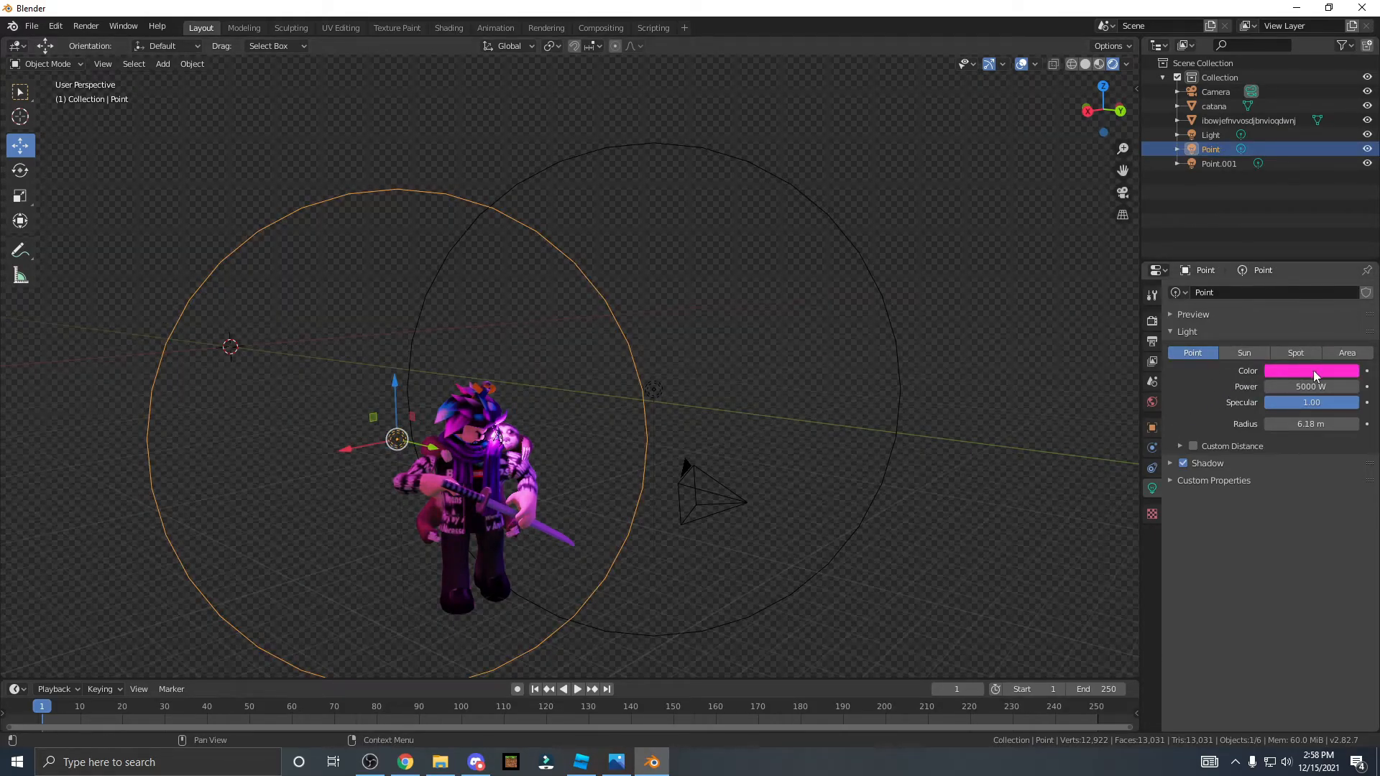
- Change the original Point light's colour to a pale, nearly white pink
click(1311, 371)
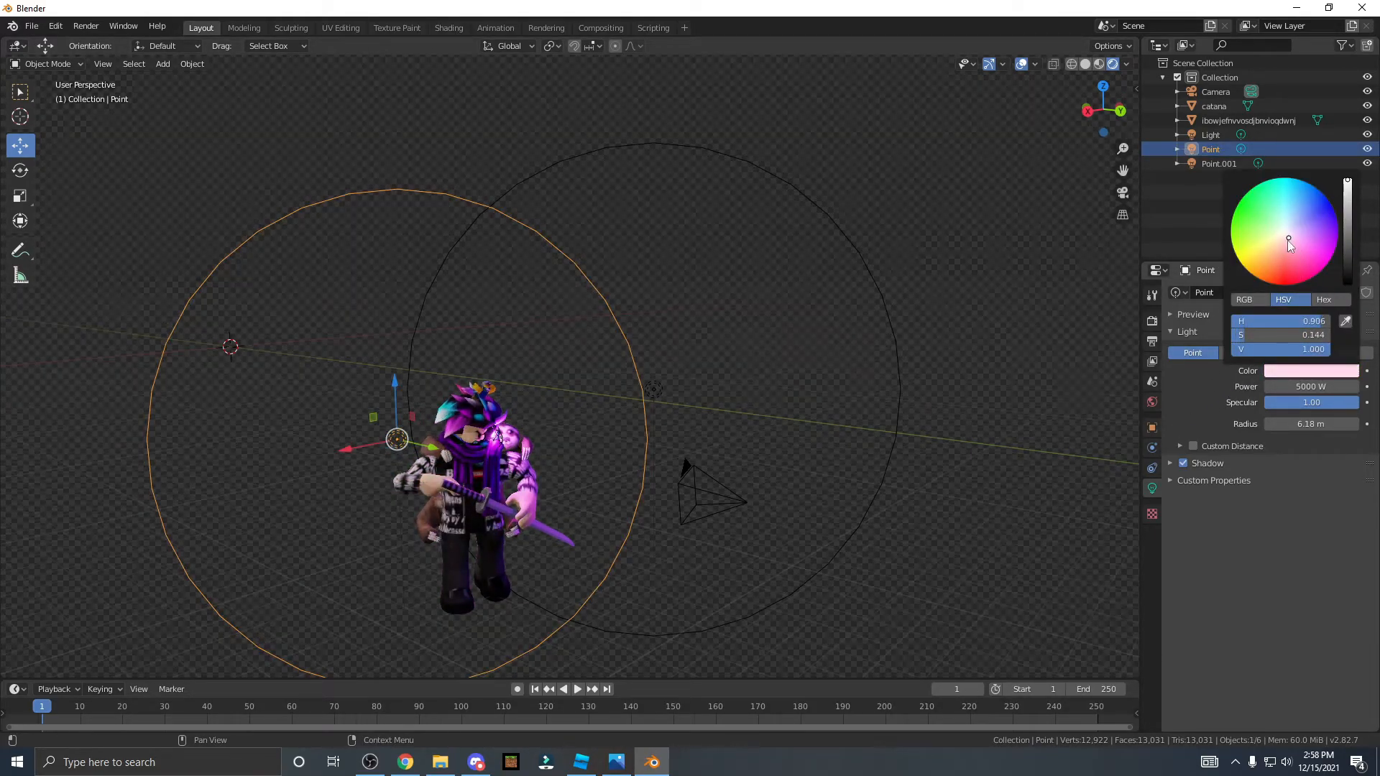
click(1123, 192)
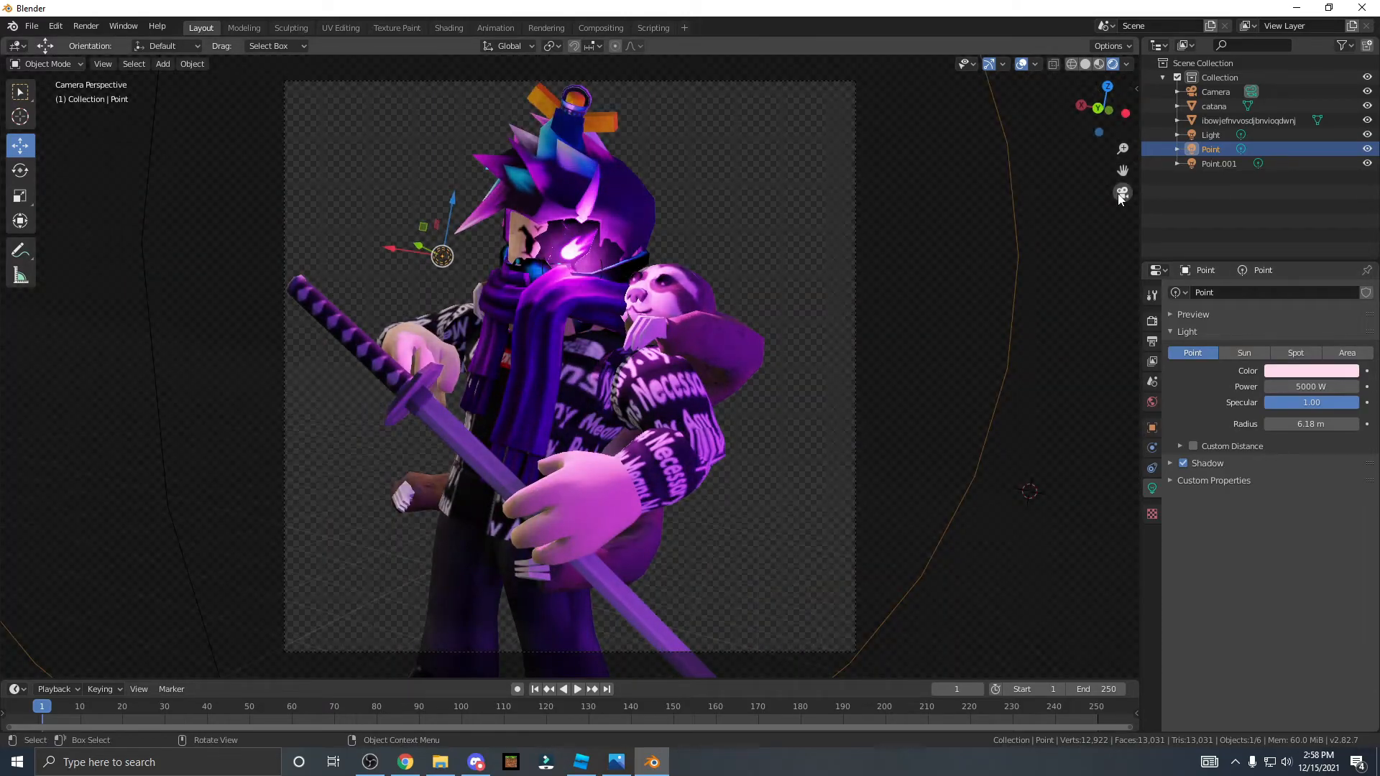
mouse_move(1122, 214)
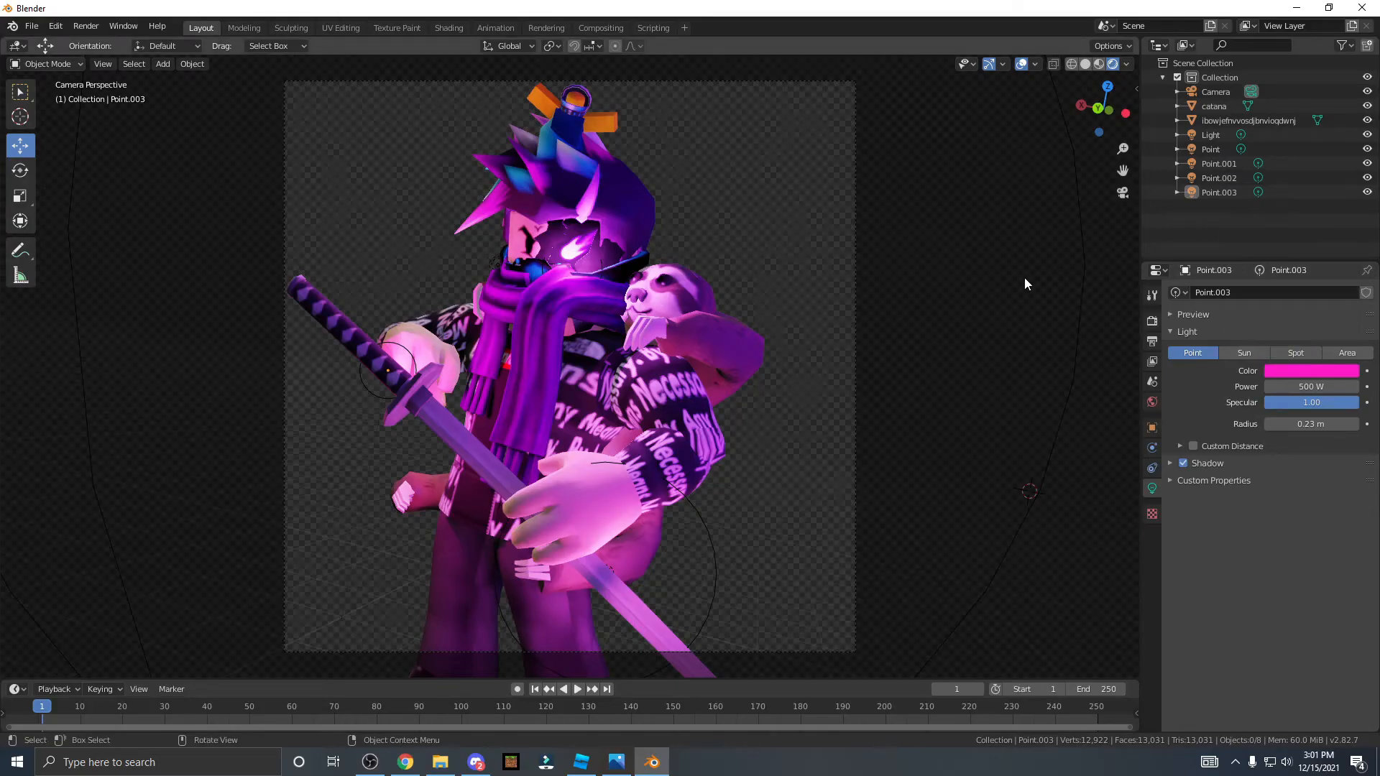
mouse_move(935, 260)
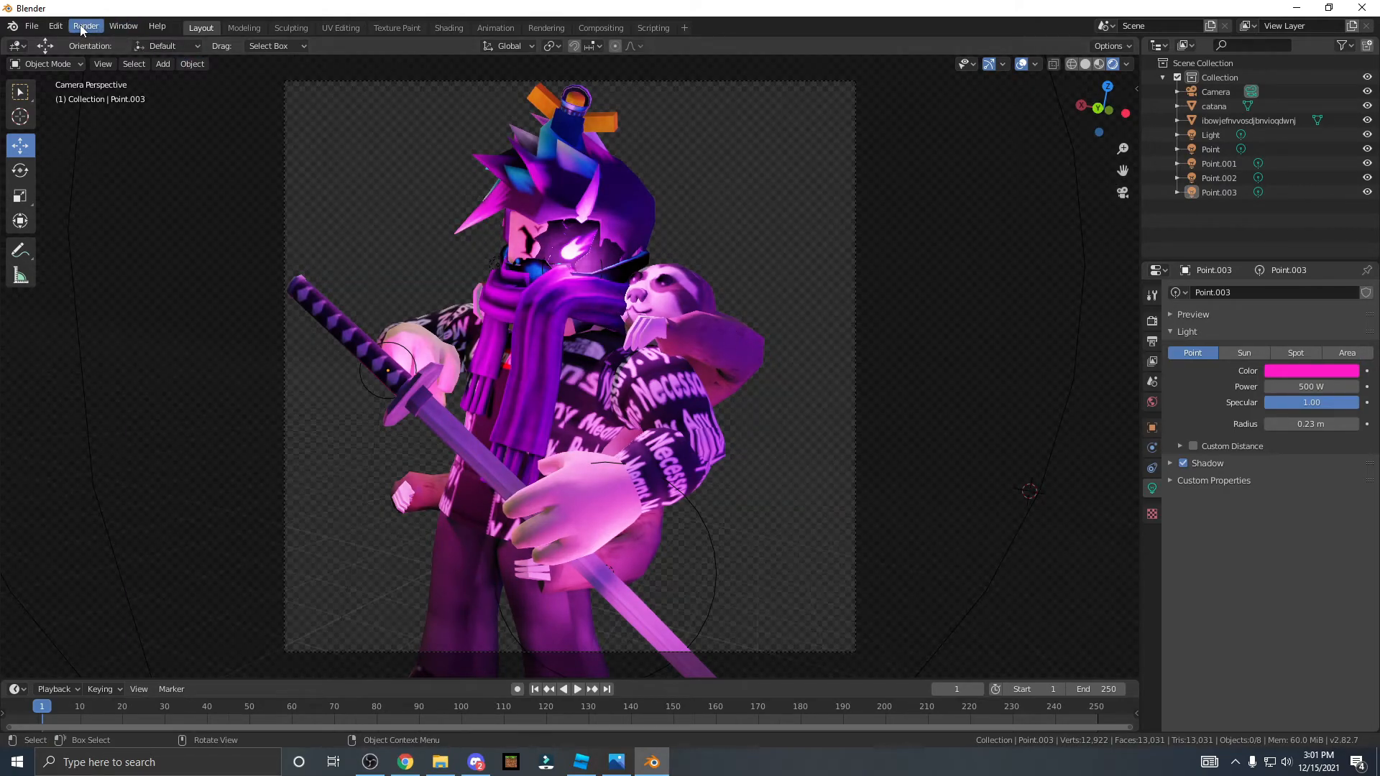
- Render the camera view as a still image with Render Image
click(86, 26)
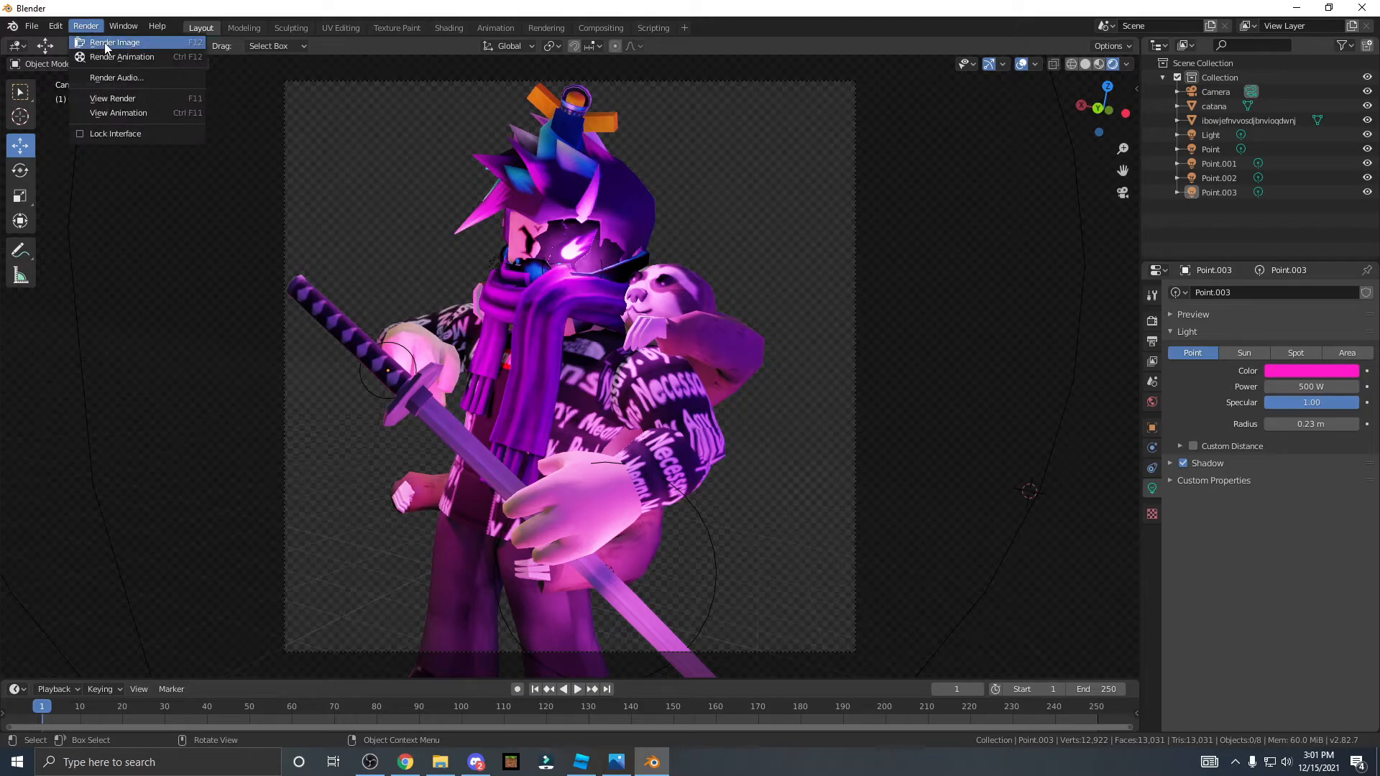
click(114, 42)
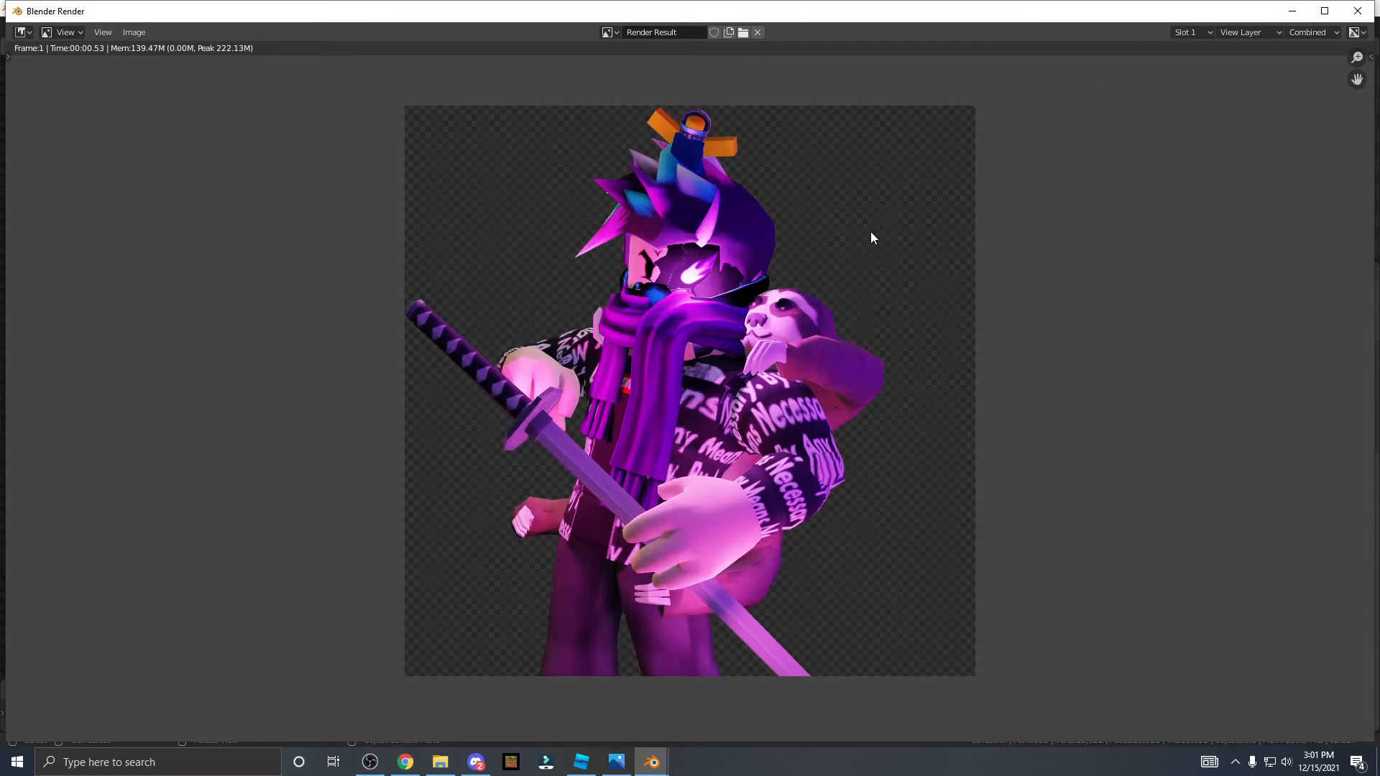
mouse_move(713, 192)
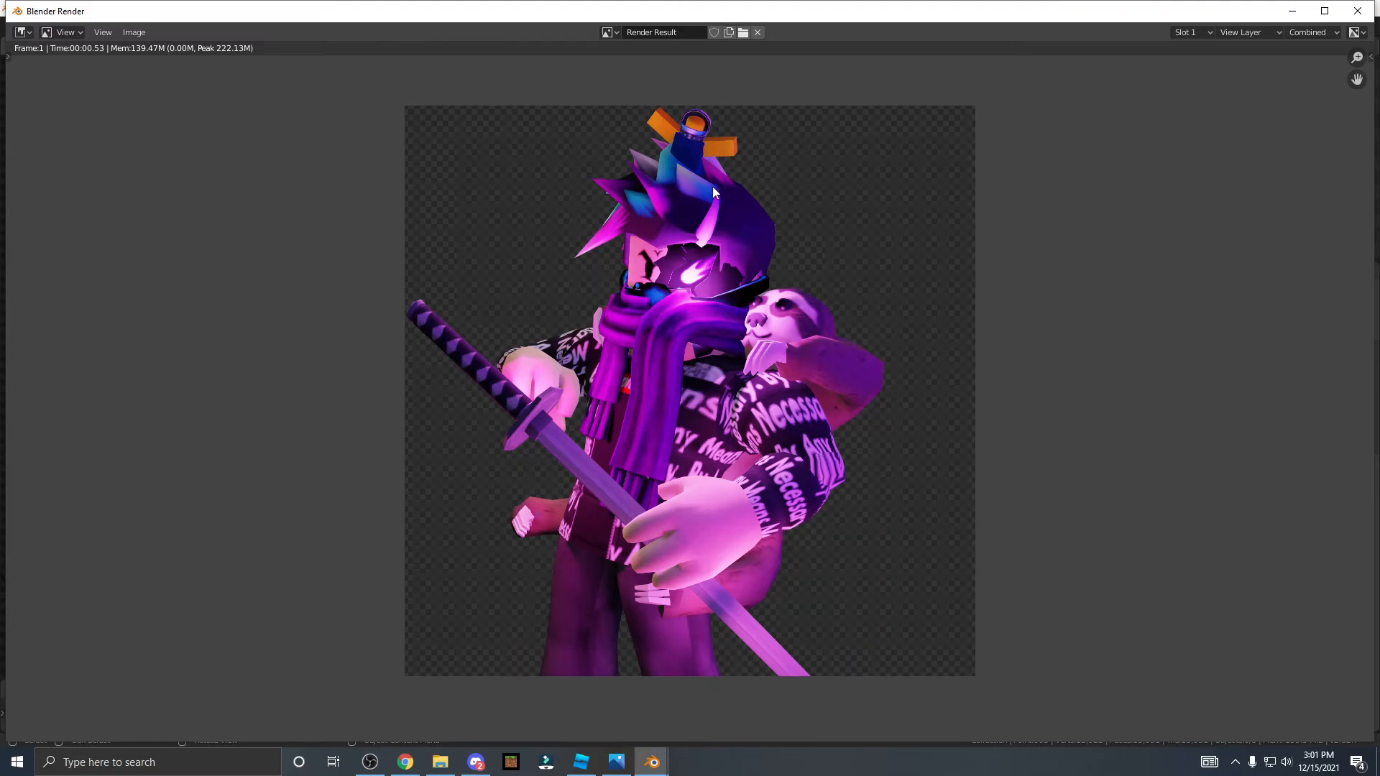
mouse_move(725, 346)
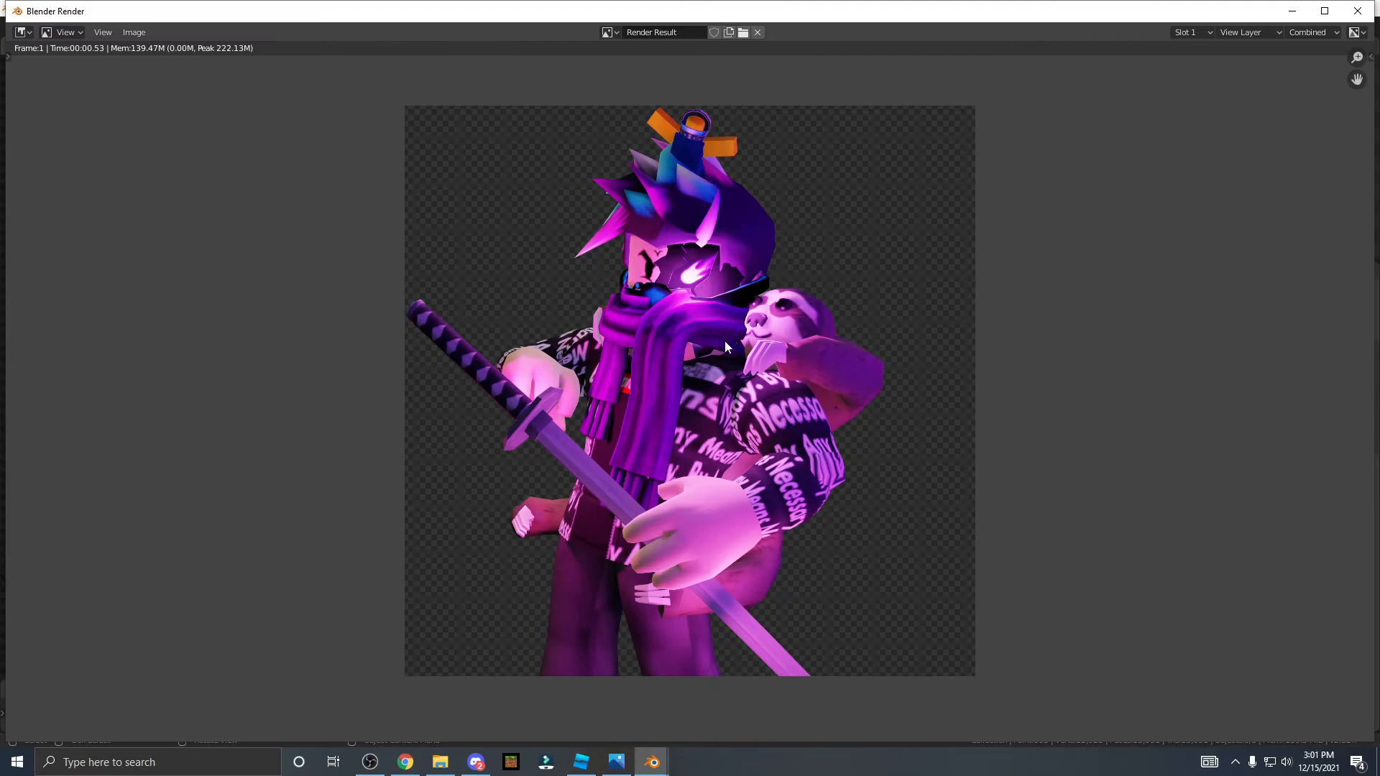
mouse_move(373, 52)
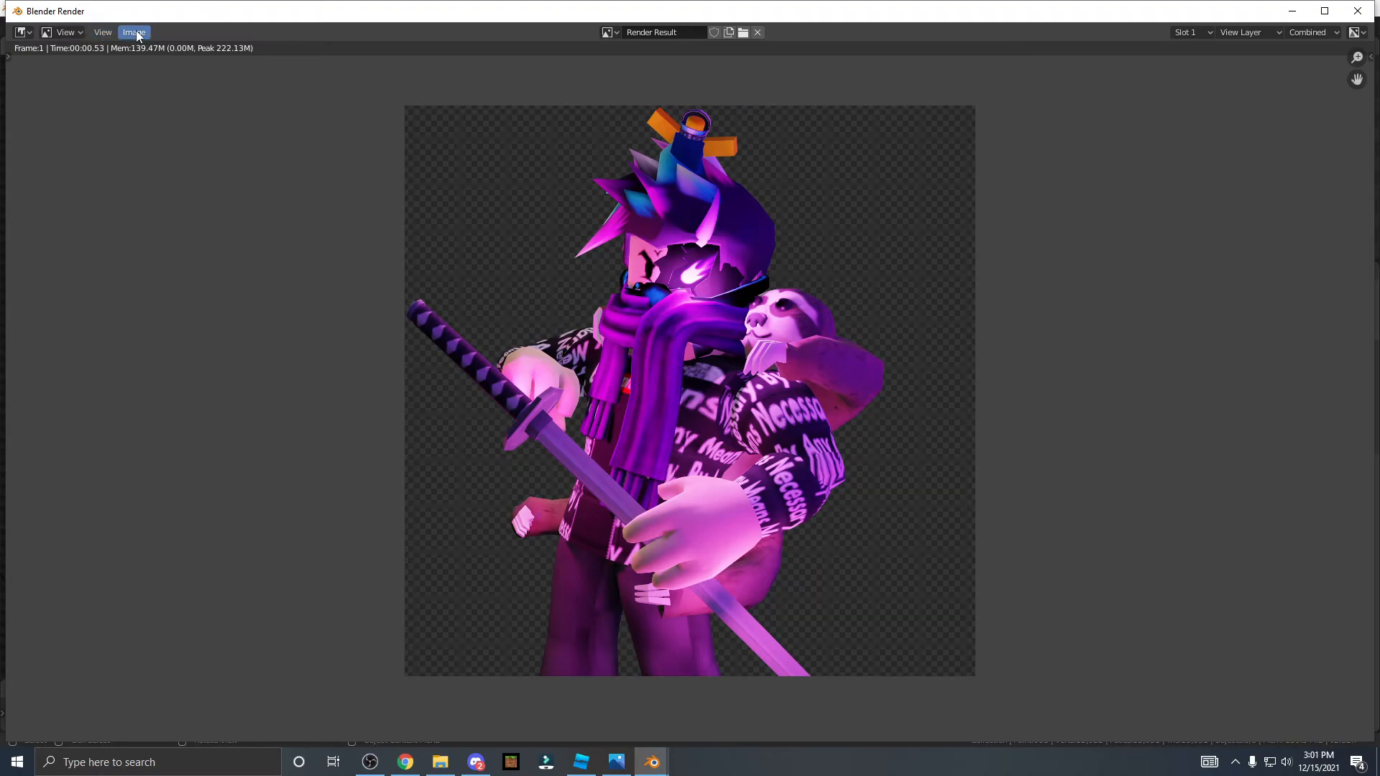
- Save the render to Local Disk (D:) as the PNG 'jatoob sword.png'
click(133, 32)
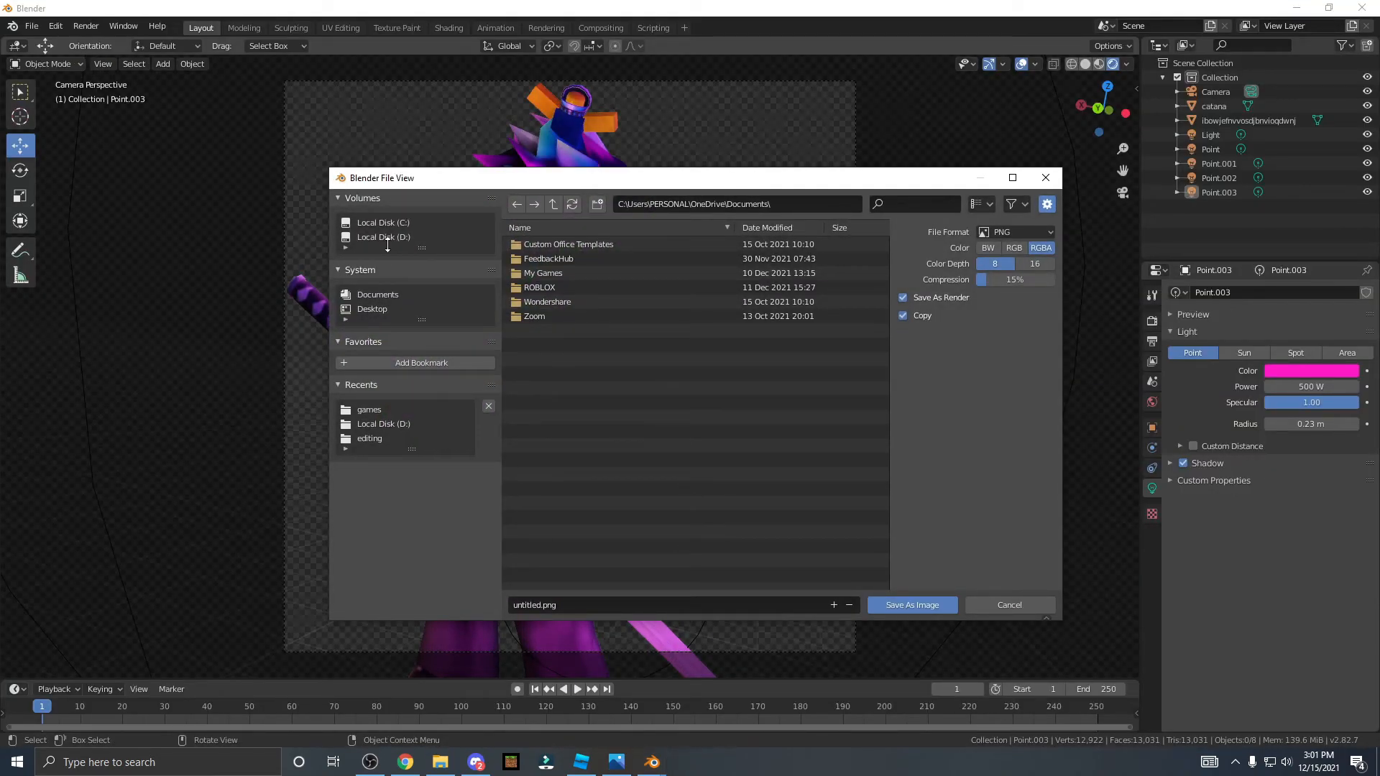
click(383, 236)
text(jatoob)
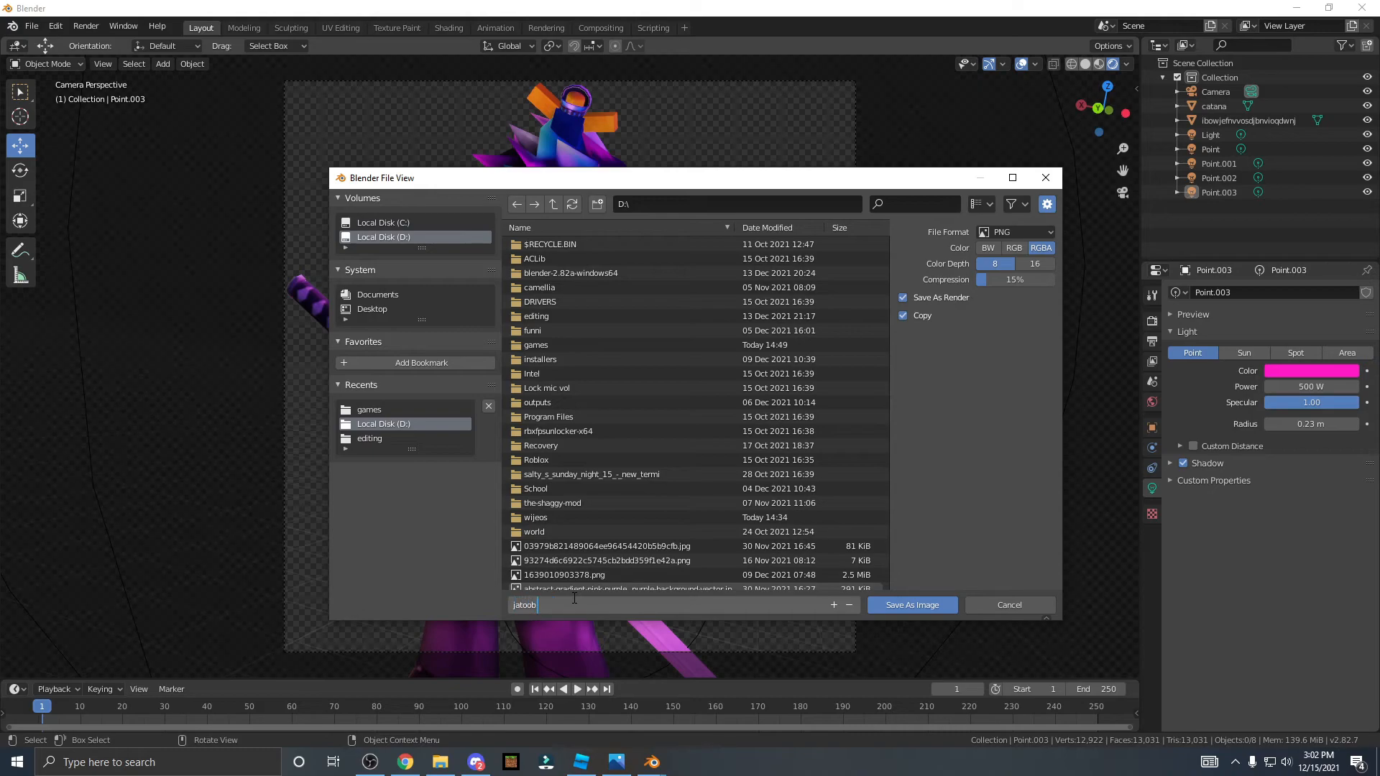
text(sword.png)
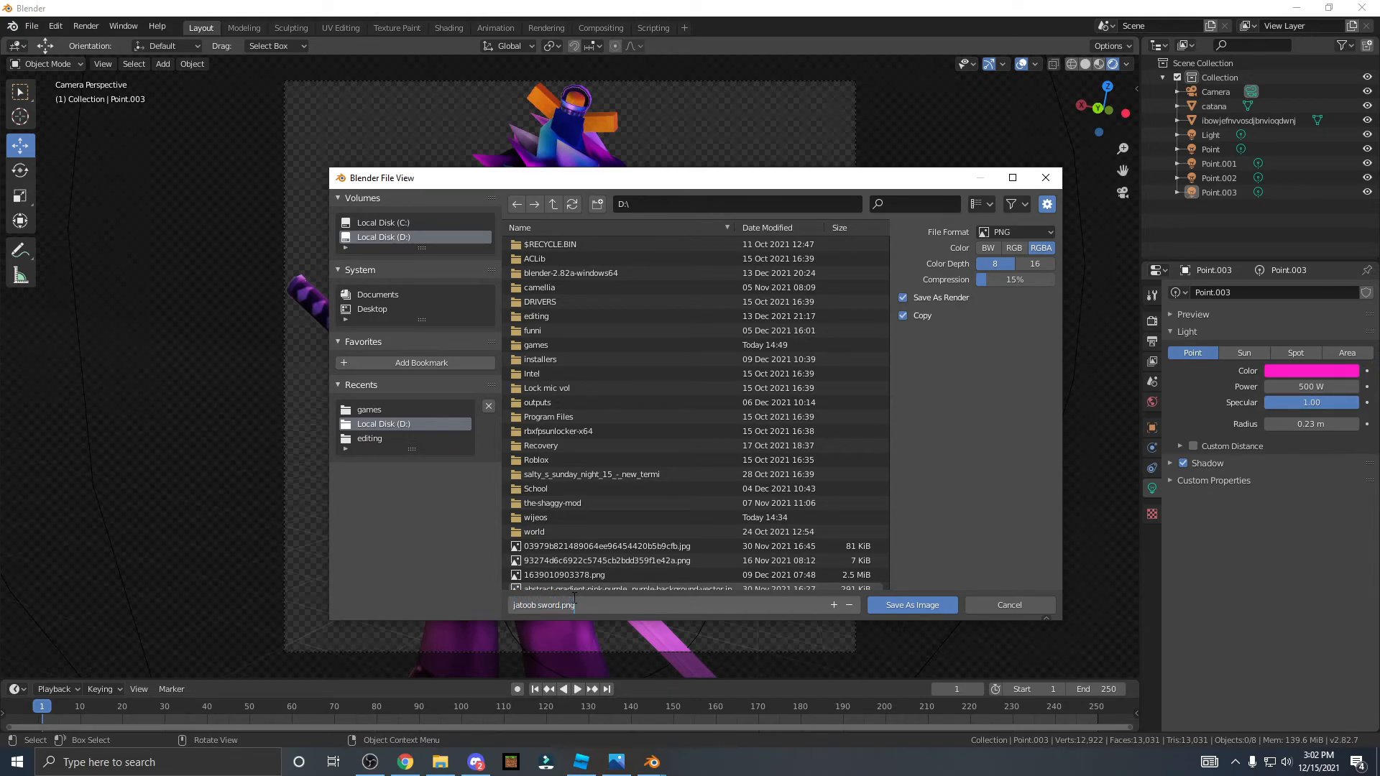
click(403, 762)
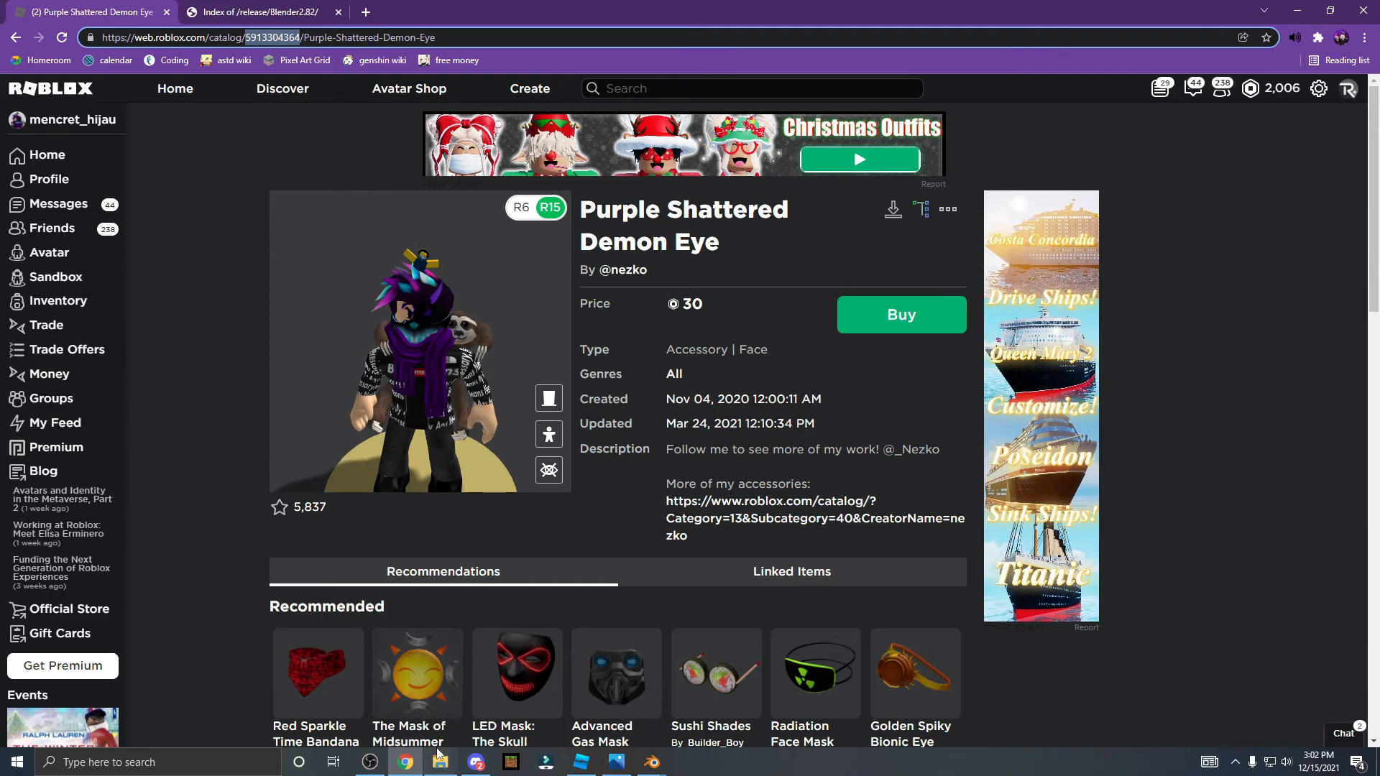
- Open 'jatoob sword.png' from the D drive folder in Photos
click(440, 762)
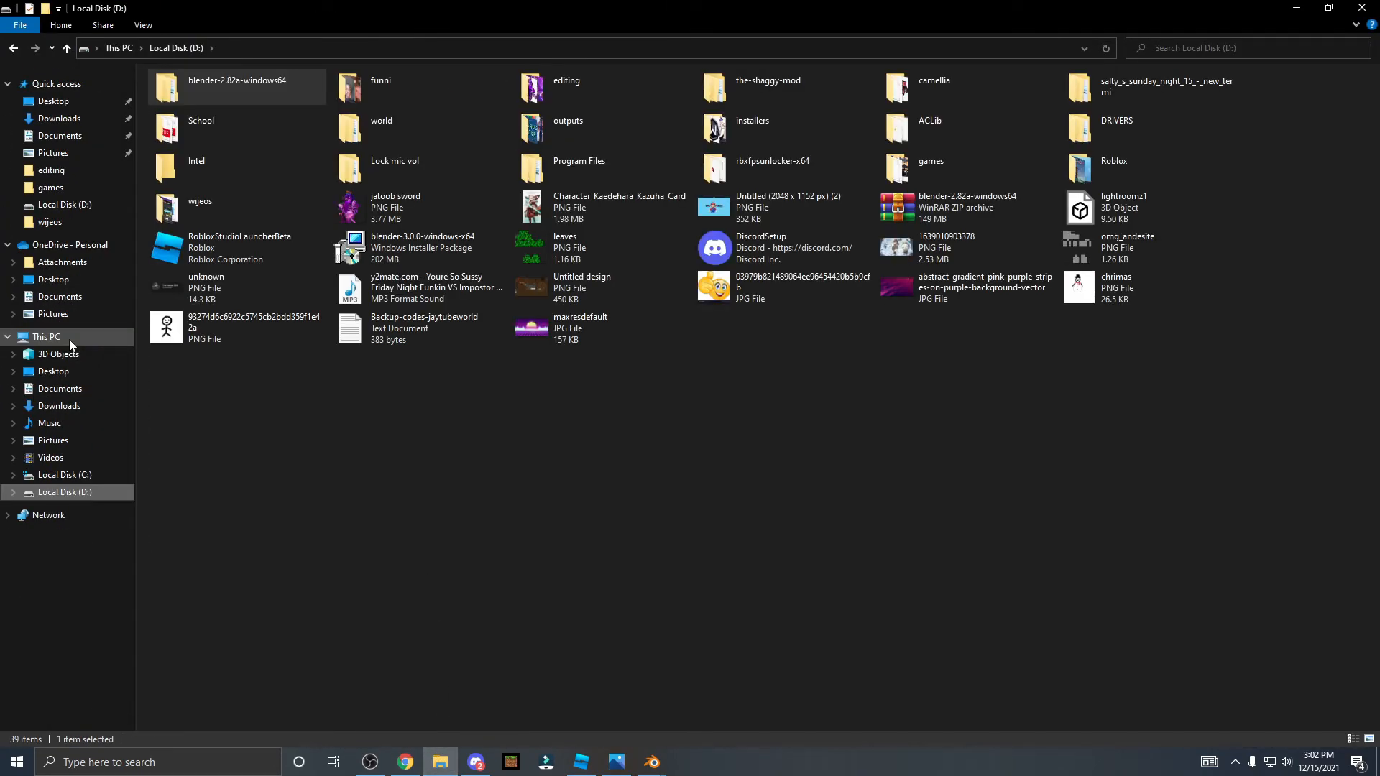
double_click(395, 207)
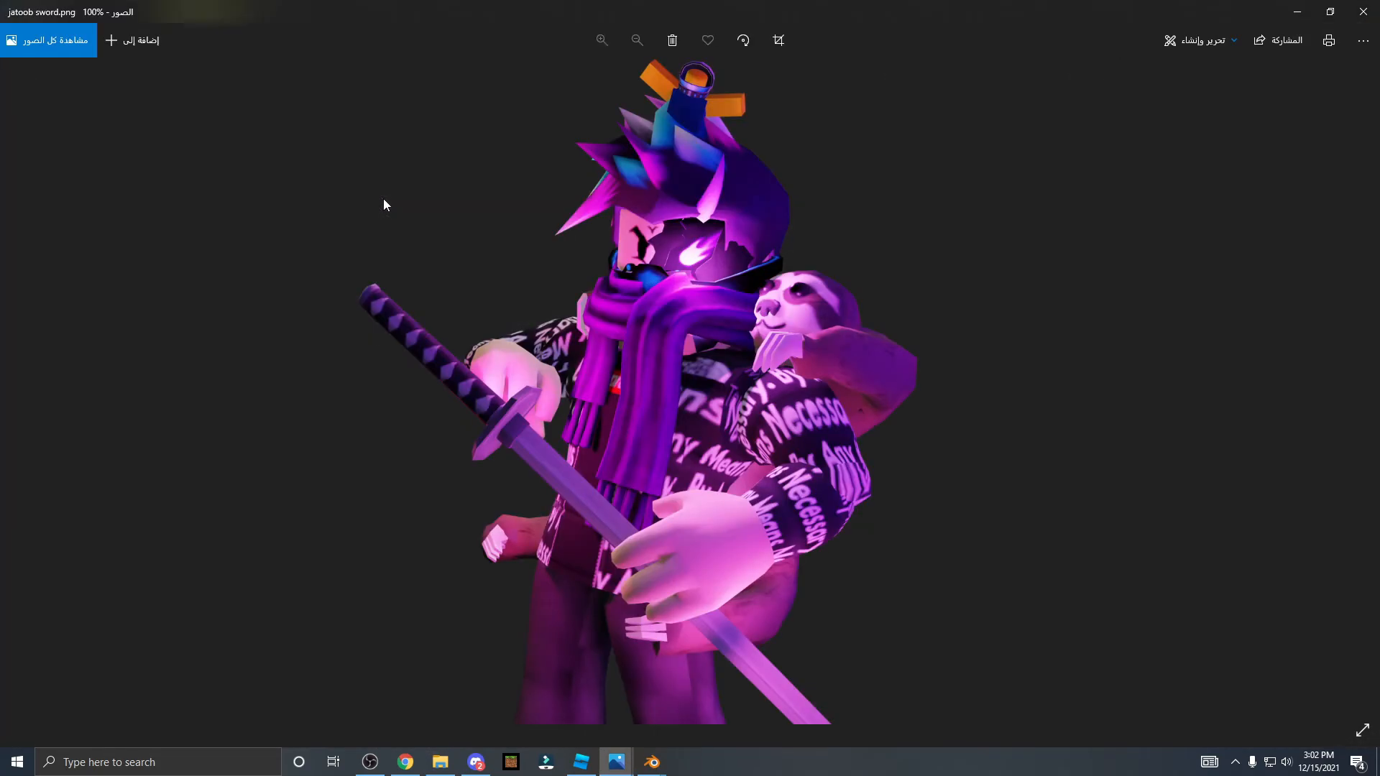
mouse_move(621, 290)
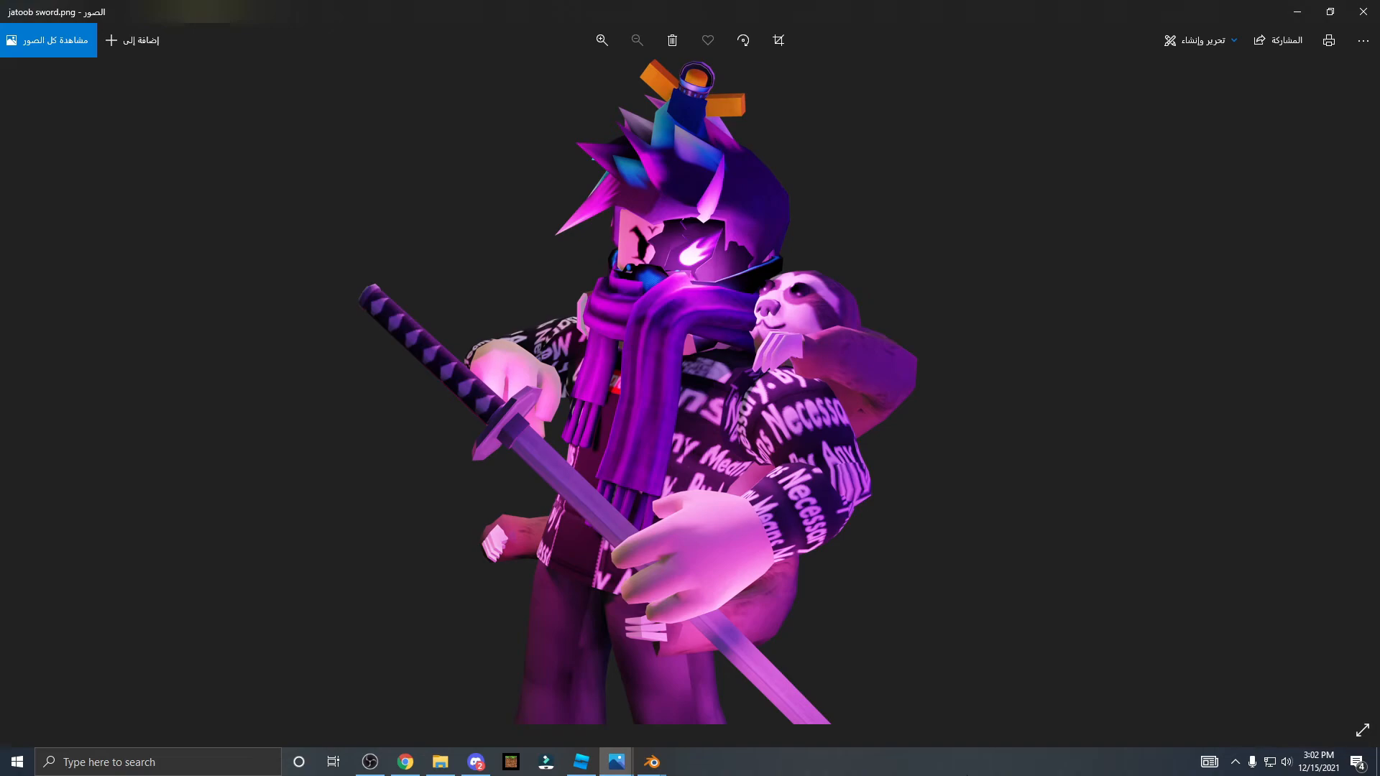
mouse_move(992, 764)
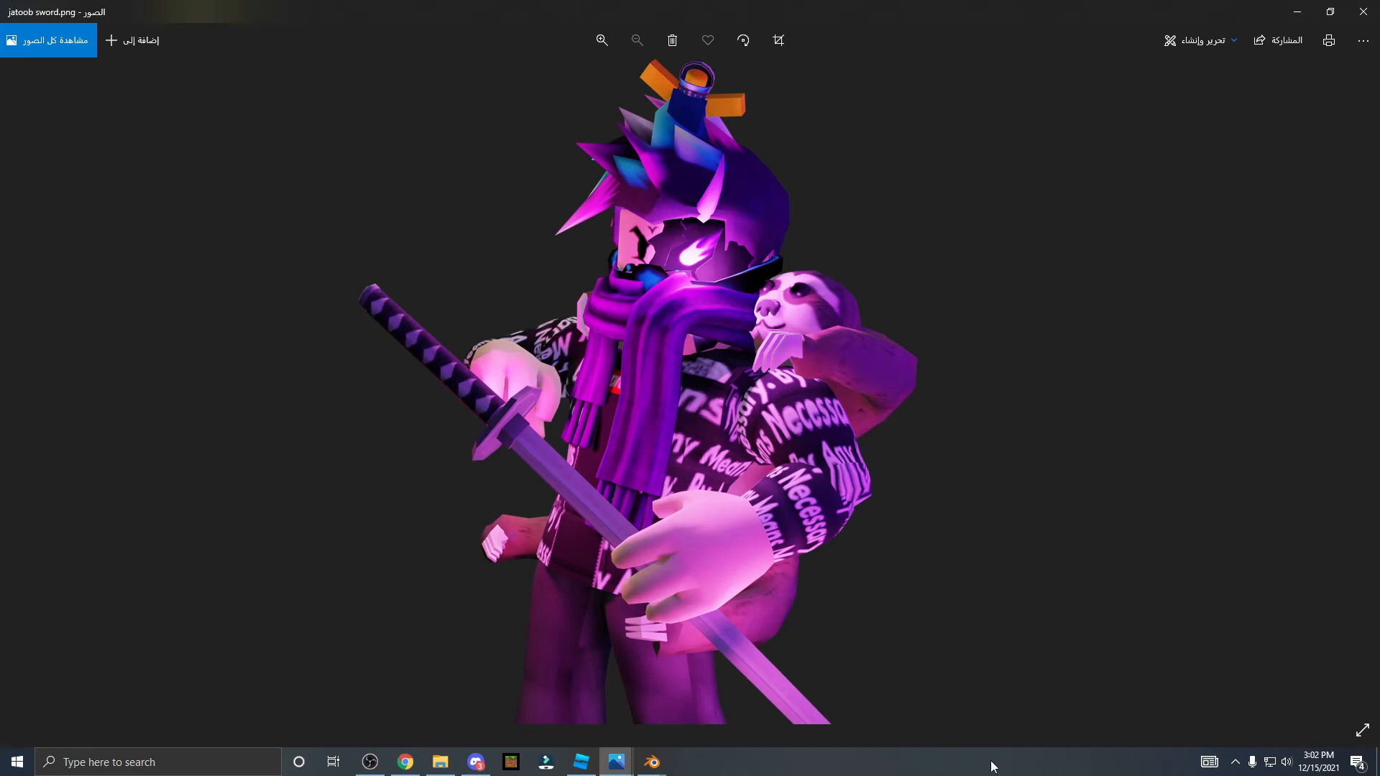
mouse_move(1364, 11)
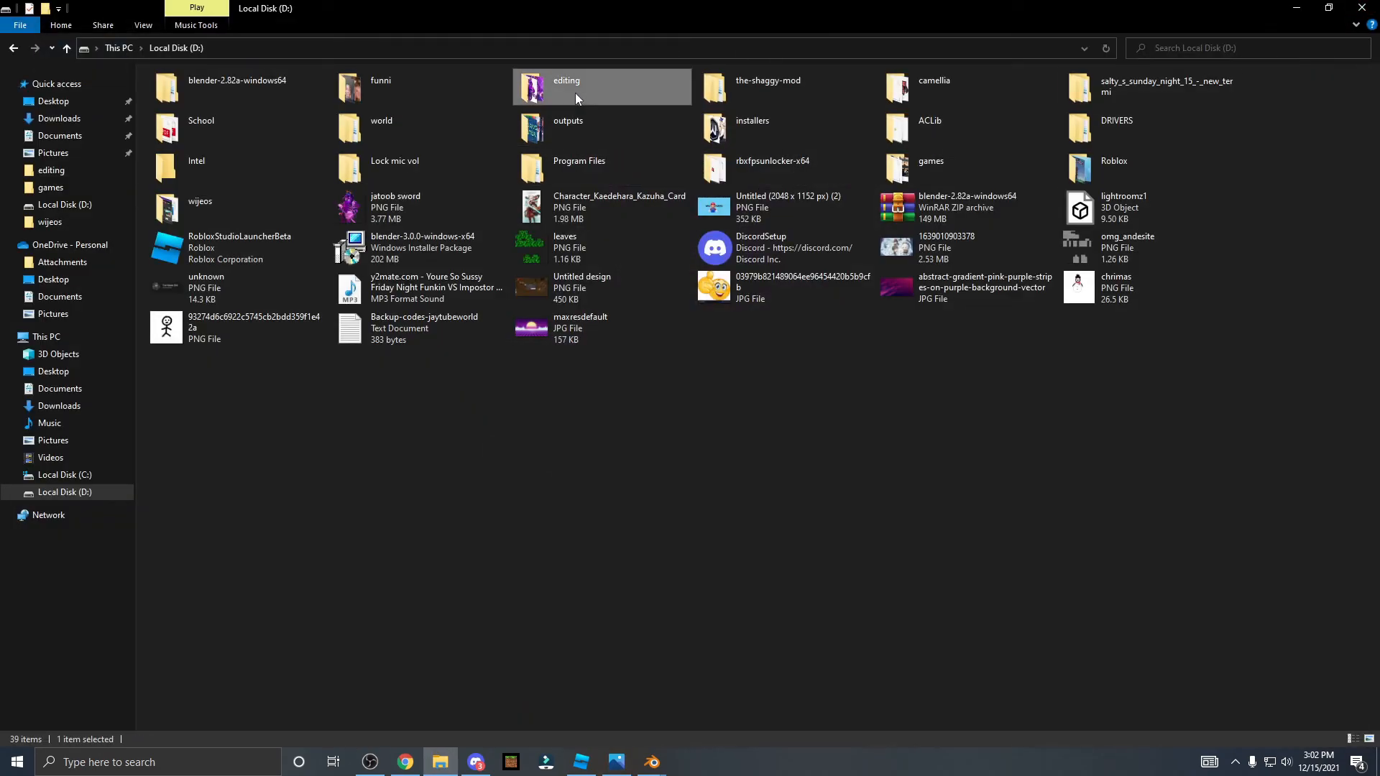
- Open 'jatoob insane gfx.png' from the editing folder in Photos
double_click(566, 86)
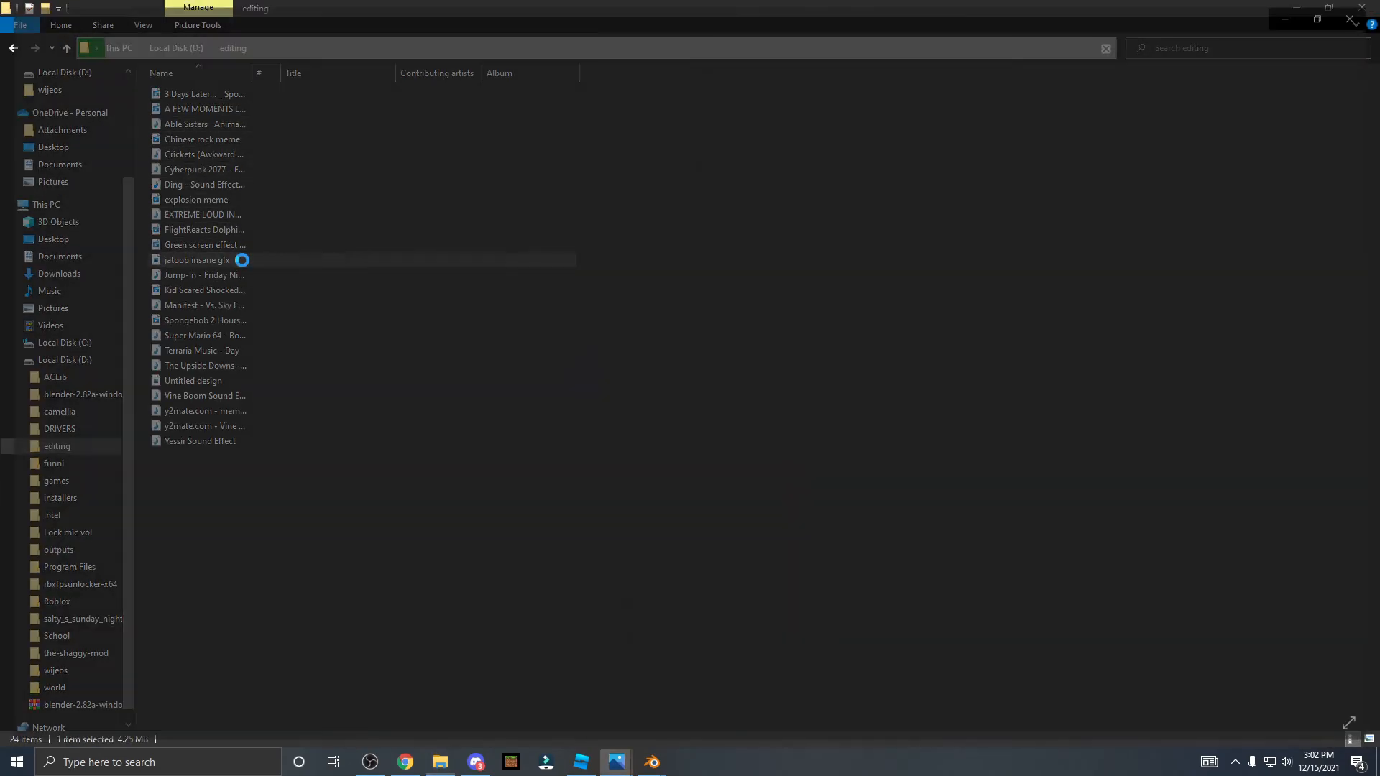
double_click(196, 259)
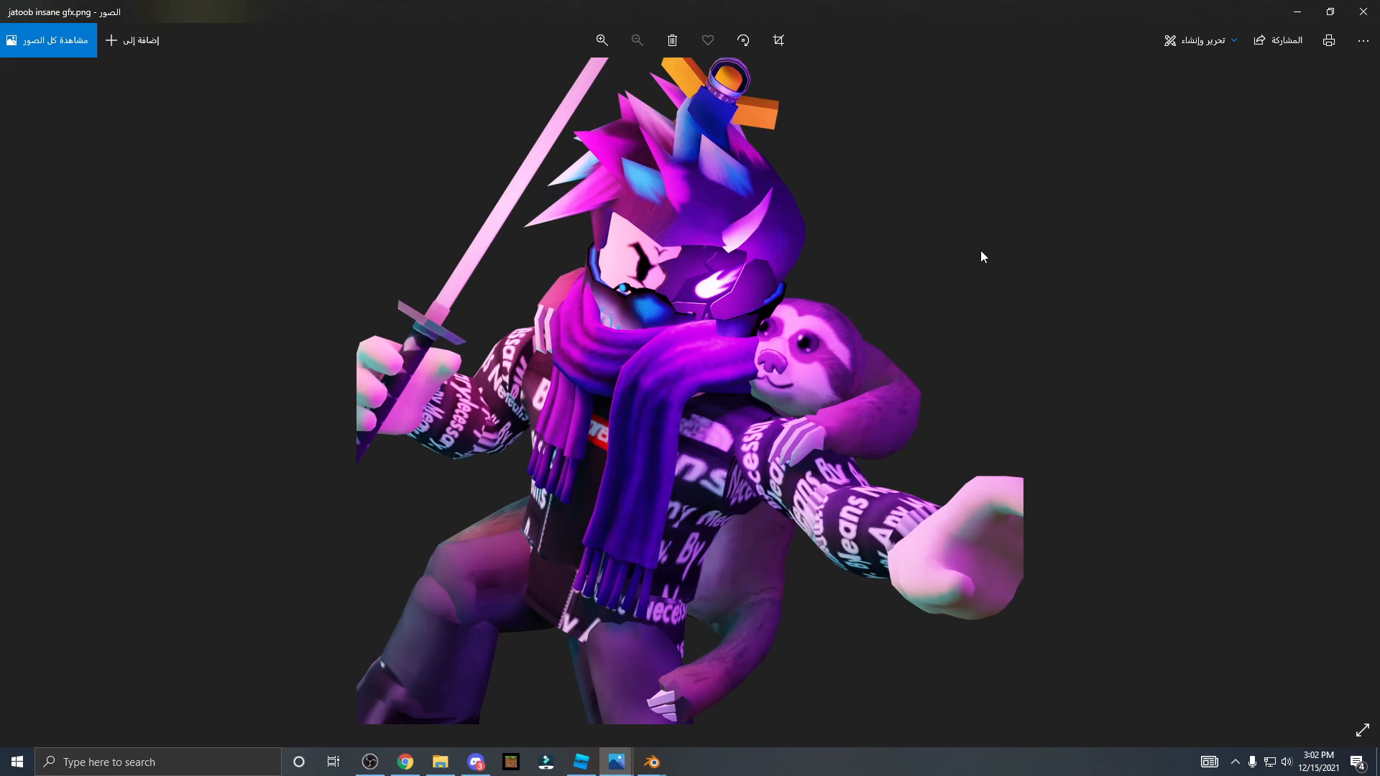